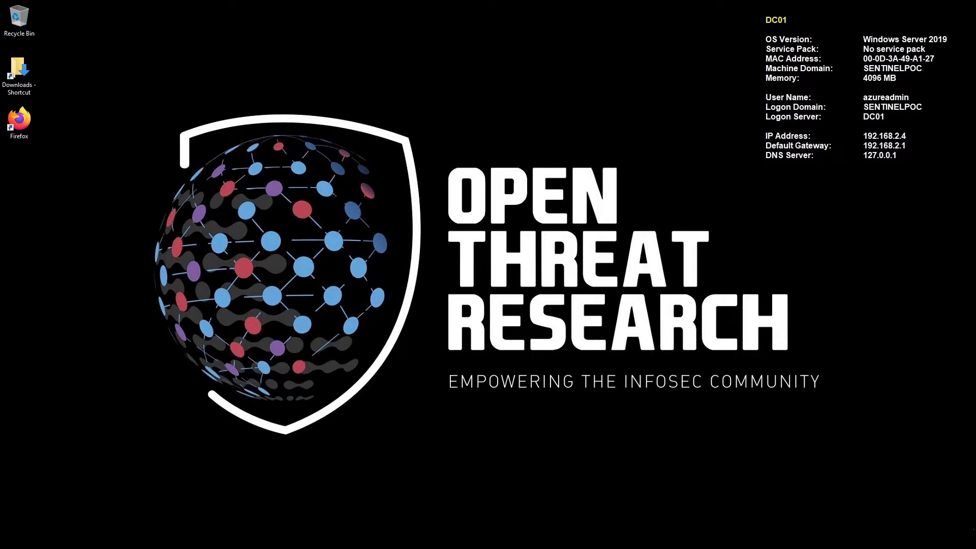
{"action": "mouse_move", "coordinate": [496, 353]}
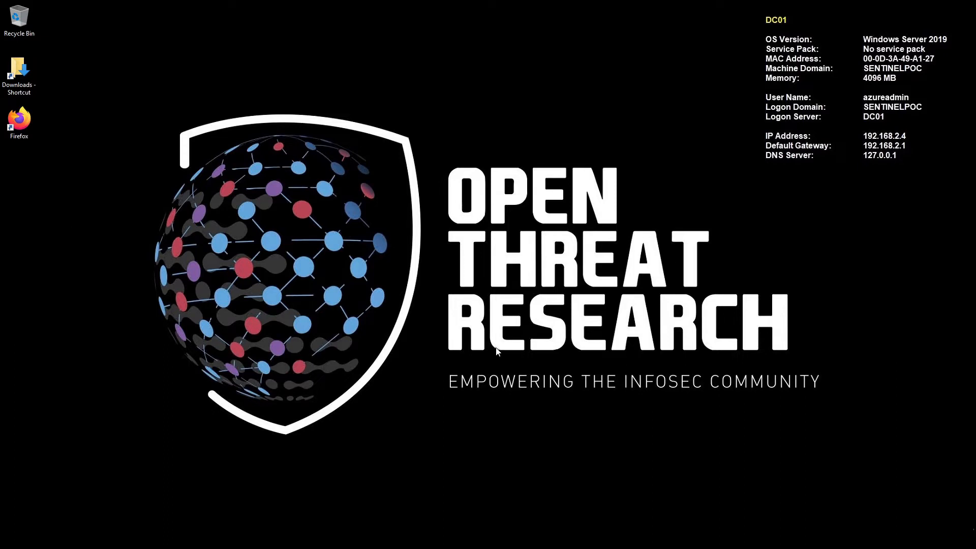
{"action": "mouse_move", "coordinate": [521, 322]}
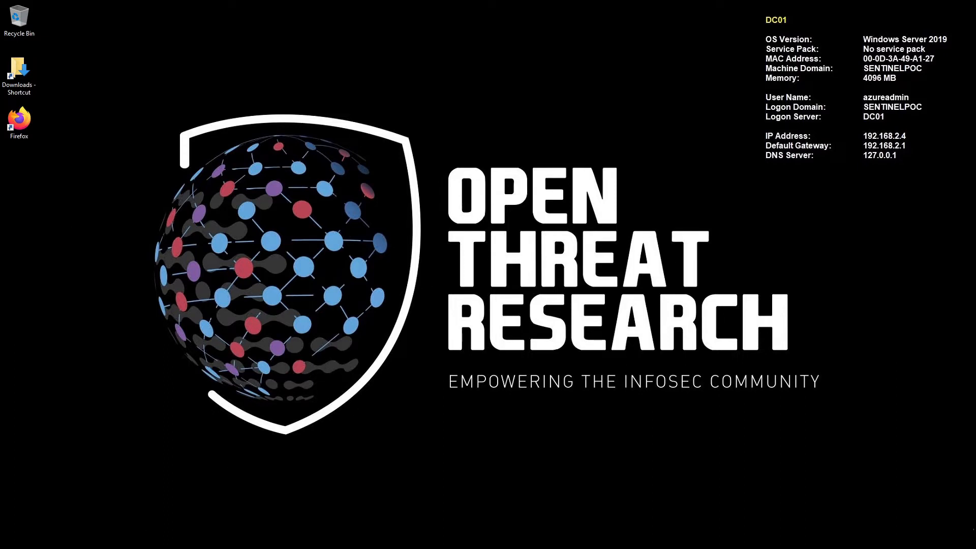
{"action": "left_click", "coordinate": [169, 300]}
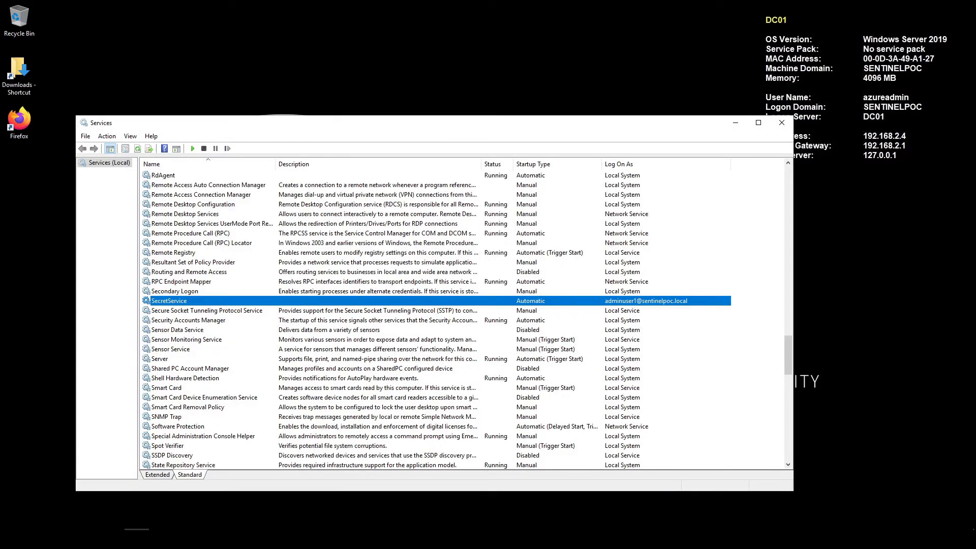
{"action": "mouse_move", "coordinate": [549, 246]}
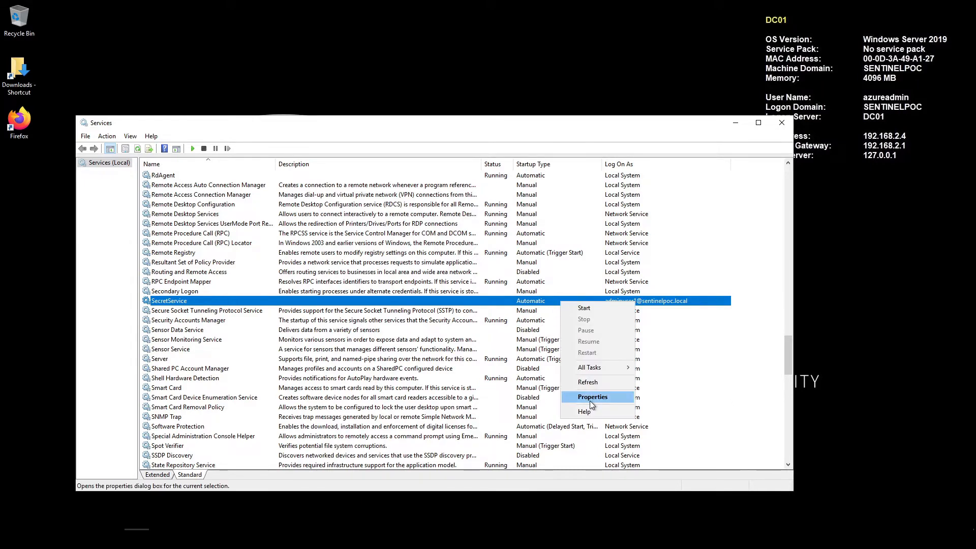
{"action": "left_click", "coordinate": [592, 396]}
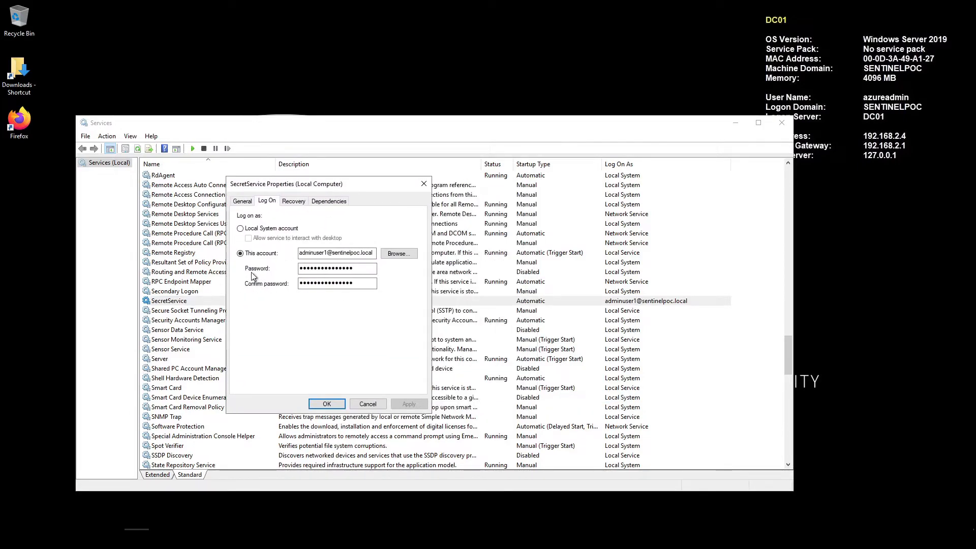
{"action": "mouse_move", "coordinate": [282, 279]}
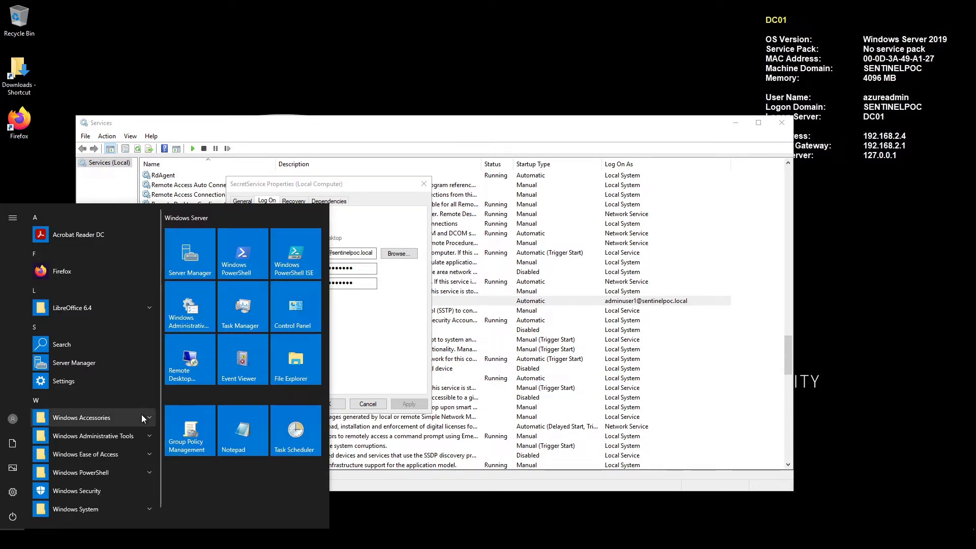
Step: Open Command Prompt, change to C:\Tools and list its contents
{"action": "left_click", "coordinate": [144, 419]}
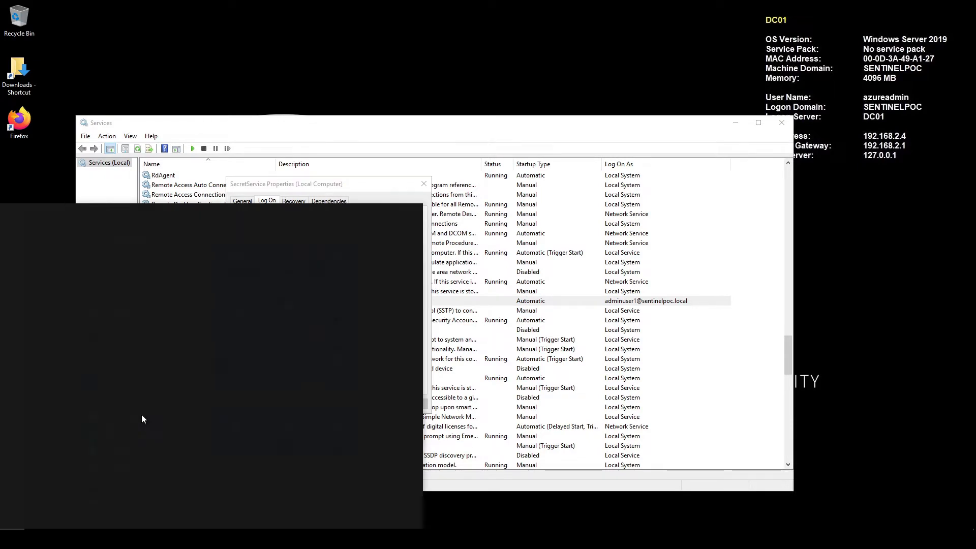
{"action": "type", "text": "cmd"}
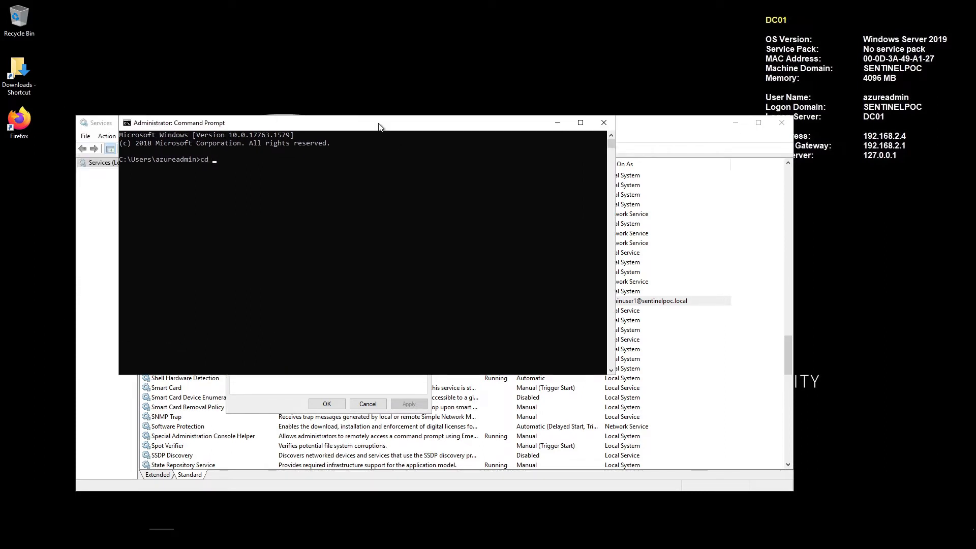
{"action": "type", "text": "\\T"}
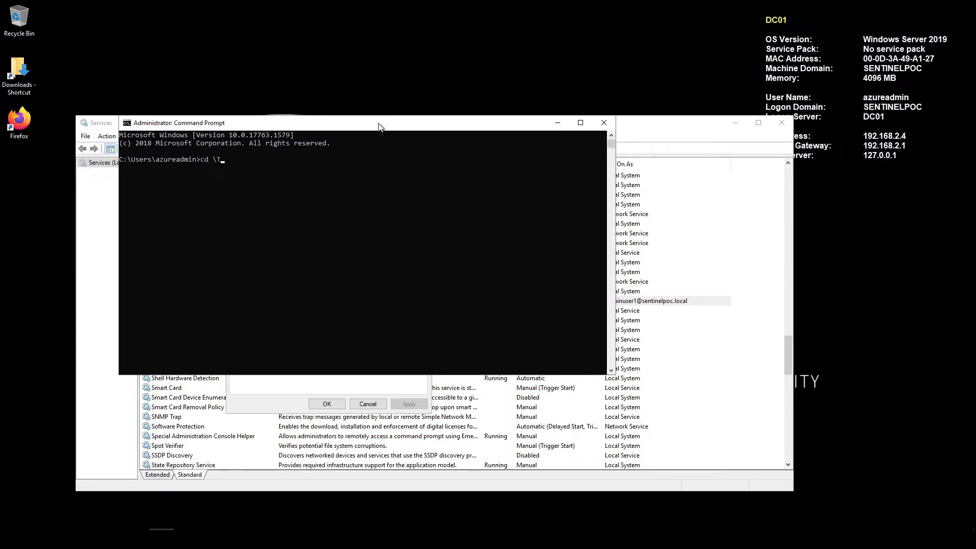
{"action": "key", "text": "Enter"}
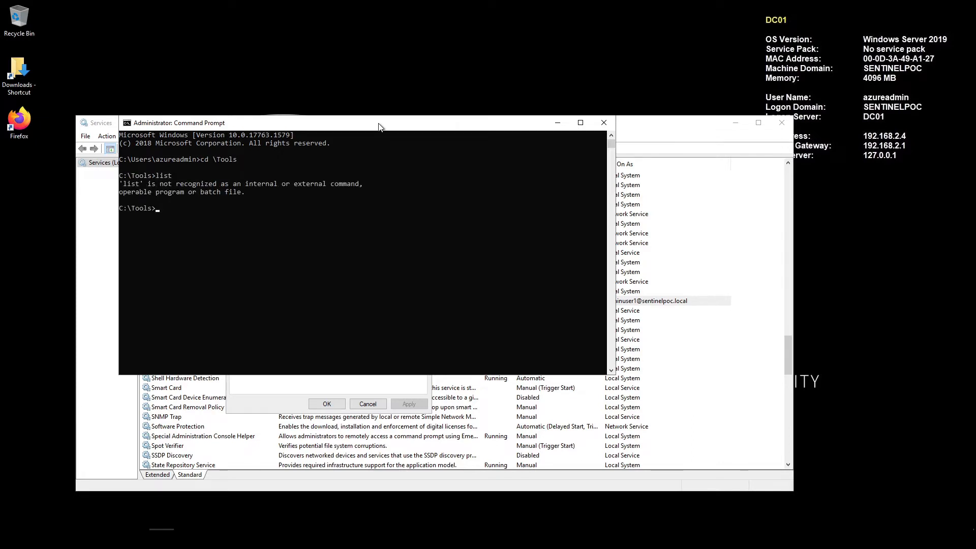
{"action": "type", "text": "dir"}
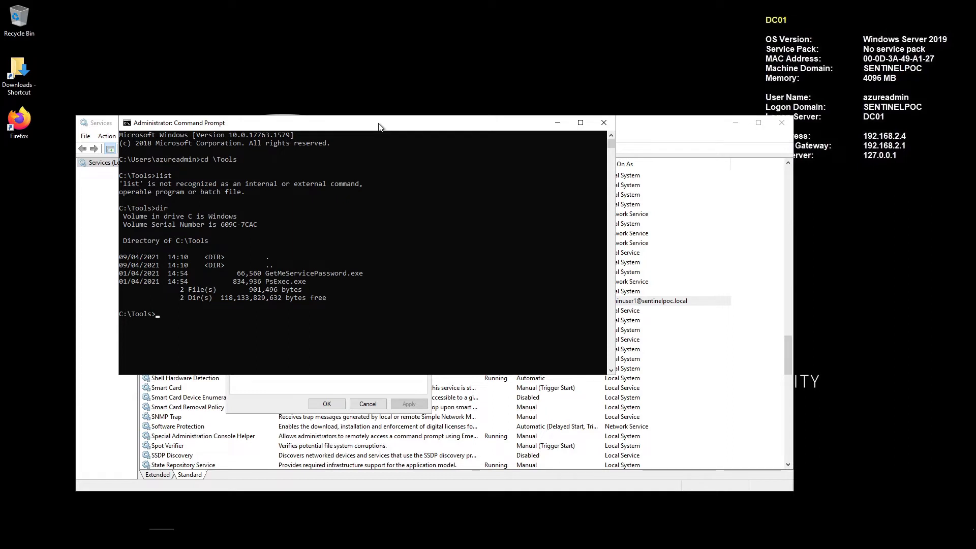
Step: Launch an interactive SYSTEM cmd.exe with PsExec.exe -s -i -d cmd.exe
{"action": "type", "text": "PsExec.exe"}
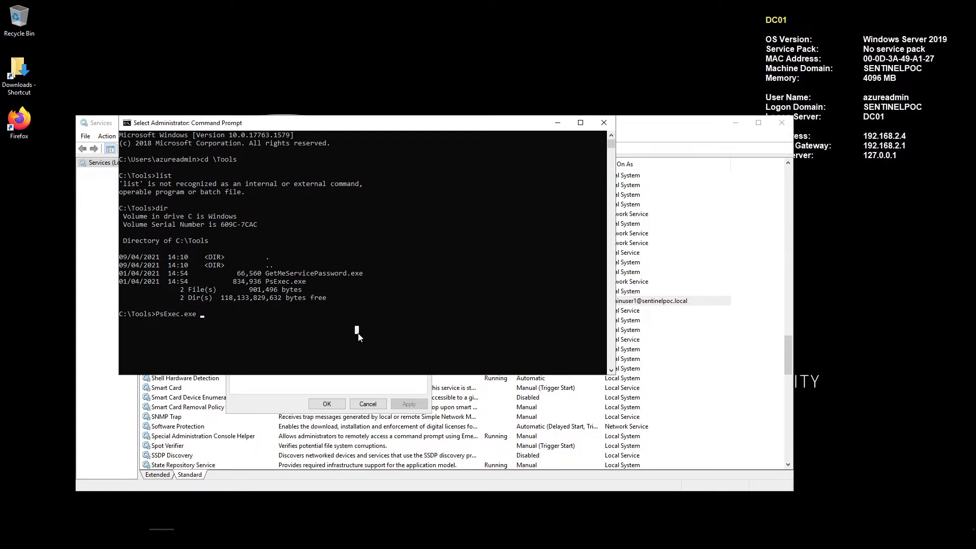
{"action": "type", "text": "-s"}
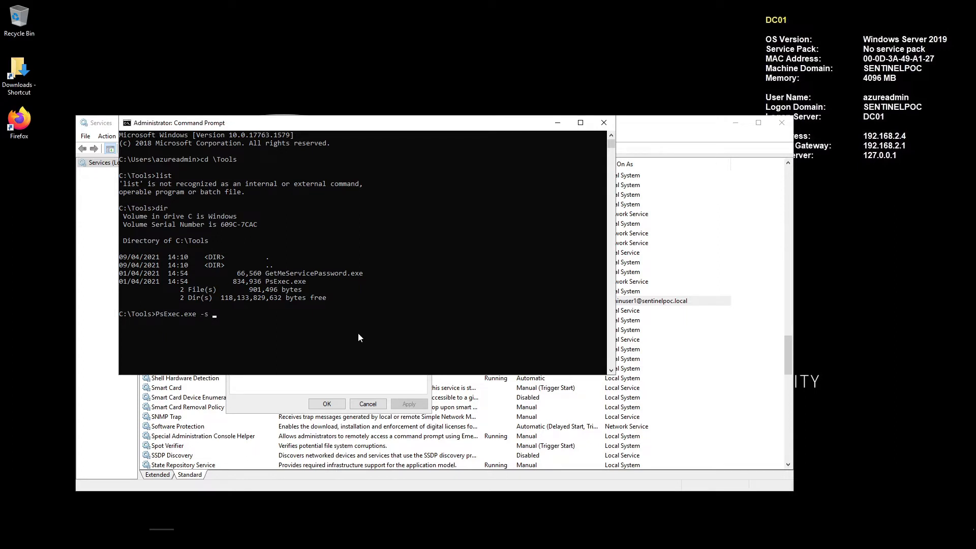
{"action": "type", "text": "-i"}
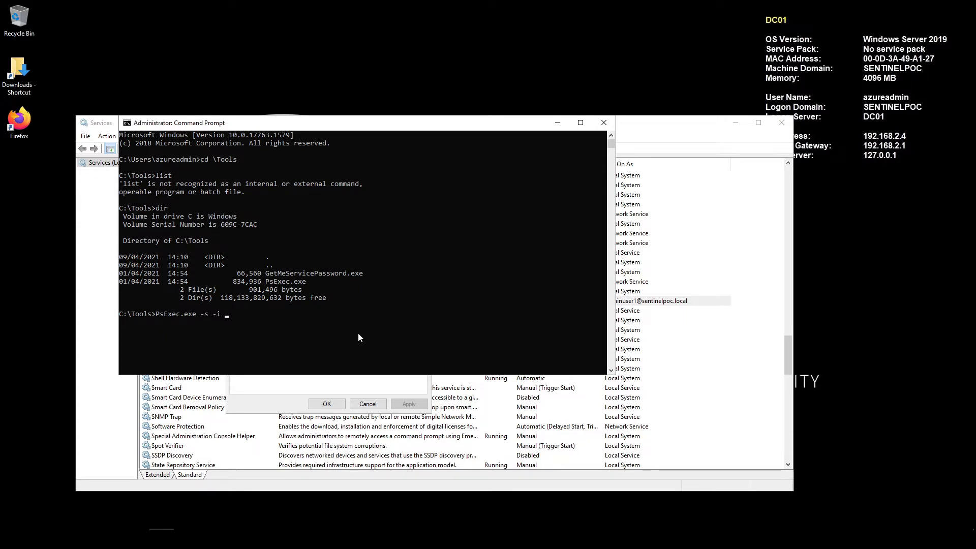
{"action": "type", "text": "-d"}
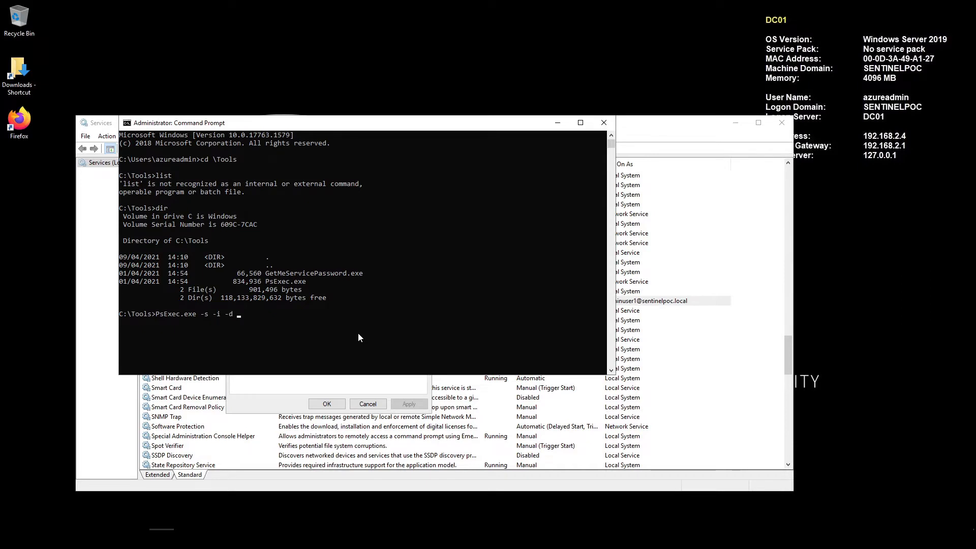
{"action": "type", "text": "cmd.exe"}
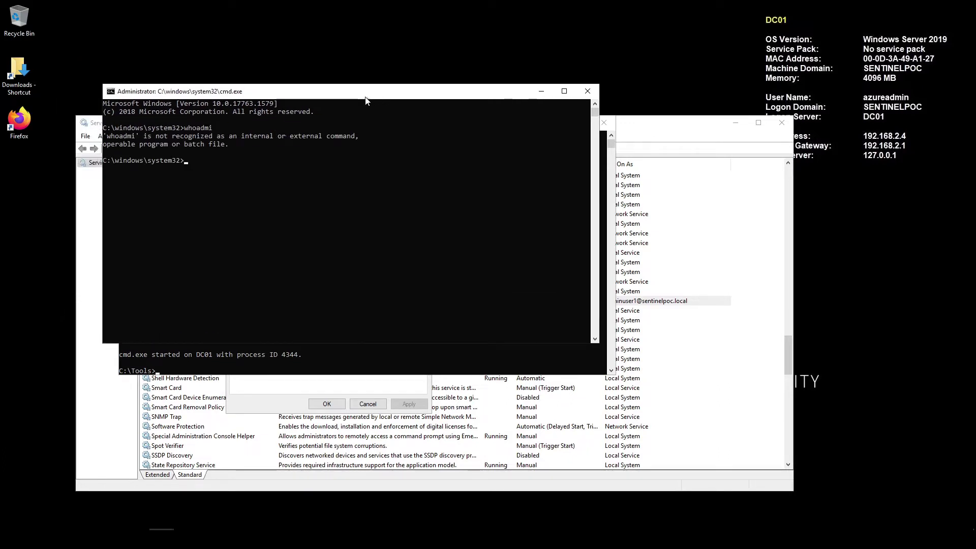
Step: Confirm the new shell is nt authority\system and list the C:\Tools folder
{"action": "type", "text": "whoami"}
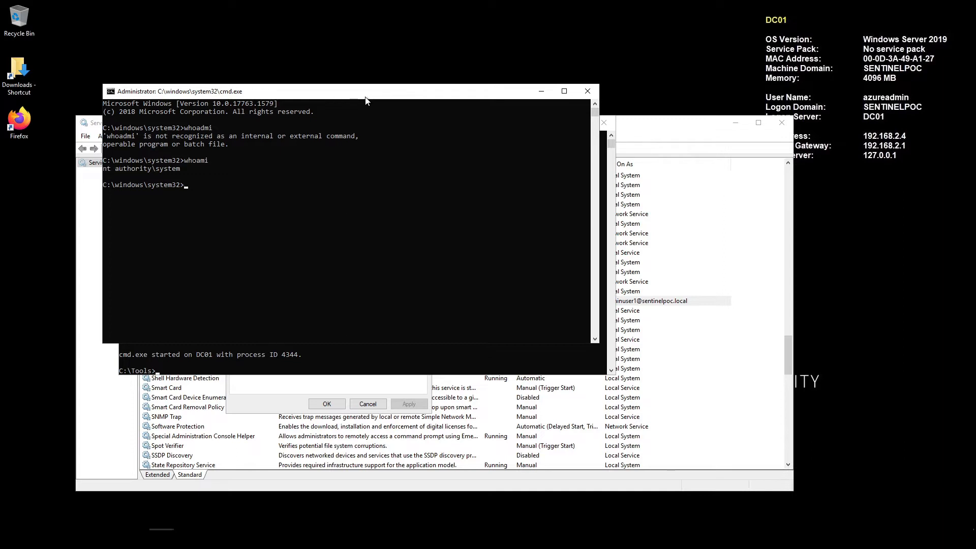
{"action": "mouse_move", "coordinate": [223, 211]}
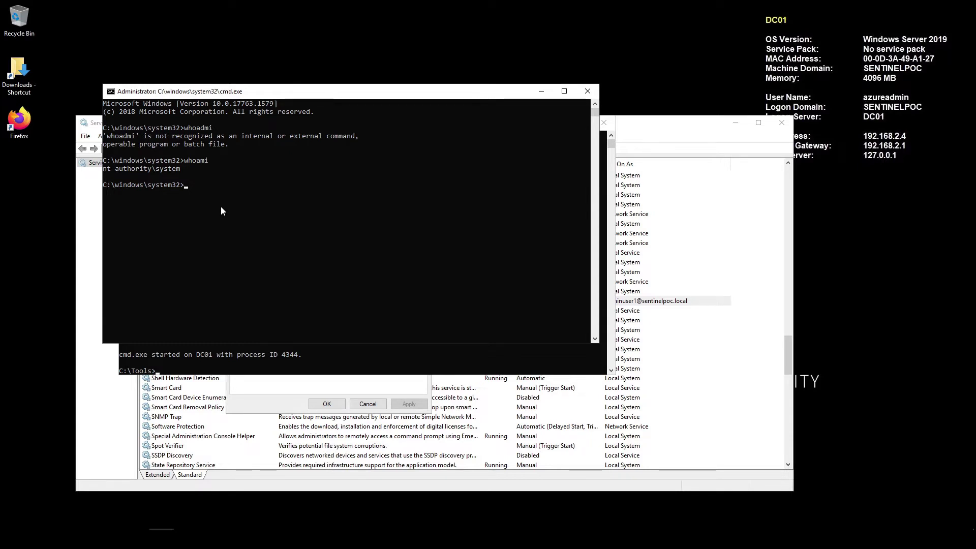
{"action": "type", "text": "GEt"}
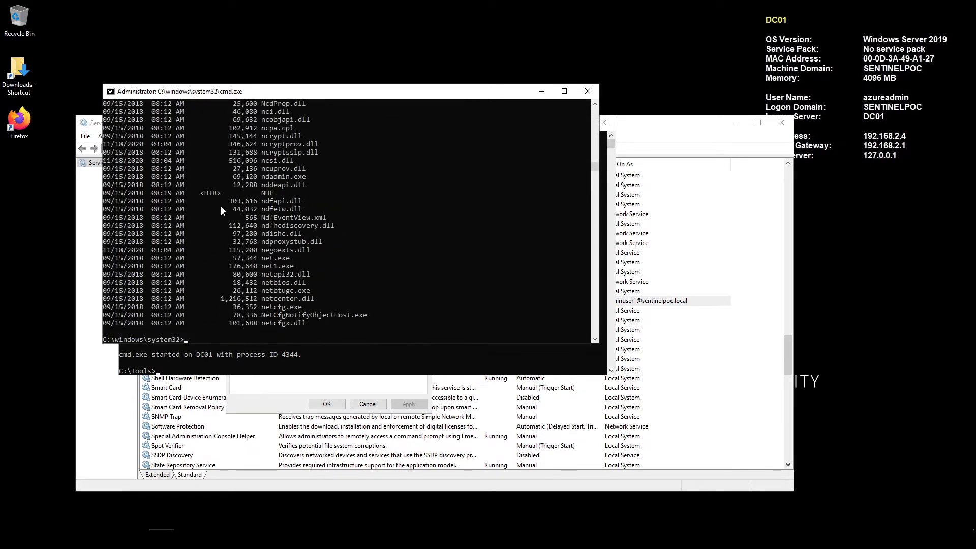
{"action": "type", "text": "cd \\"}
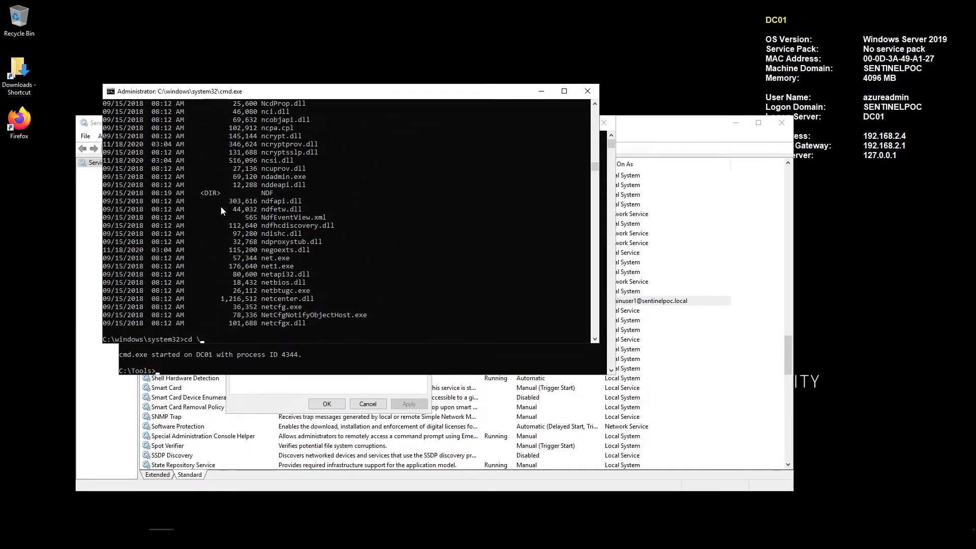
{"action": "type", "text": "cd \\Tools"}
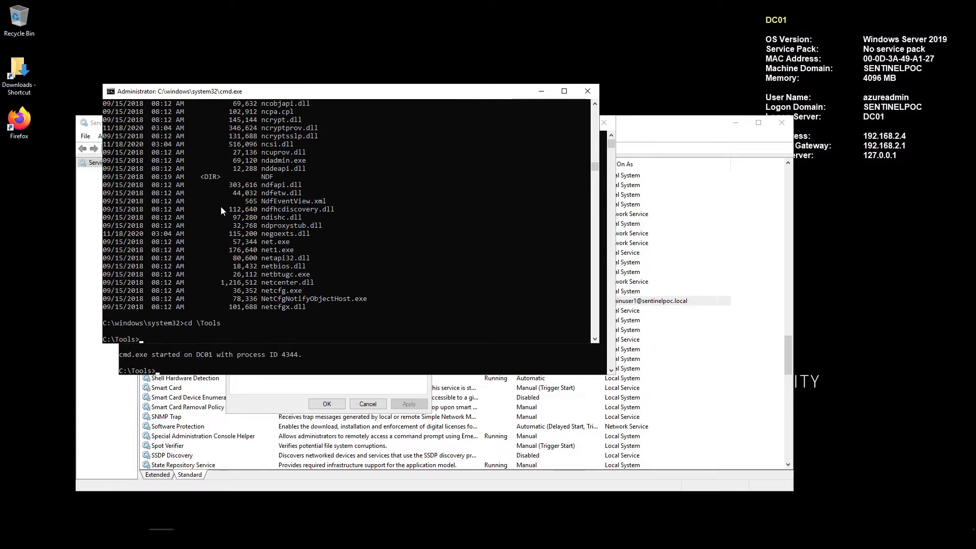
{"action": "type", "text": "dir"}
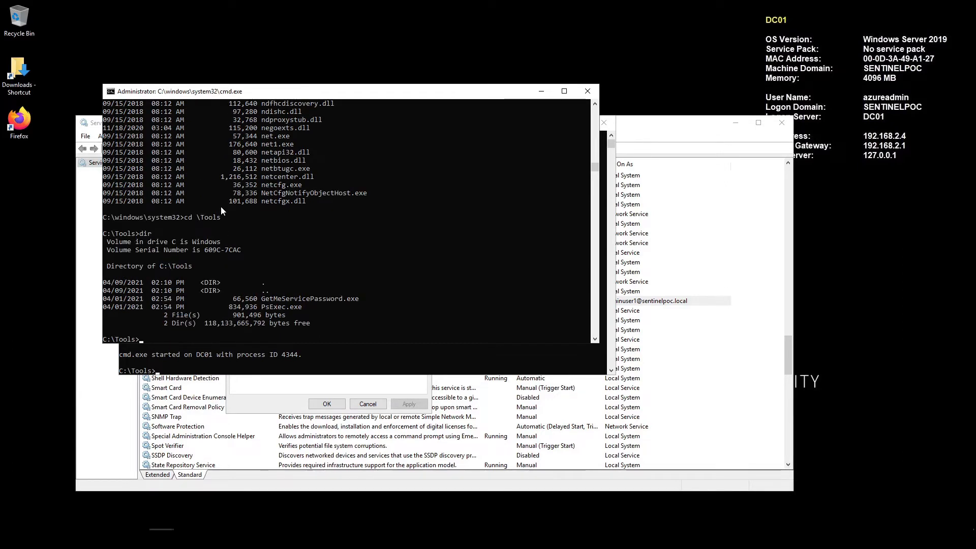
Step: Show the GetMeServicePassword.exe -h help output
{"action": "double_click", "coordinate": [299, 298]}
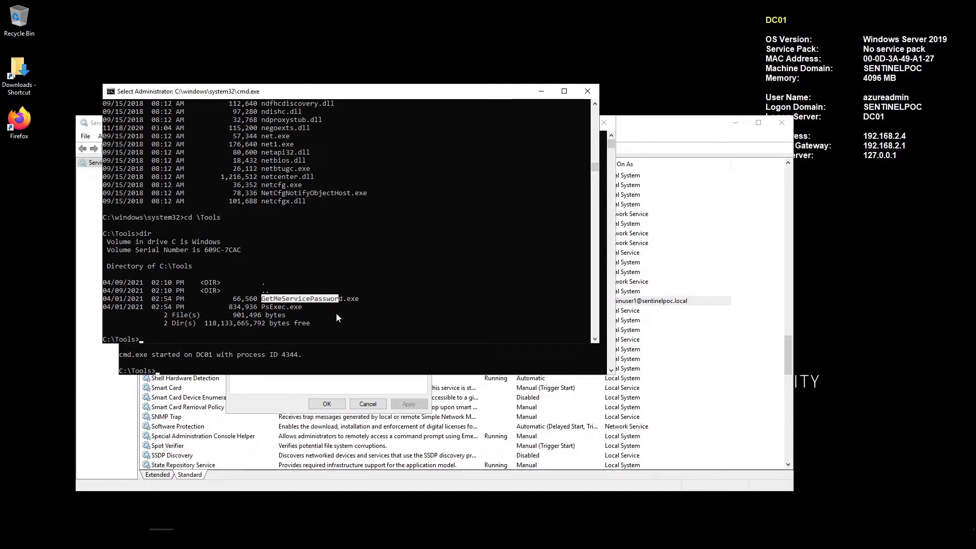
{"action": "type", "text": "G"}
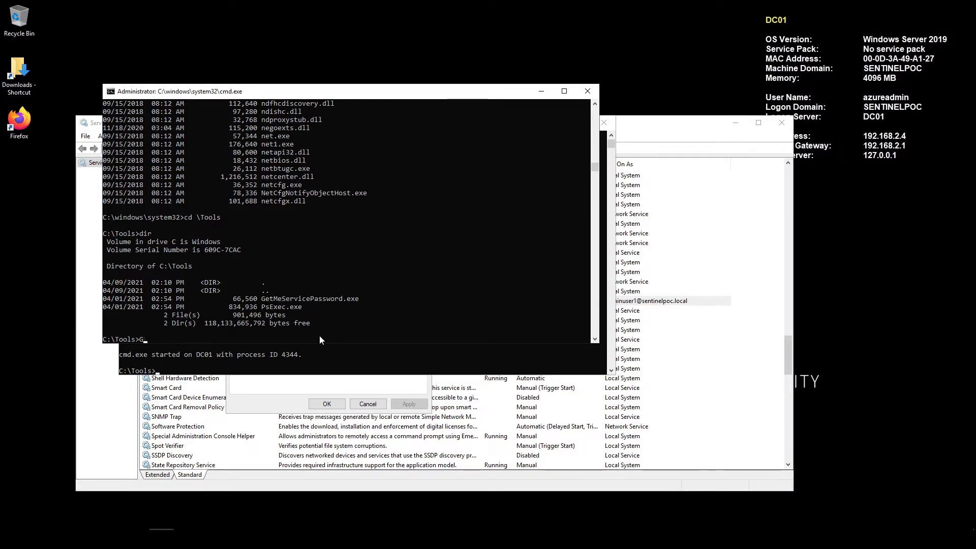
{"action": "type", "text": "etMeServicePassword.exe -h"}
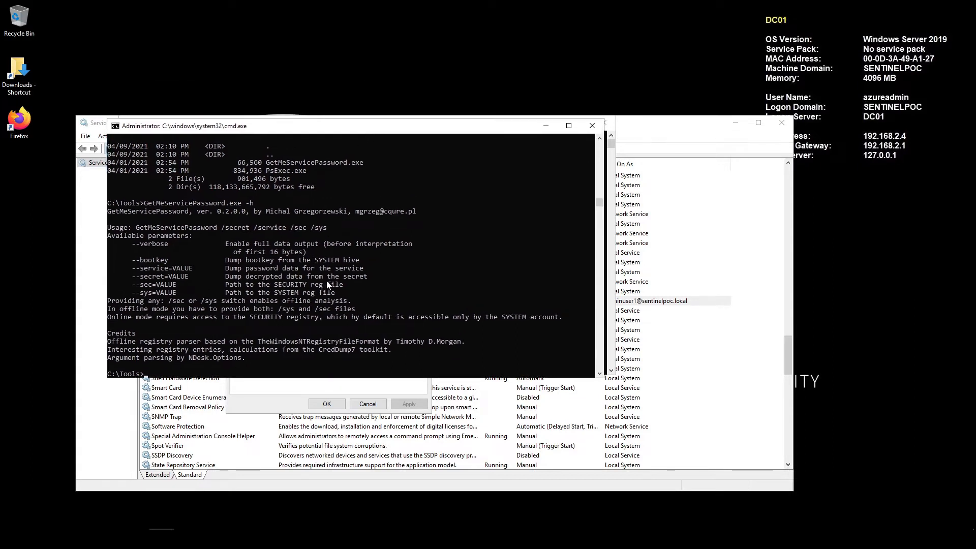
{"action": "mouse_move", "coordinate": [309, 350]}
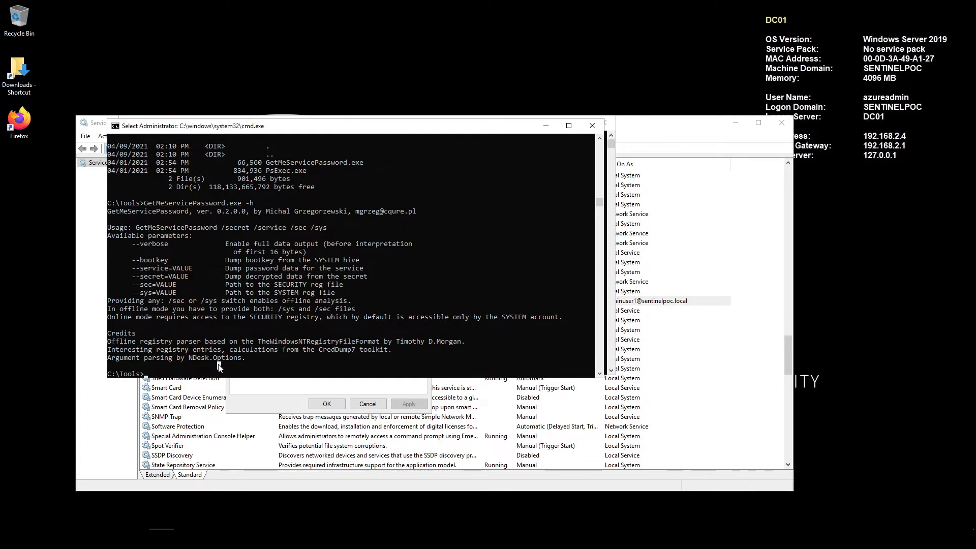
{"action": "type", "text": "GetMeServicePassword.exe -h"}
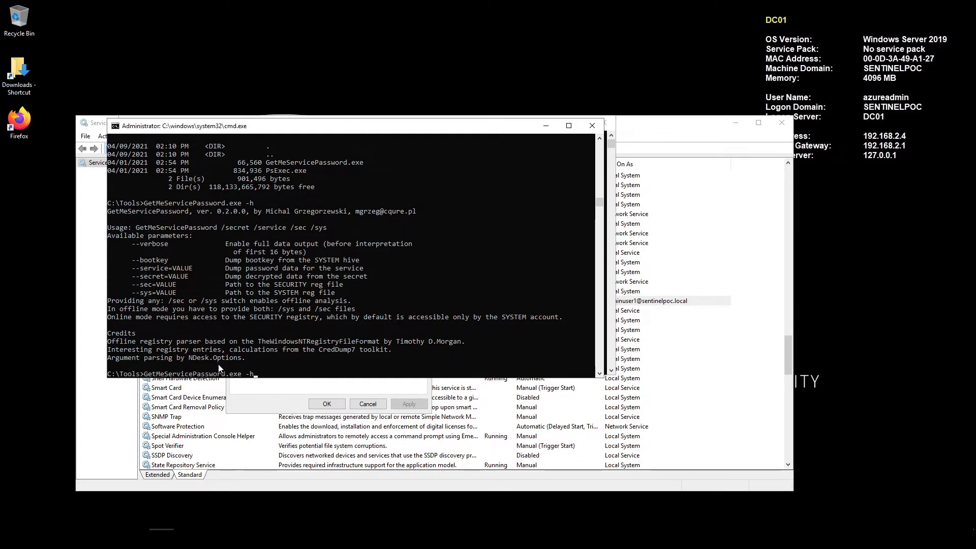
{"action": "type", "text": "/"}
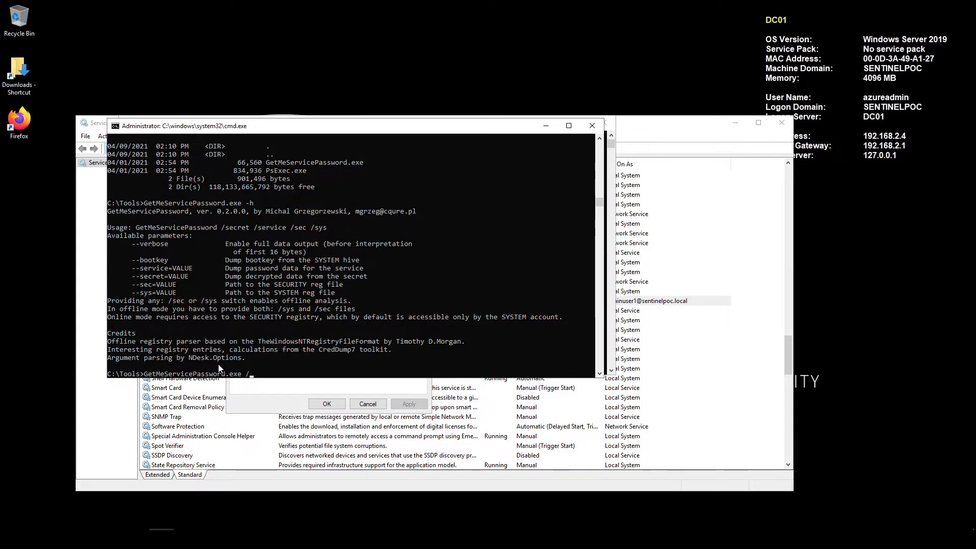
{"action": "type", "text": "service"}
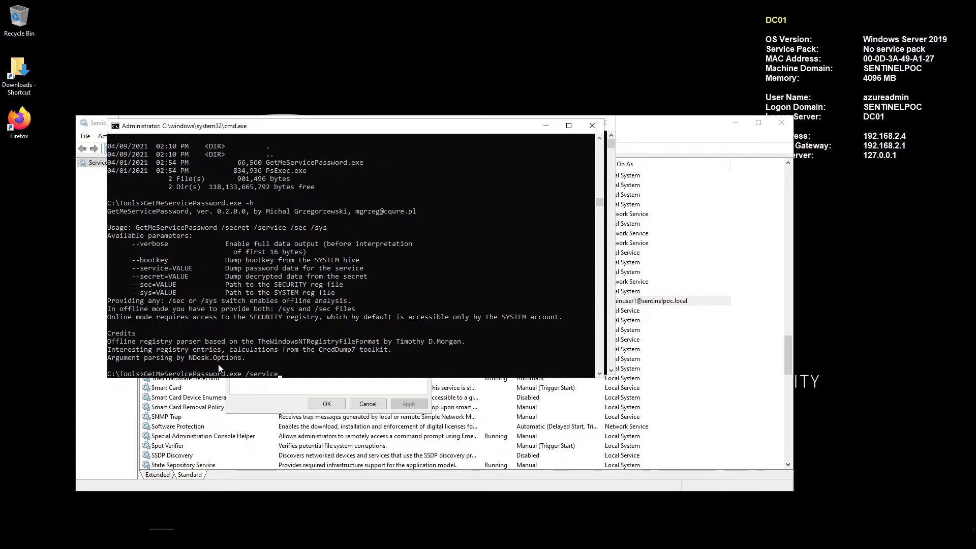
{"action": "type", "text": "SecretService"}
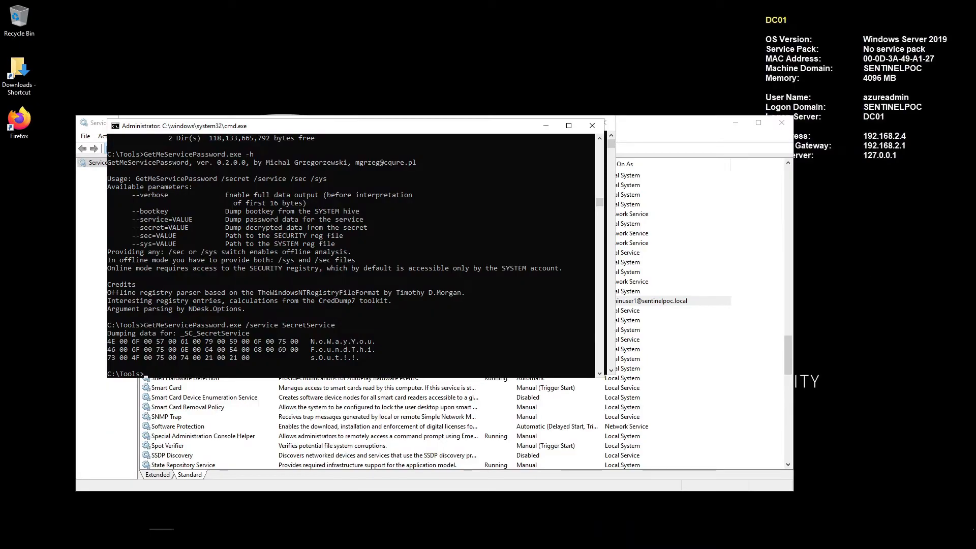
{"action": "mouse_move", "coordinate": [163, 343]}
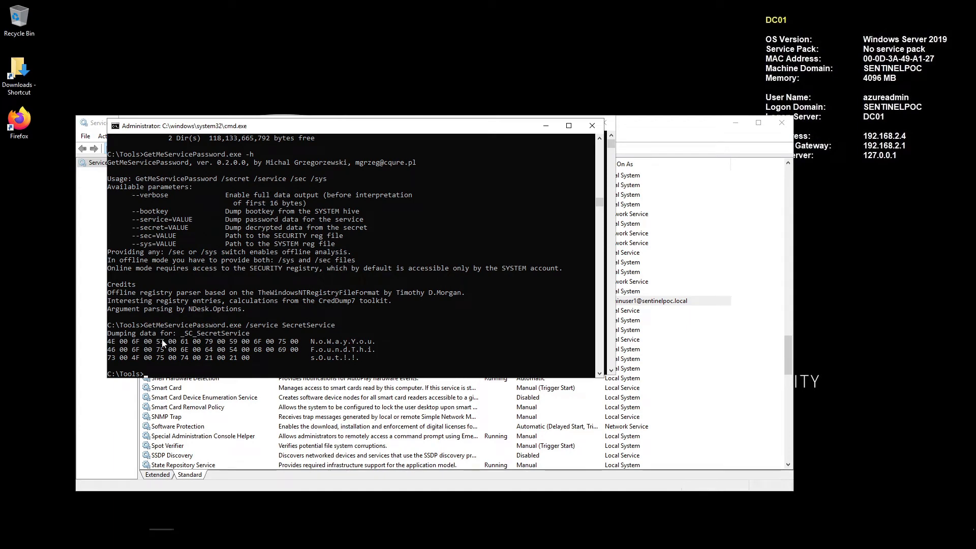
{"action": "mouse_move", "coordinate": [345, 354]}
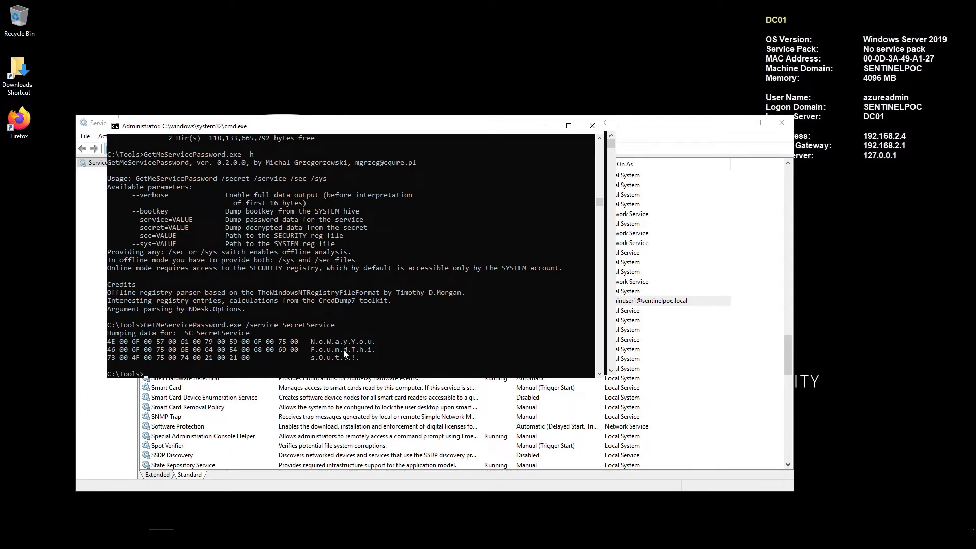
{"action": "mouse_move", "coordinate": [322, 345]}
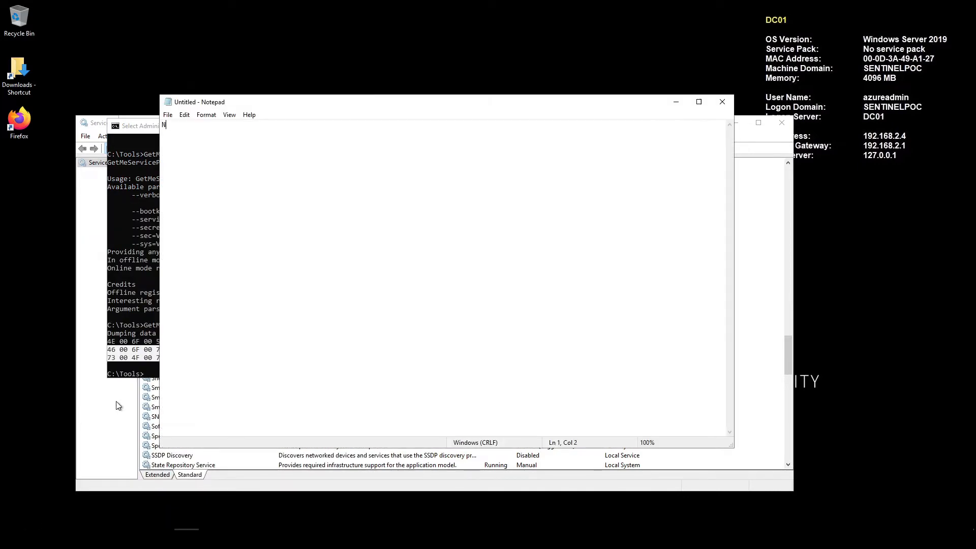
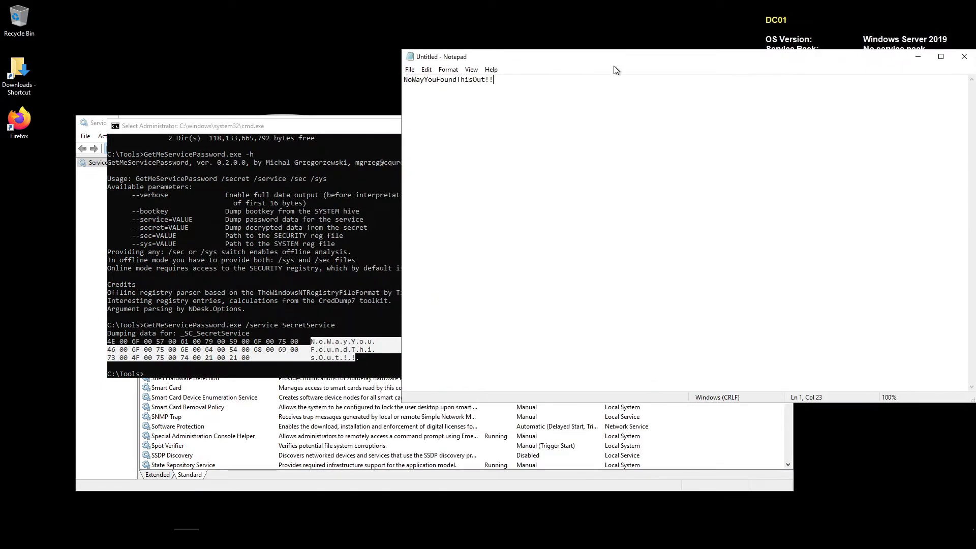
{"action": "mouse_move", "coordinate": [517, 98]}
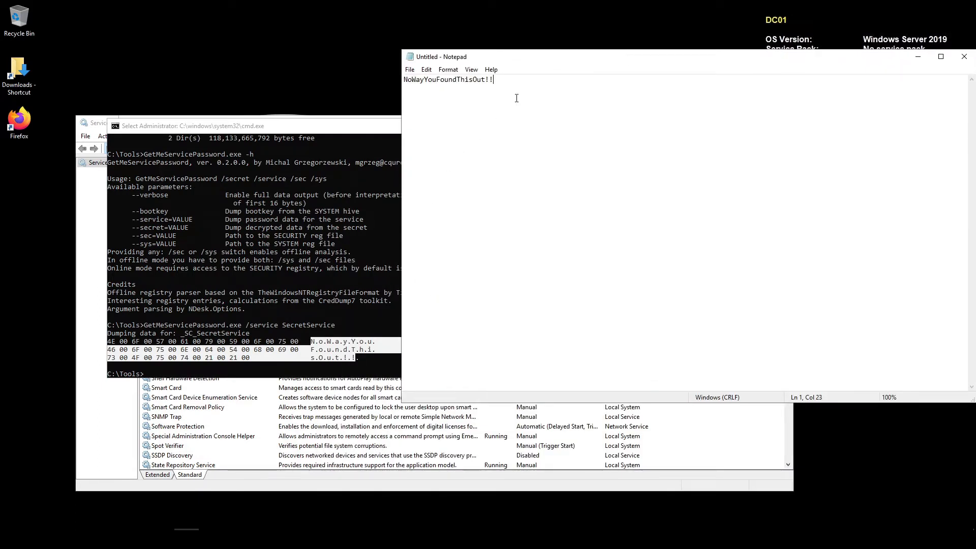
{"action": "key", "text": "Ctrl+a"}
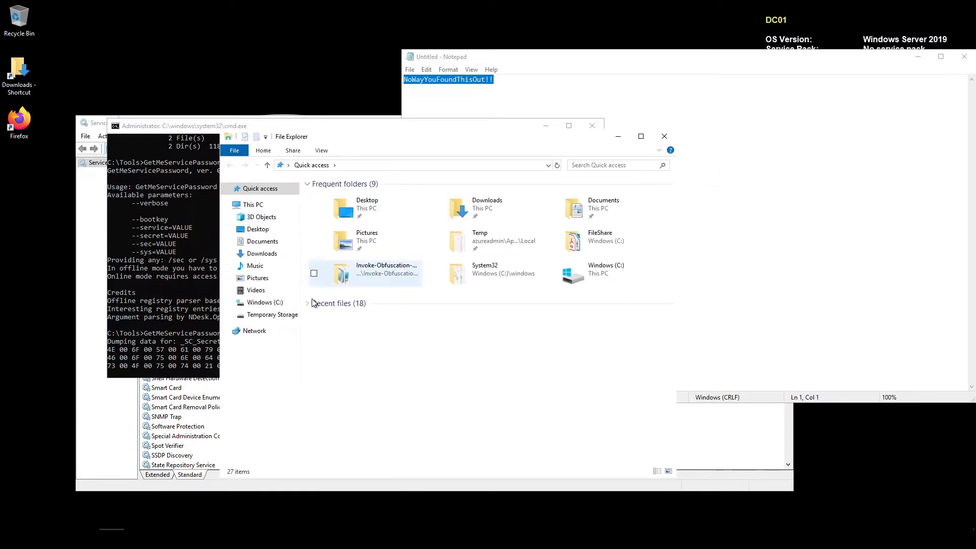
Step: Browse to C:\Windows\System32 and run mmc.exe as a different user
{"action": "left_click", "coordinate": [266, 302]}
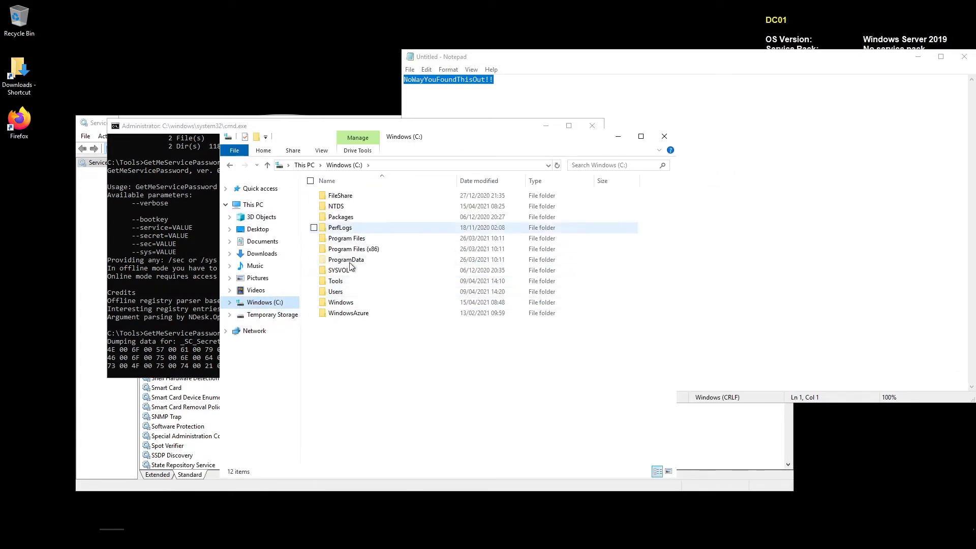
{"action": "double_click", "coordinate": [340, 302]}
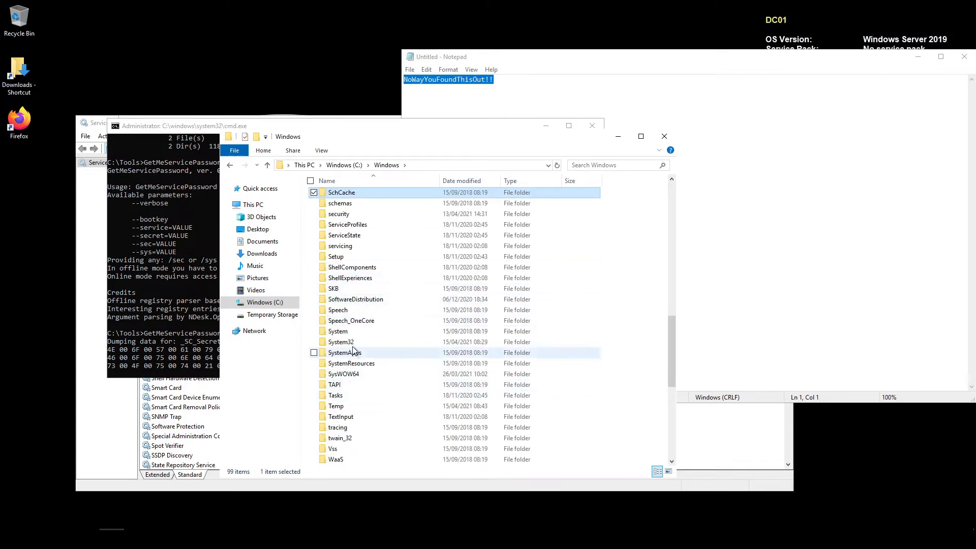
{"action": "double_click", "coordinate": [340, 342]}
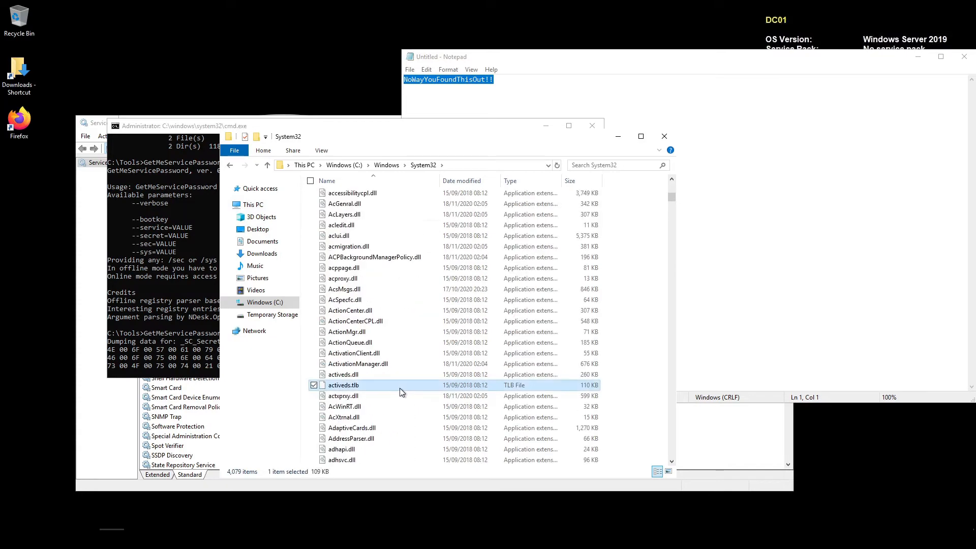
{"action": "scroll", "scroll_direction": "down", "scroll_amount": 3}
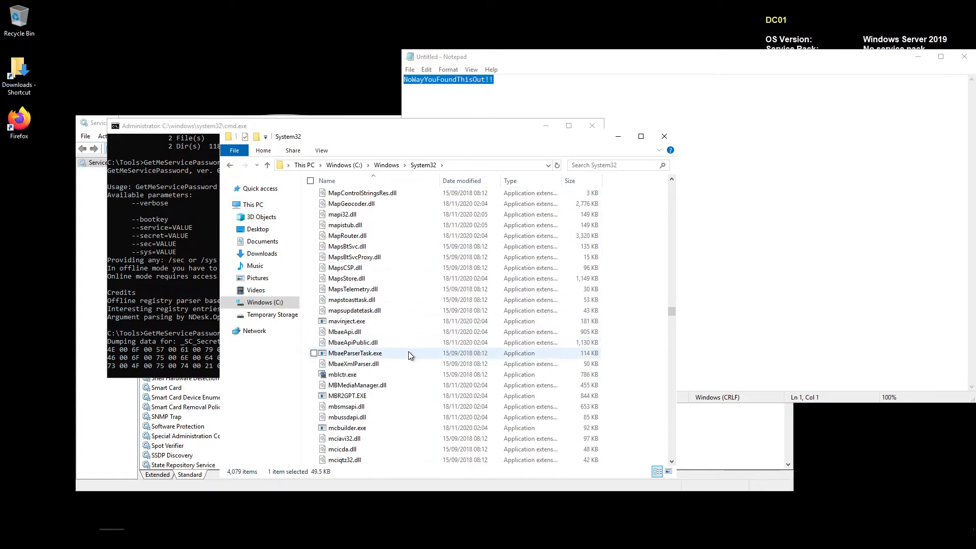
{"action": "scroll", "scroll_direction": "down", "scroll_amount": 3}
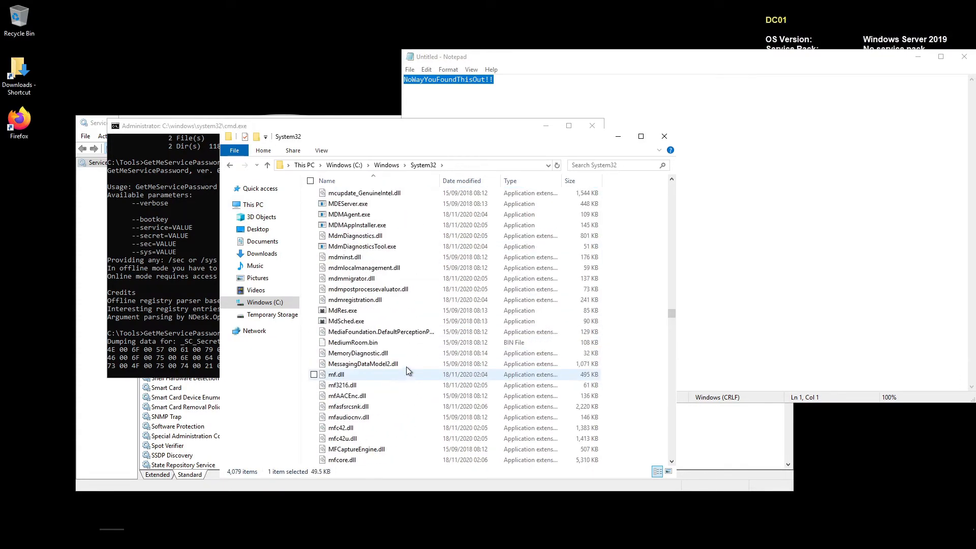
{"action": "scroll", "scroll_direction": "down", "scroll_amount": 3}
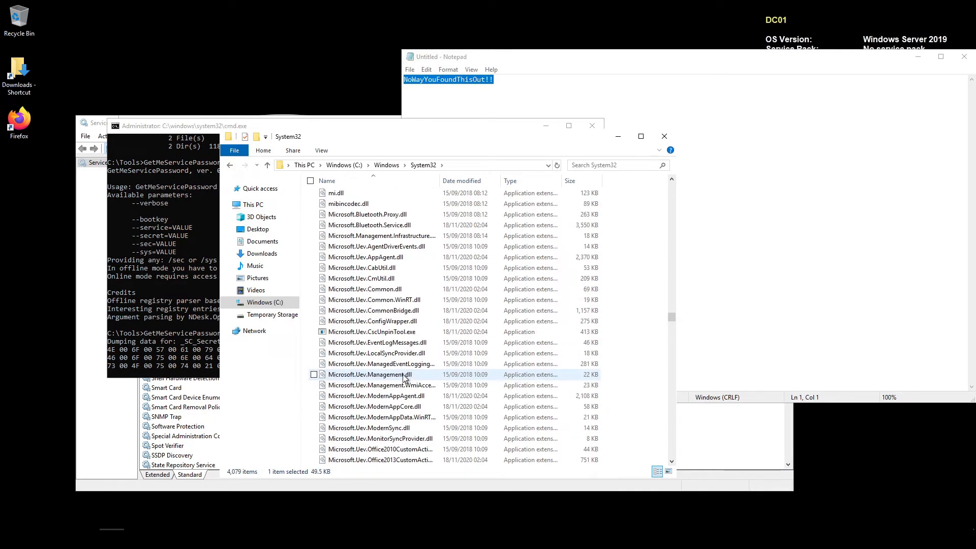
{"action": "scroll", "scroll_direction": "down", "scroll_amount": 3}
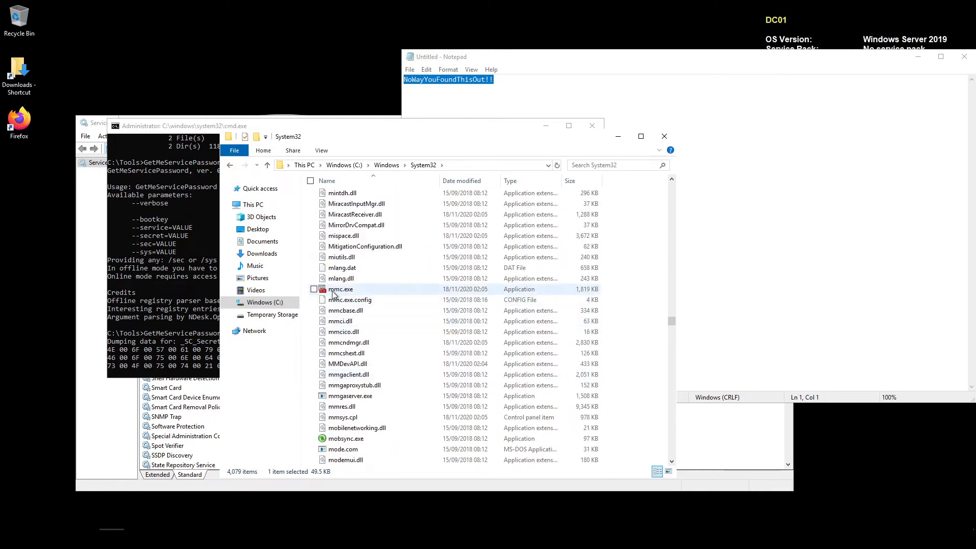
{"action": "right_click", "coordinate": [341, 288]}
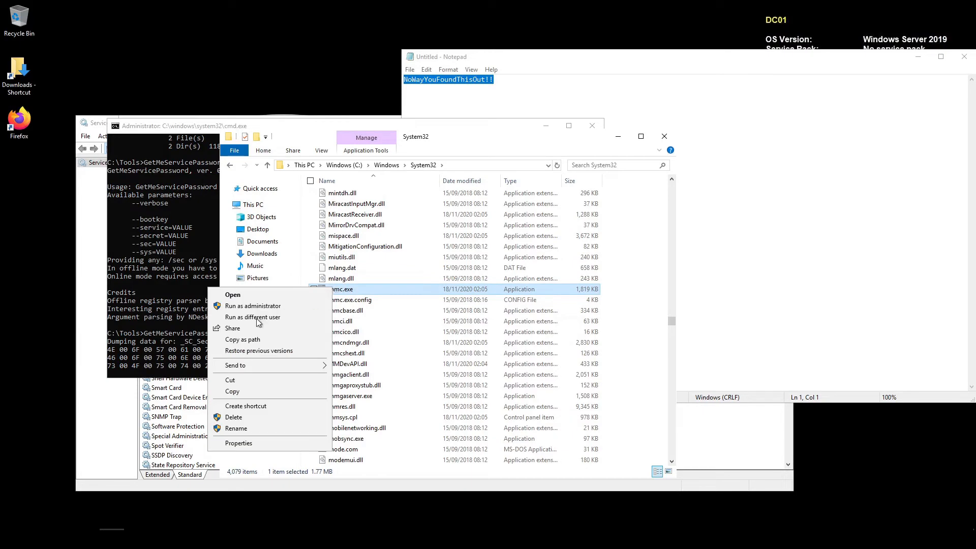
{"action": "left_click", "coordinate": [252, 317]}
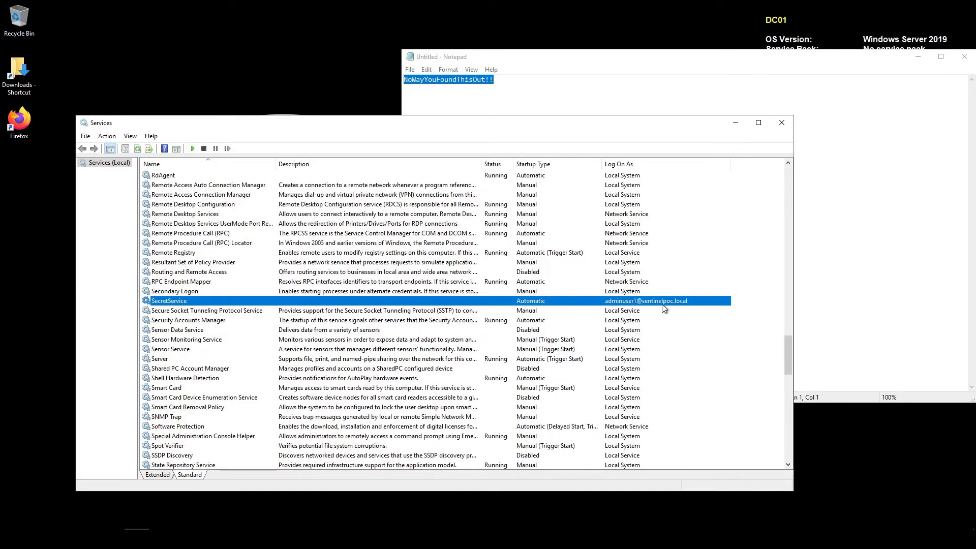
{"action": "mouse_move", "coordinate": [647, 306]}
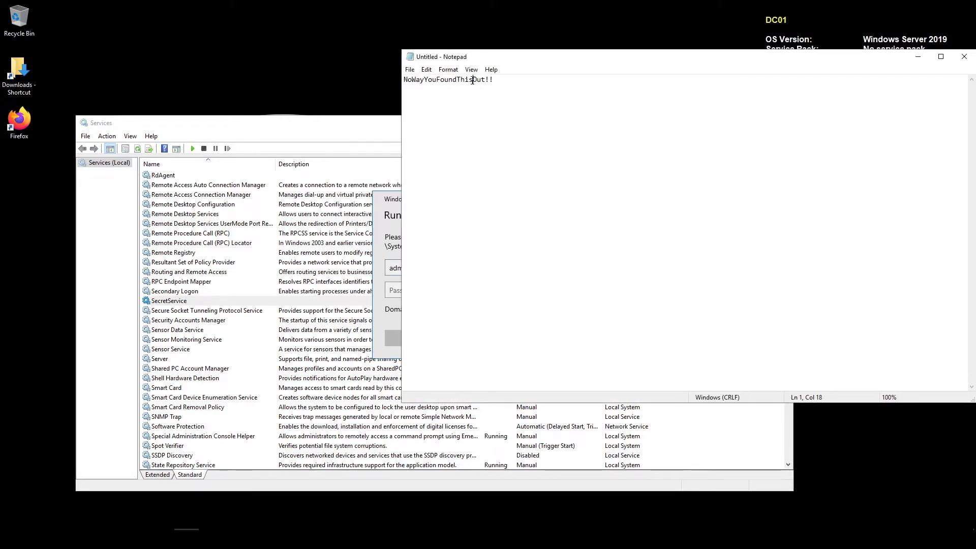
Step: Select the recovered password with Ctrl+A for entering the Run as credentials
{"action": "key", "text": "ctrl+a"}
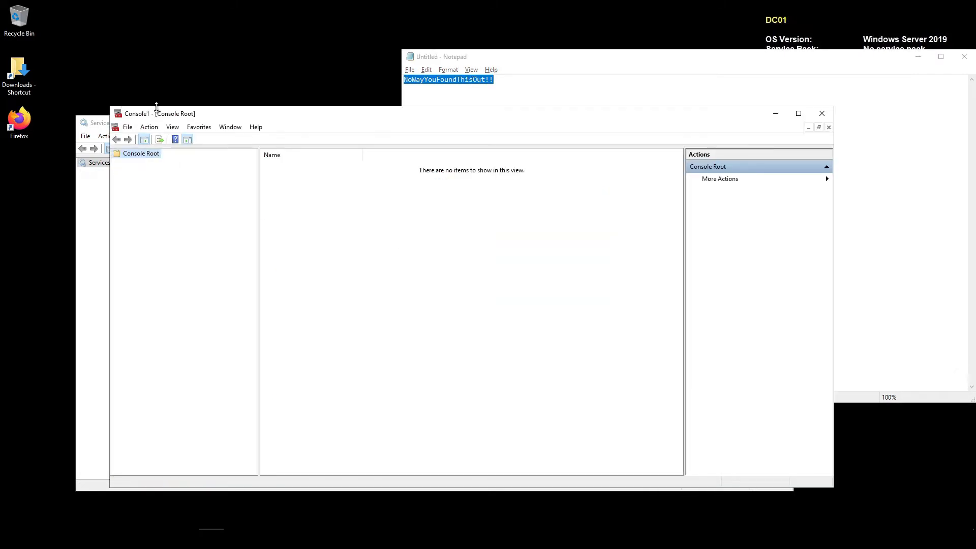
Step: Add Active Directory Users and Computers, DNS and Group Policy Management snap-ins to Console1
{"action": "left_click", "coordinate": [109, 127]}
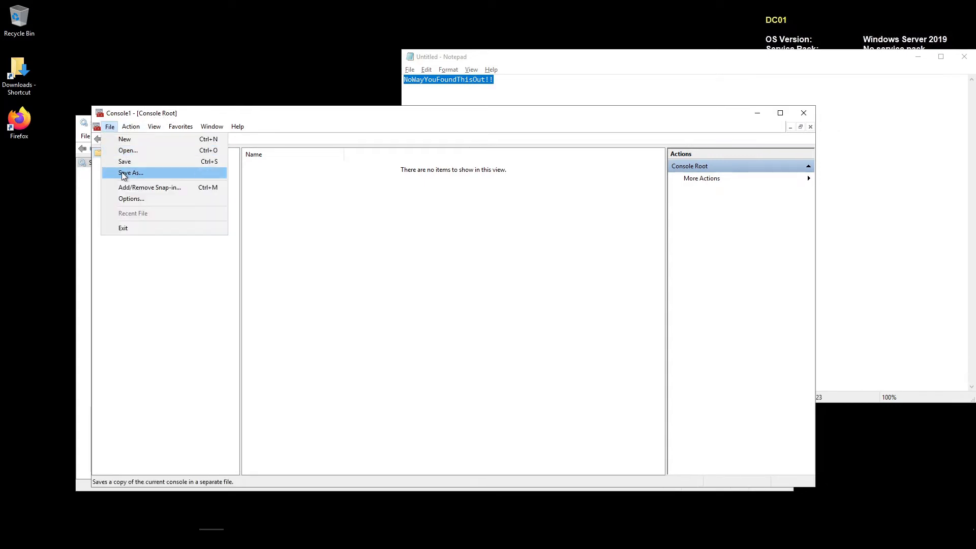
{"action": "left_click", "coordinate": [149, 188]}
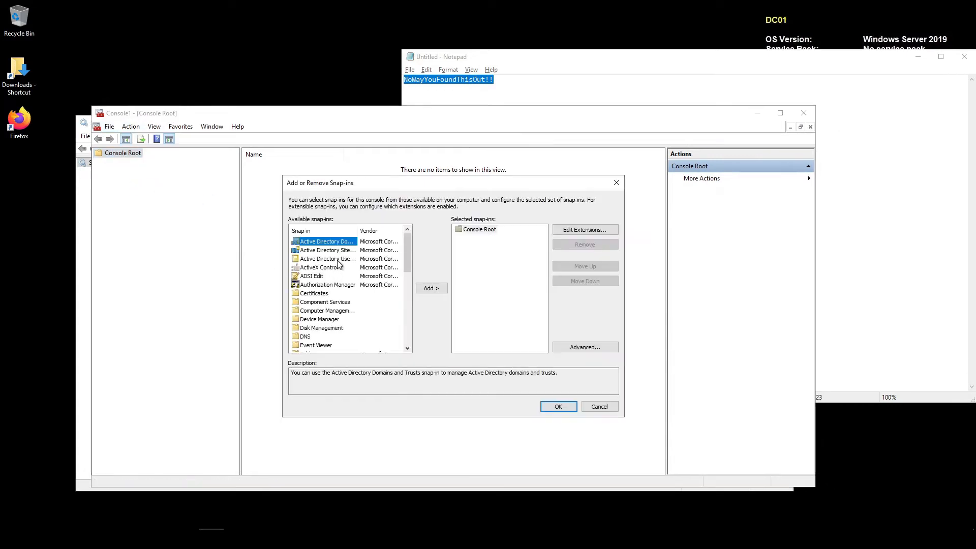
{"action": "left_click", "coordinate": [431, 288]}
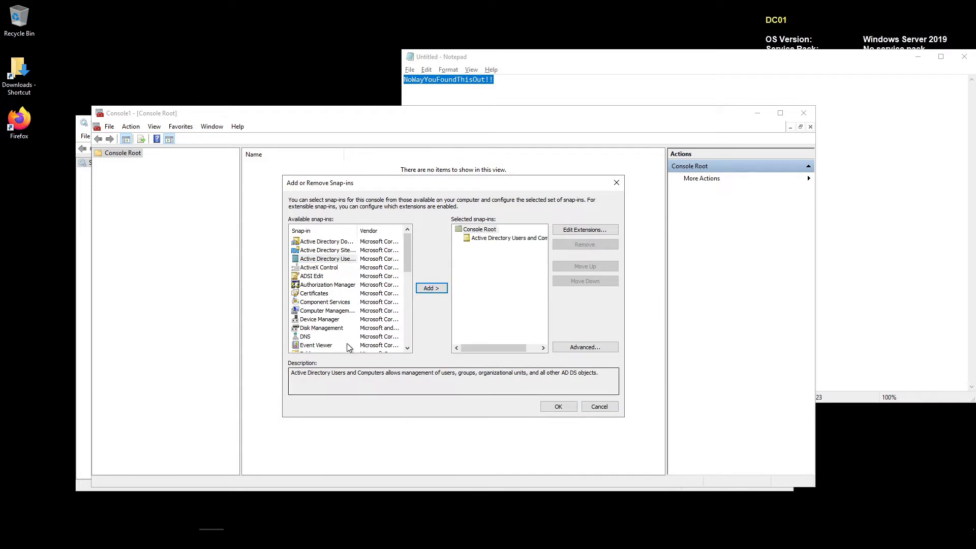
{"action": "left_click", "coordinate": [431, 288]}
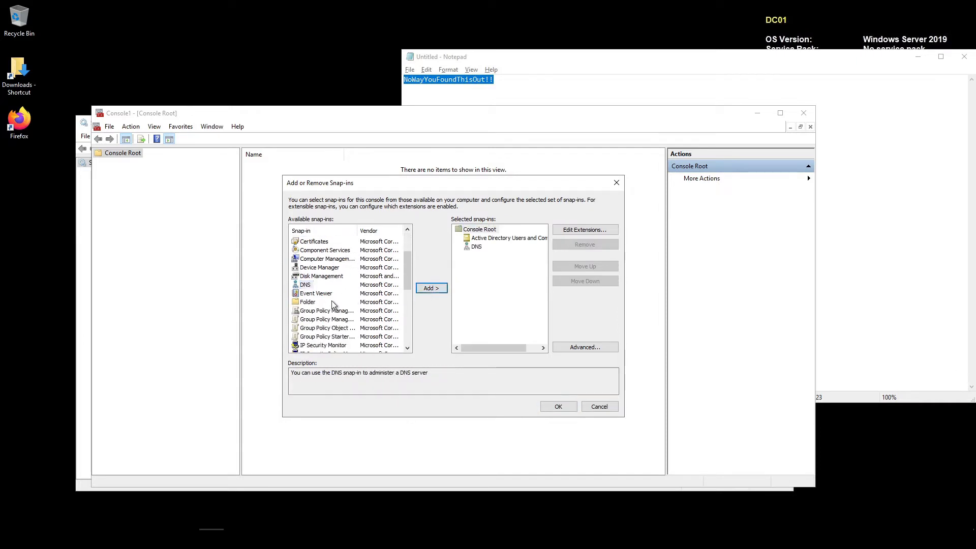
{"action": "left_click", "coordinate": [432, 288]}
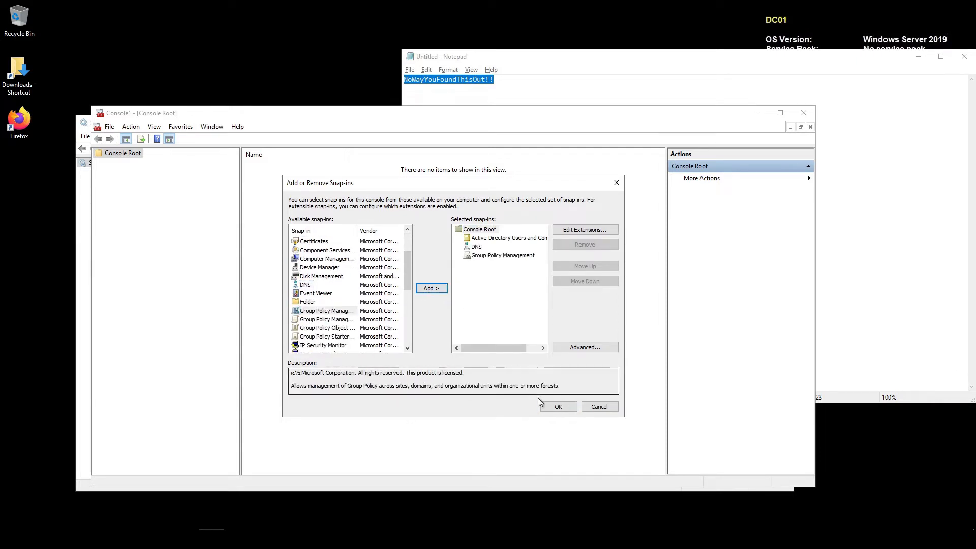
{"action": "left_click", "coordinate": [558, 406]}
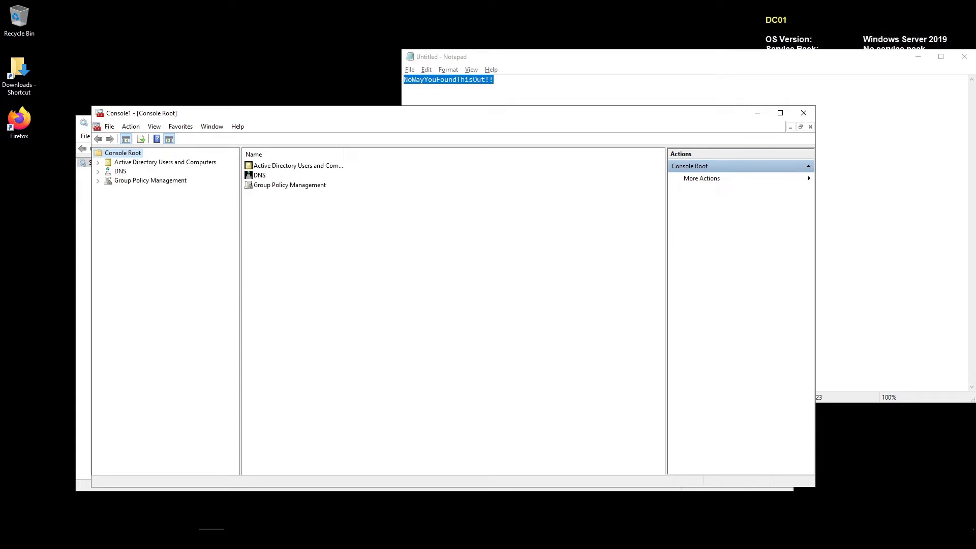
{"action": "mouse_move", "coordinate": [86, 198]}
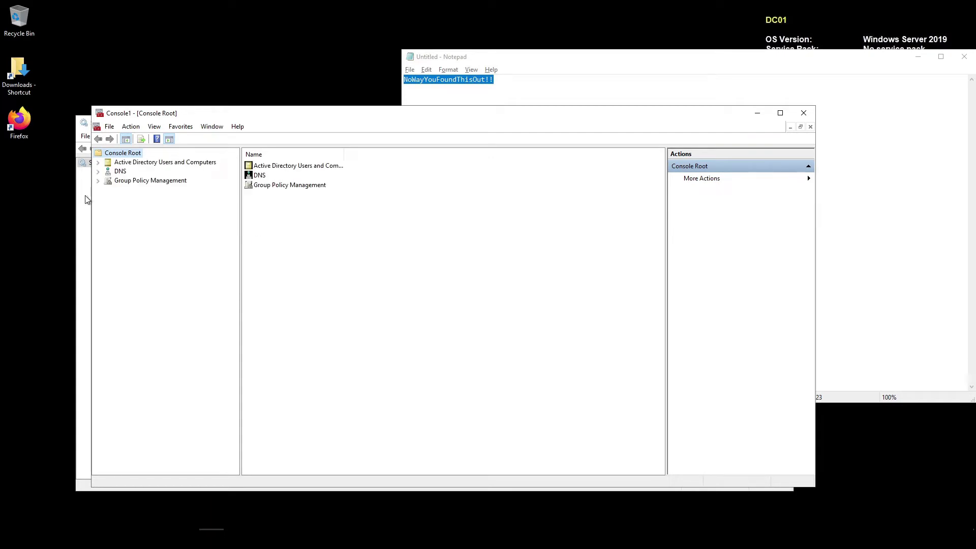
Step: Open the sentinelpoc.local Users container and check Domain Admins membership (Adminuser1, azureadmin)
{"action": "left_click", "coordinate": [97, 162]}
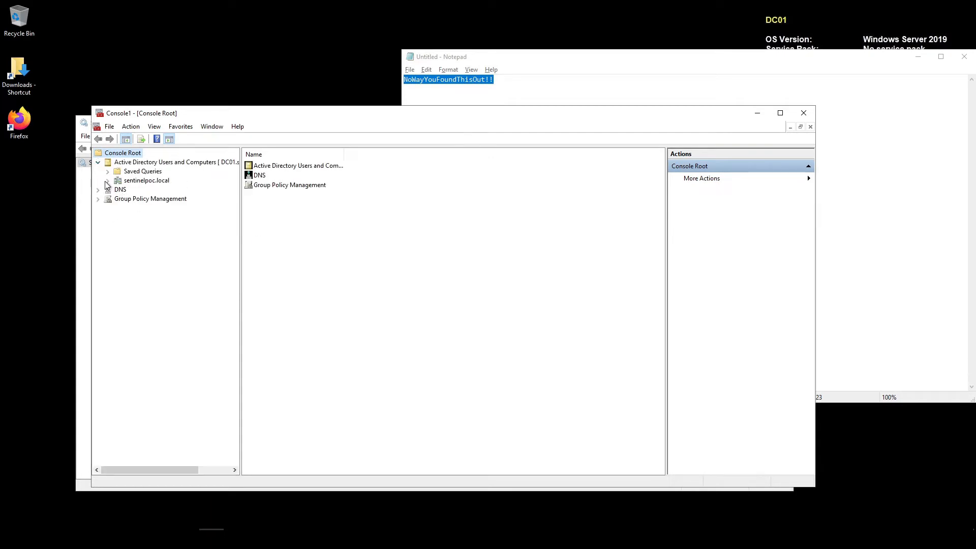
{"action": "left_click", "coordinate": [107, 180]}
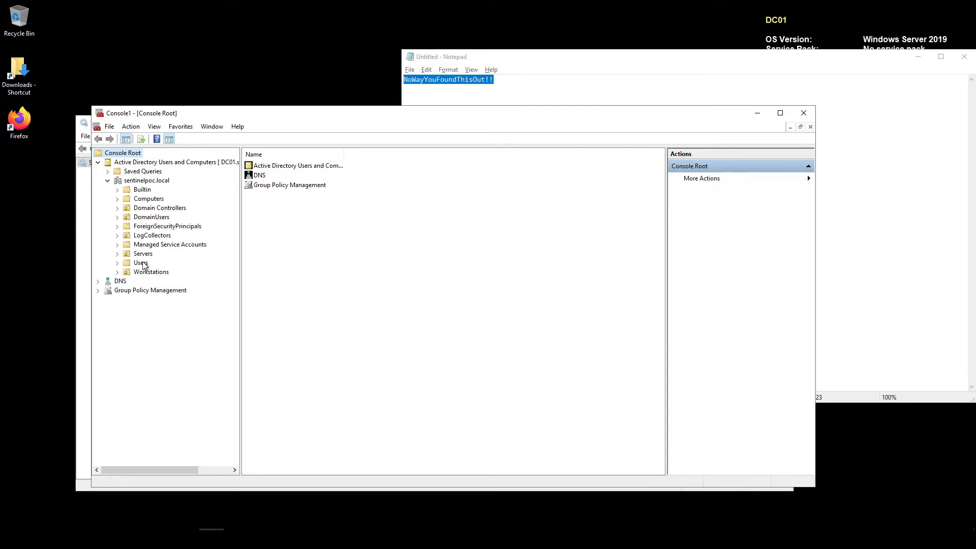
{"action": "left_click", "coordinate": [141, 262]}
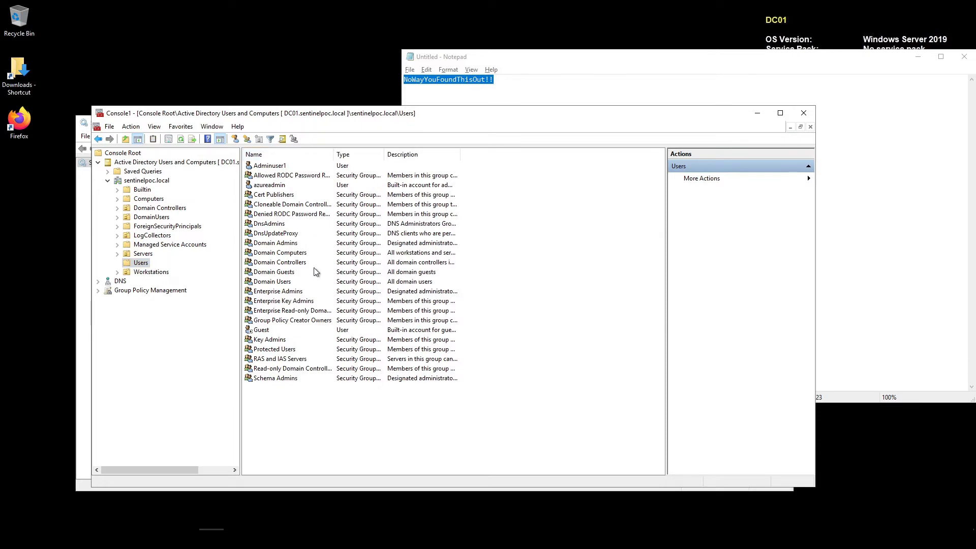
{"action": "left_click", "coordinate": [275, 243]}
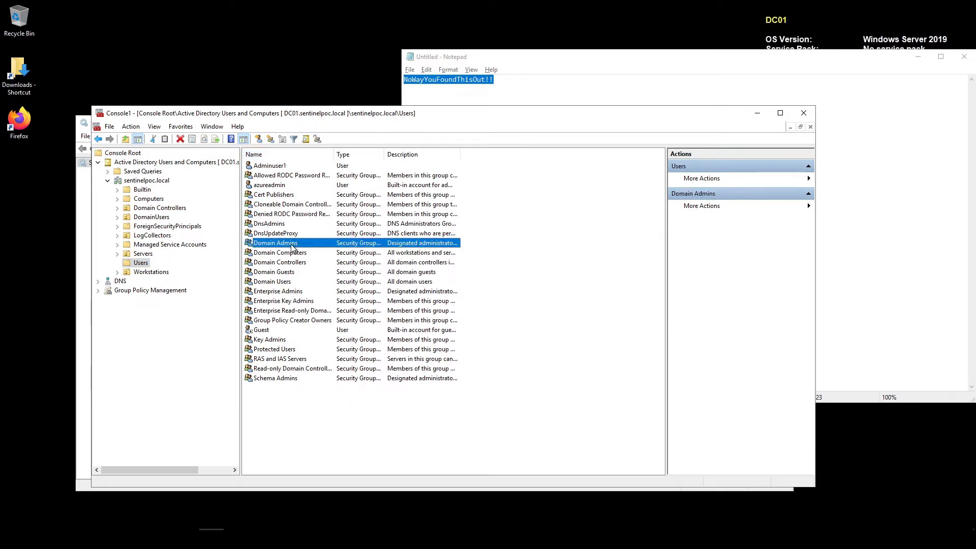
{"action": "double_click", "coordinate": [275, 242]}
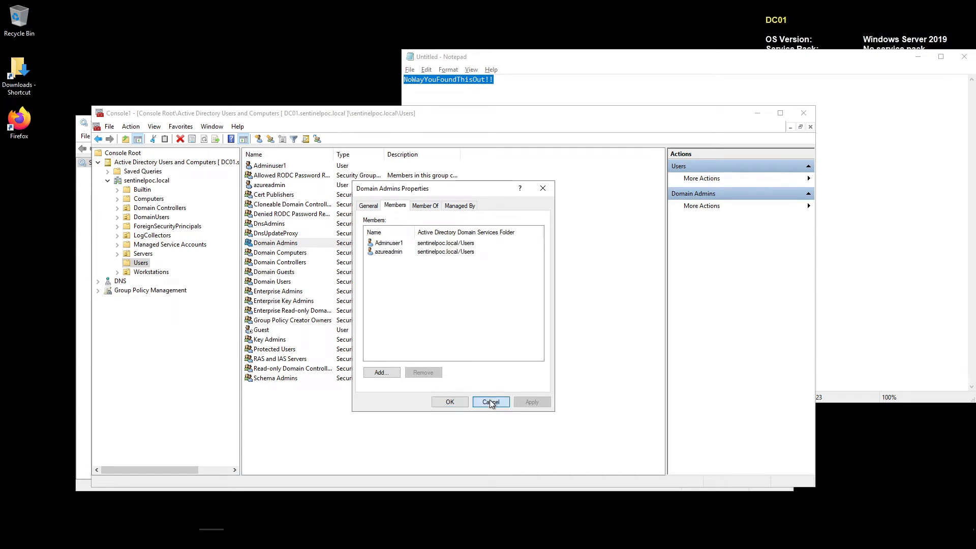
{"action": "left_click", "coordinate": [490, 401]}
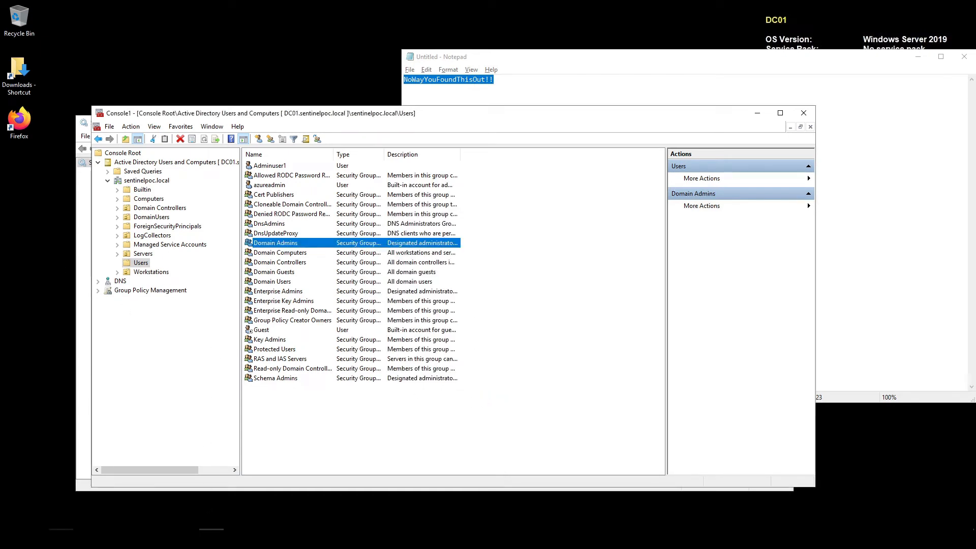
{"action": "mouse_move", "coordinate": [300, 301]}
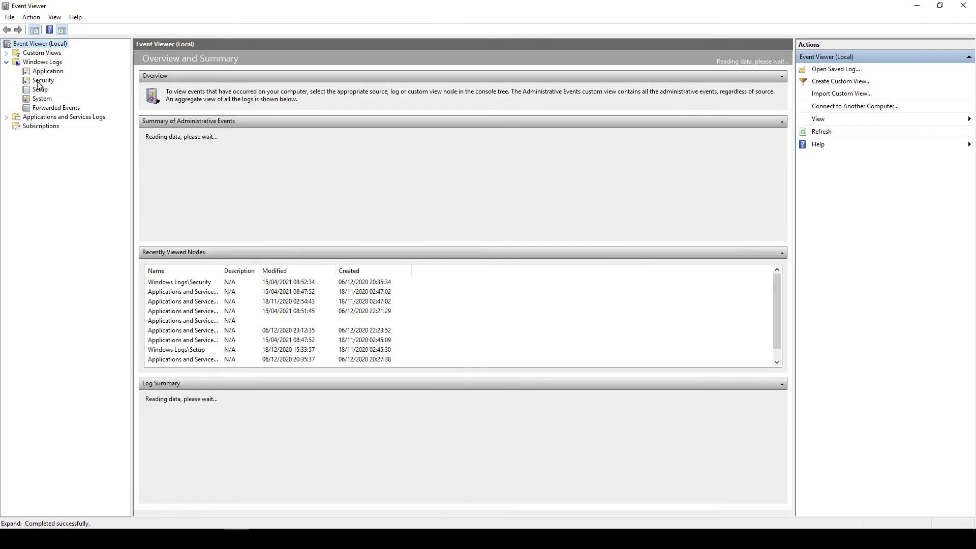
Step: Filter the Security log to Event ID 4688, leaving 7,455 of 244,026 events
{"action": "left_click", "coordinate": [42, 80]}
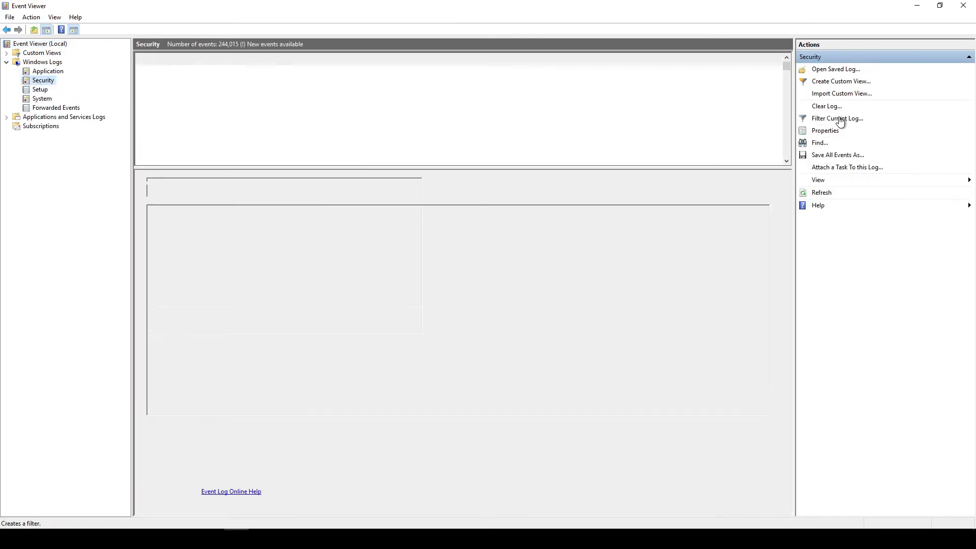
{"action": "left_click", "coordinate": [837, 118]}
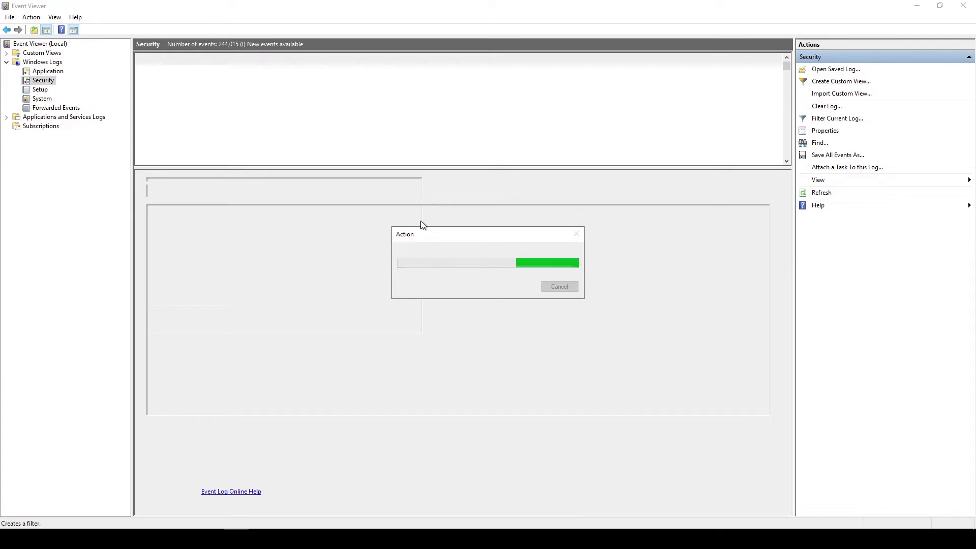
{"action": "left_click", "coordinate": [837, 118]}
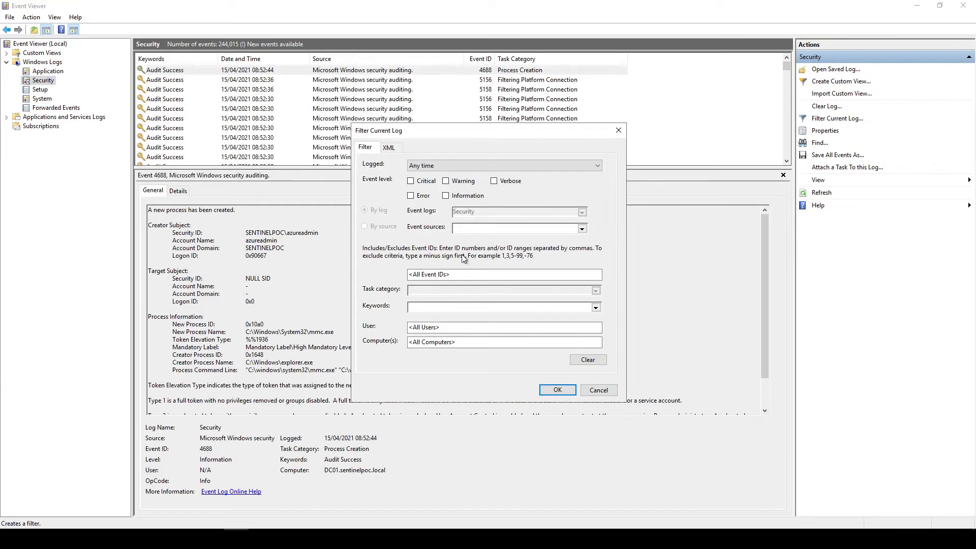
{"action": "type", "text": "46"}
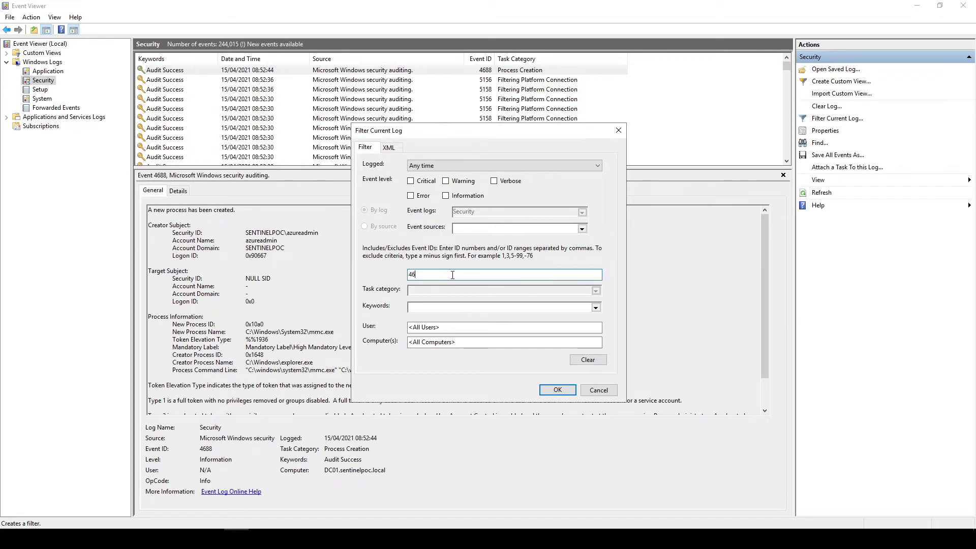
{"action": "left_click", "coordinate": [558, 390]}
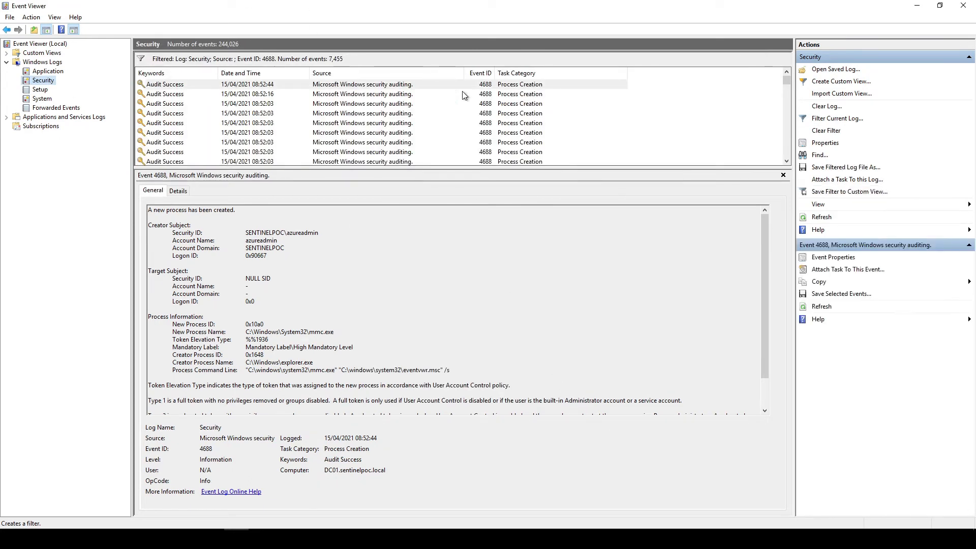
Step: Search events for GETME and view the GetMeServicePassword.exe /service SecretService command line
{"action": "left_click", "coordinate": [819, 154]}
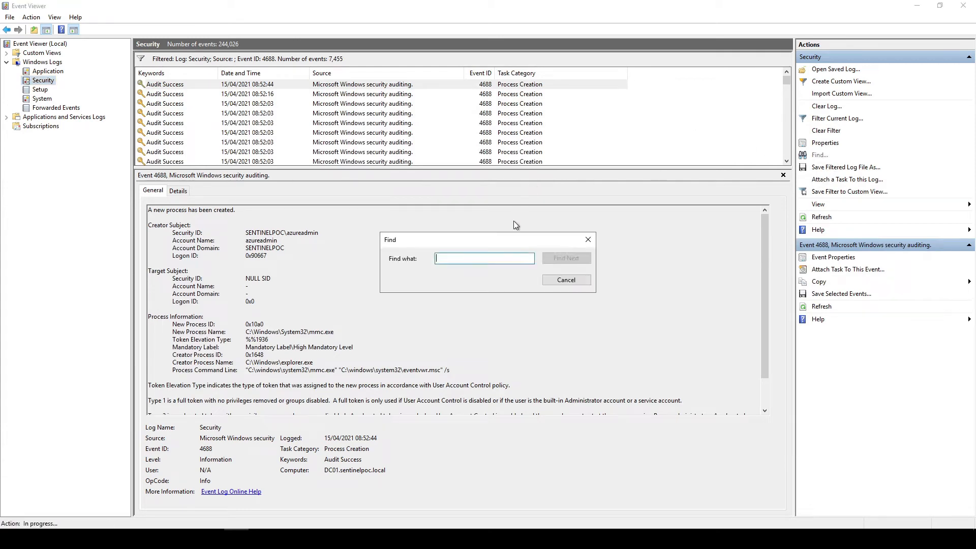
{"action": "type", "text": "GETME"}
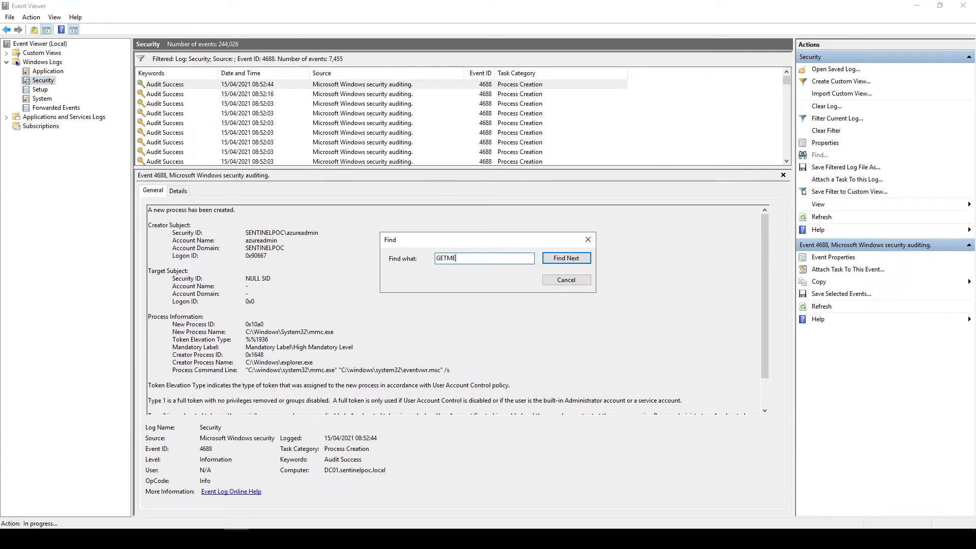
{"action": "left_click", "coordinate": [566, 258]}
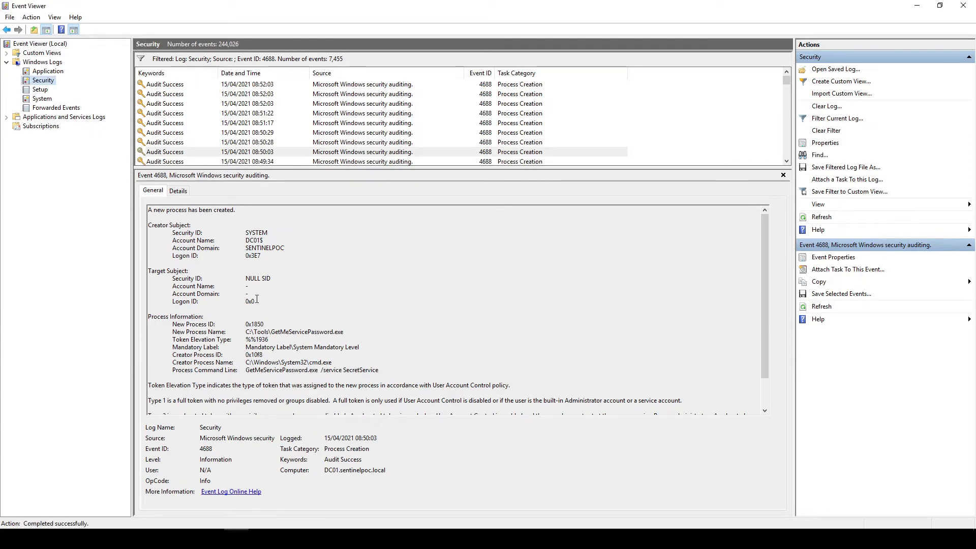
{"action": "mouse_move", "coordinate": [436, 299]}
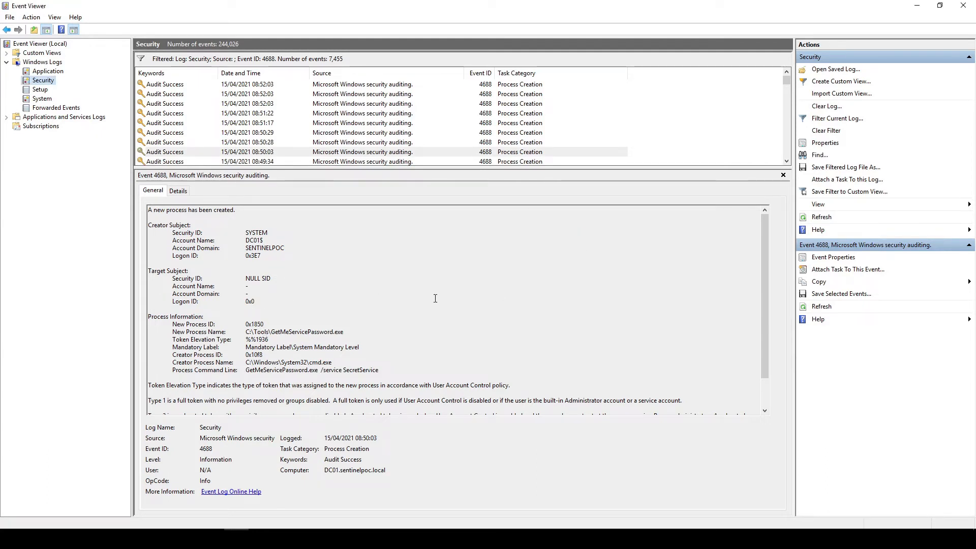
{"action": "scroll", "scroll_direction": "down", "scroll_amount": 3}
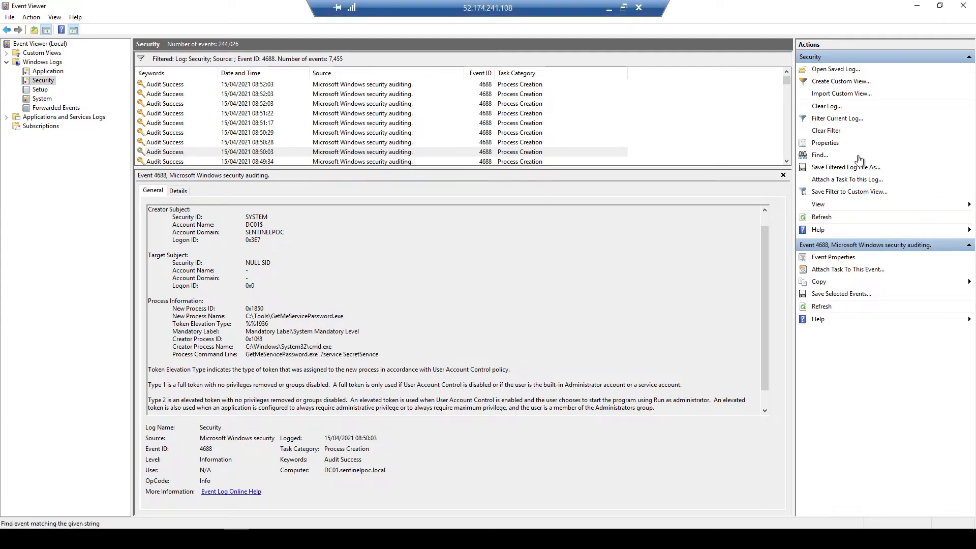
Step: Step through PSex search matches to azureadmin's PsExec.exe -s -i -d cmd.exe event, then close Find
{"action": "left_click", "coordinate": [820, 154]}
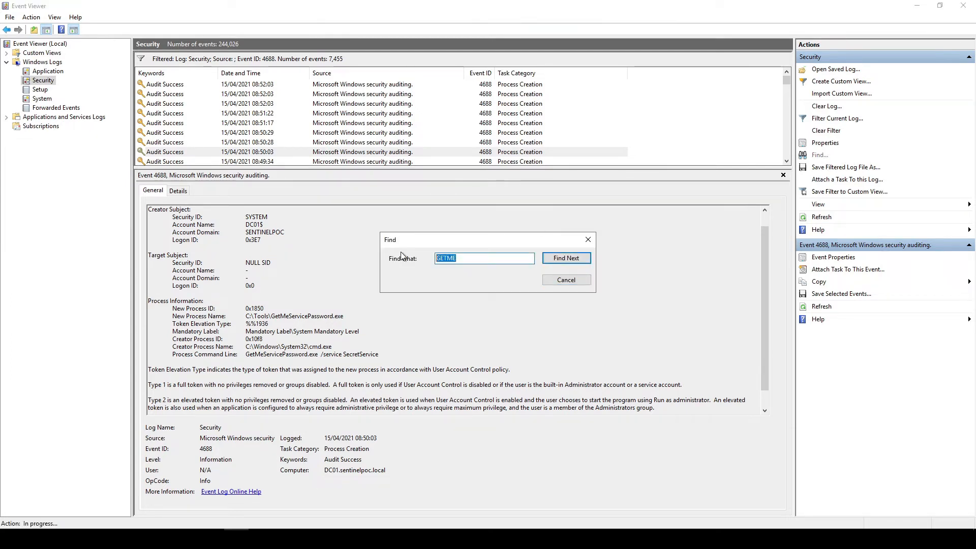
{"action": "type", "text": "PSex"}
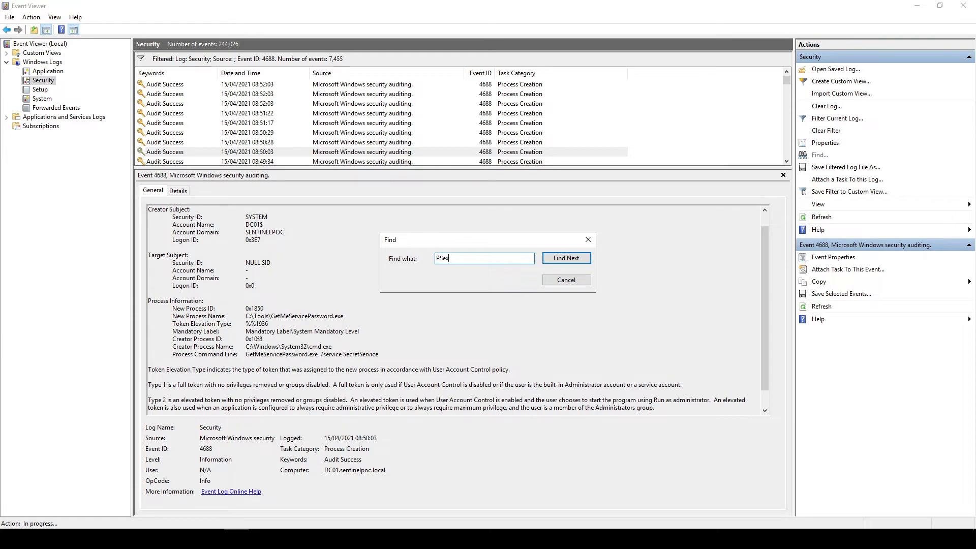
{"action": "left_click", "coordinate": [567, 258]}
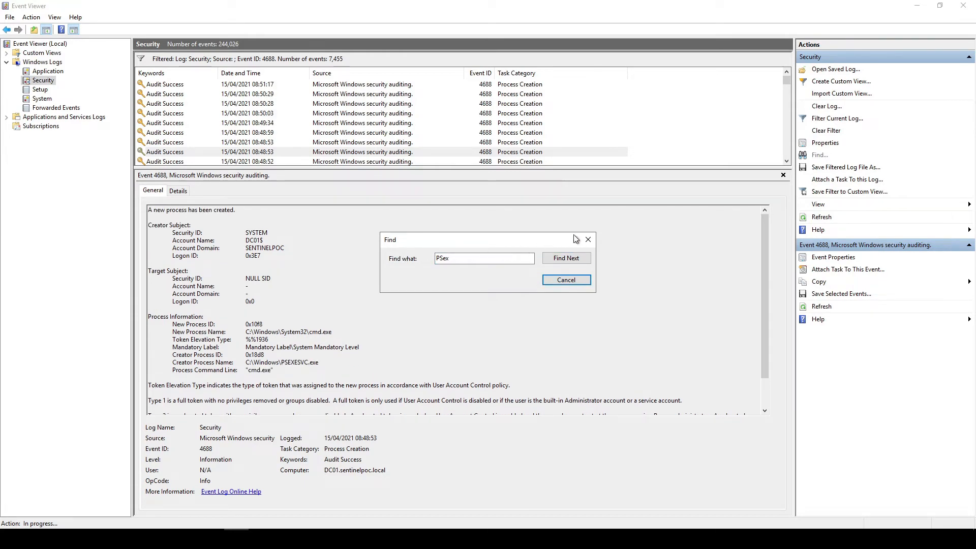
{"action": "left_click", "coordinate": [566, 258]}
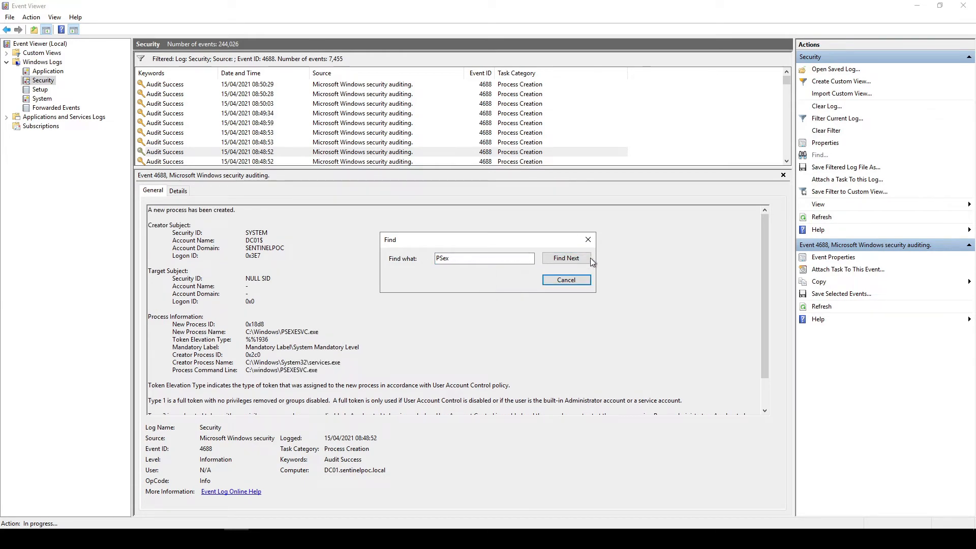
{"action": "mouse_move", "coordinate": [597, 254]}
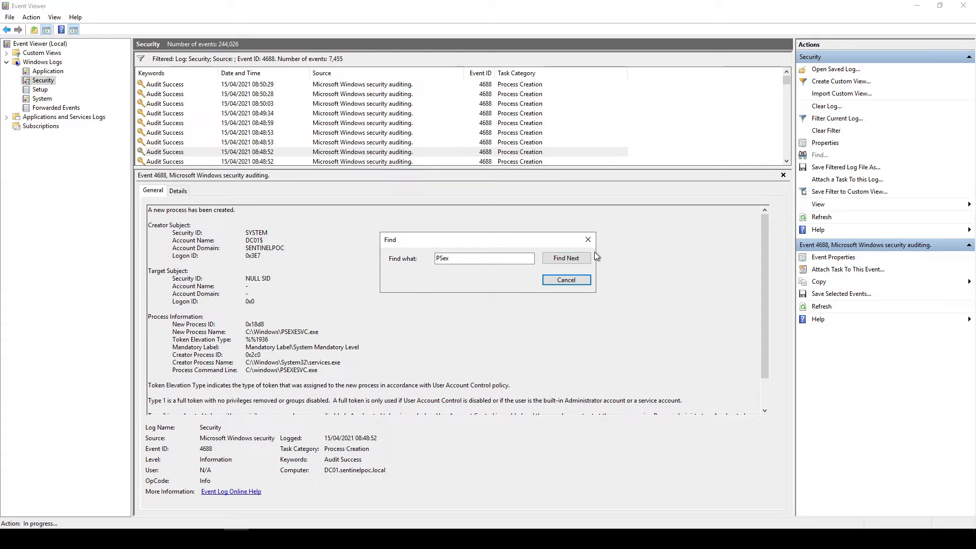
{"action": "left_click", "coordinate": [567, 258]}
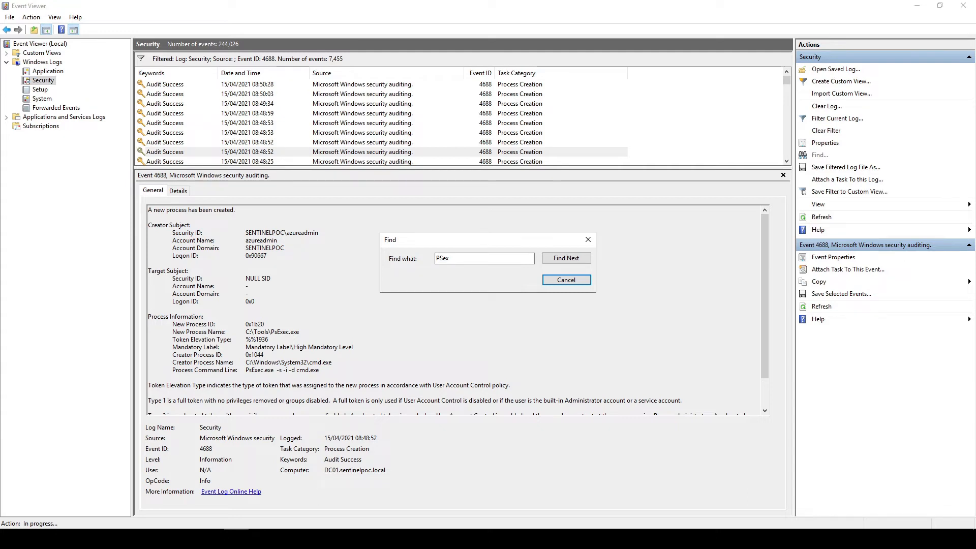
{"action": "mouse_move", "coordinate": [436, 389]}
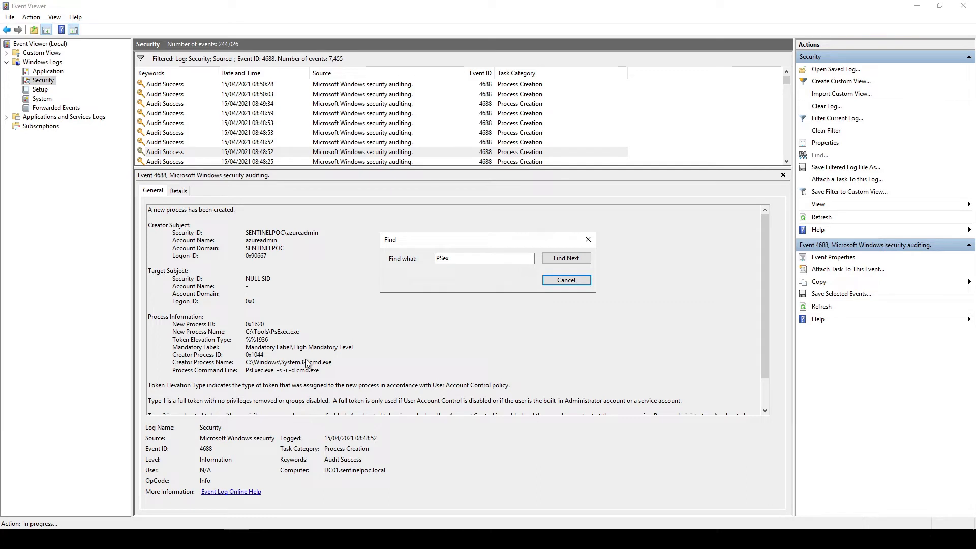
{"action": "mouse_move", "coordinate": [588, 240]}
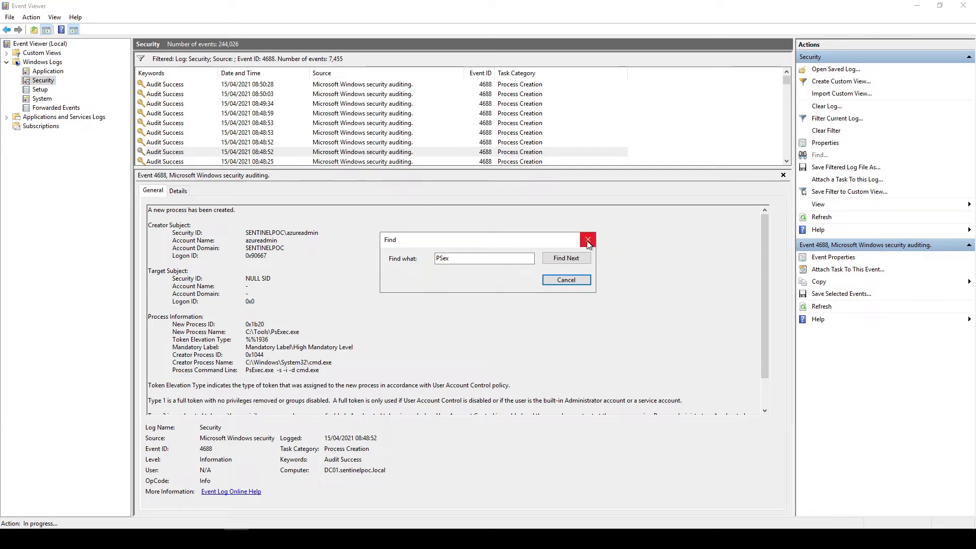
{"action": "mouse_move", "coordinate": [587, 241]}
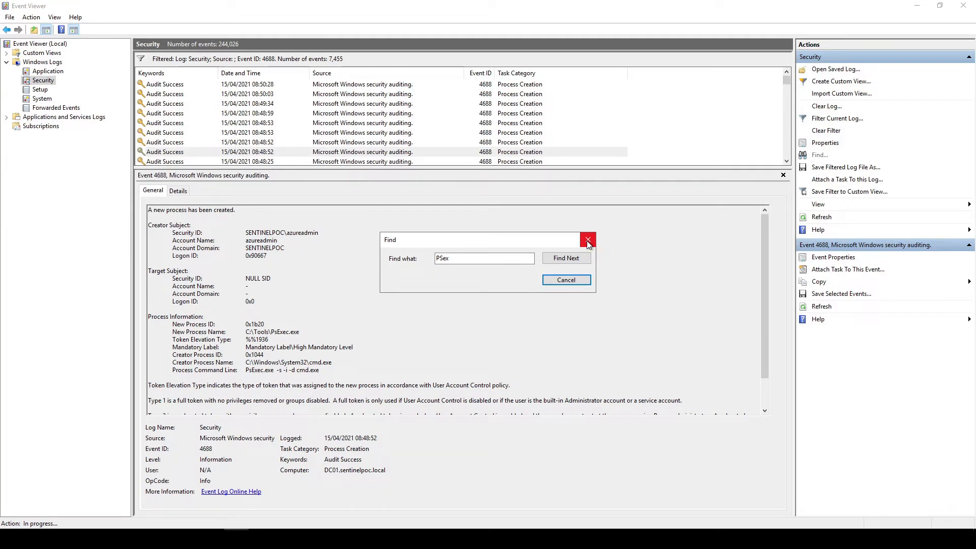
{"action": "left_click", "coordinate": [587, 240]}
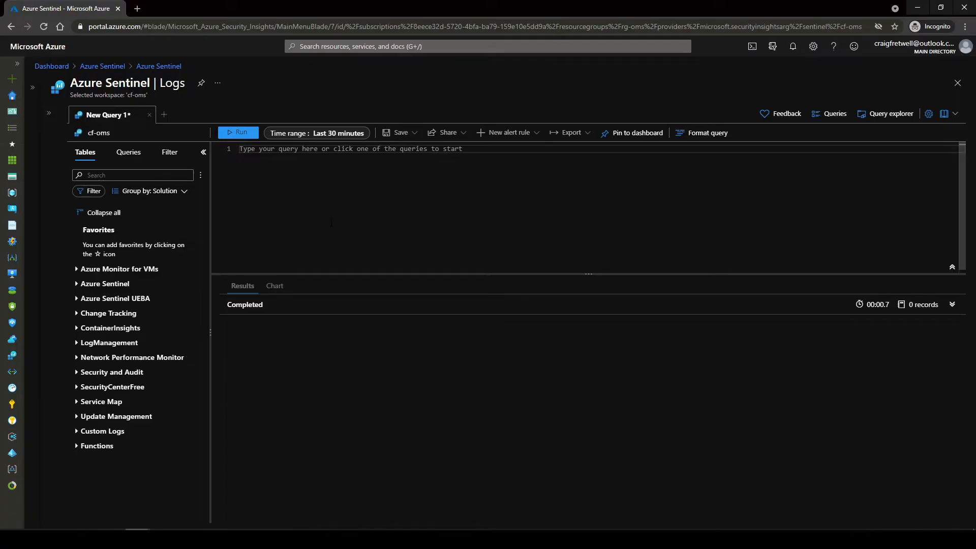
Step: Run SecurityEvent | where EventID == 4688, returning 223 records, and begin a new line
{"action": "type", "text": "Security"}
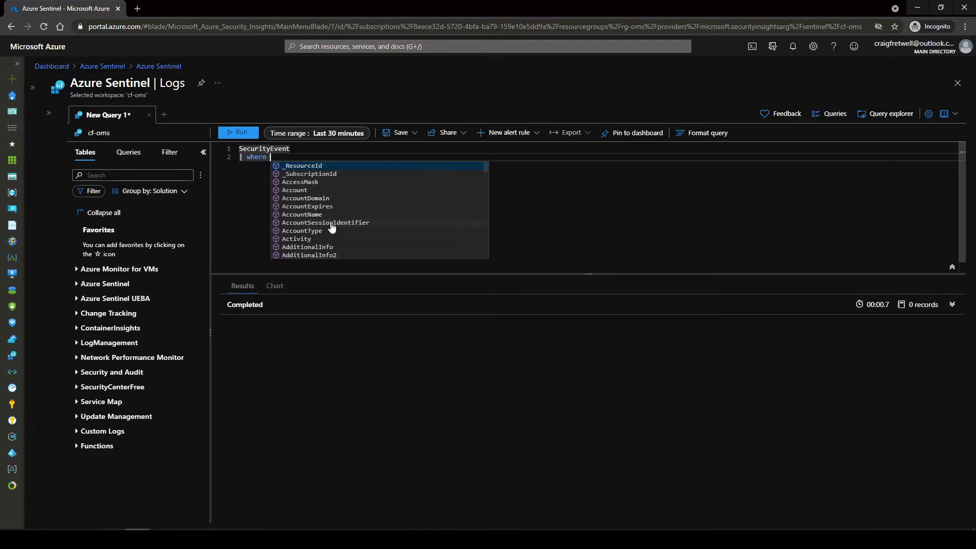
{"action": "type", "text": "EventID == 468"}
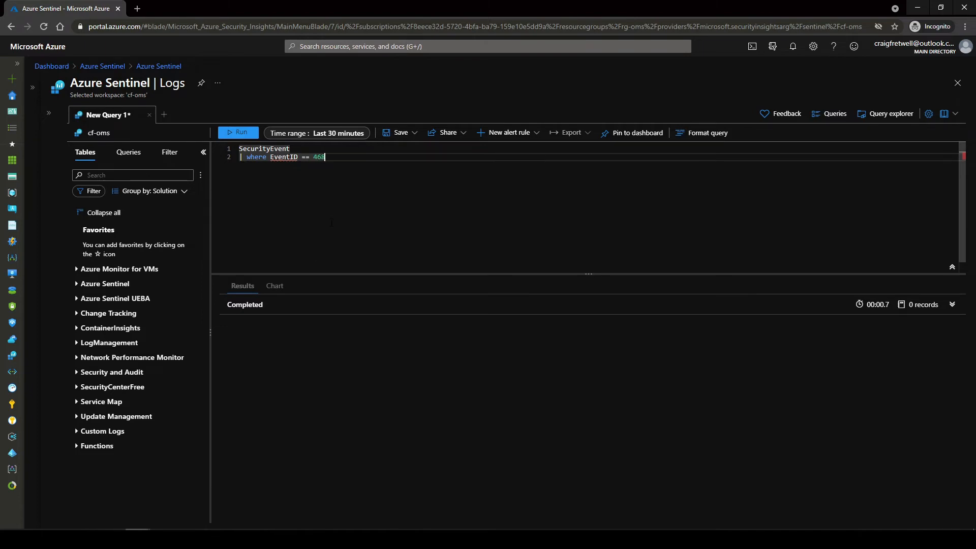
{"action": "left_click", "coordinate": [238, 132]}
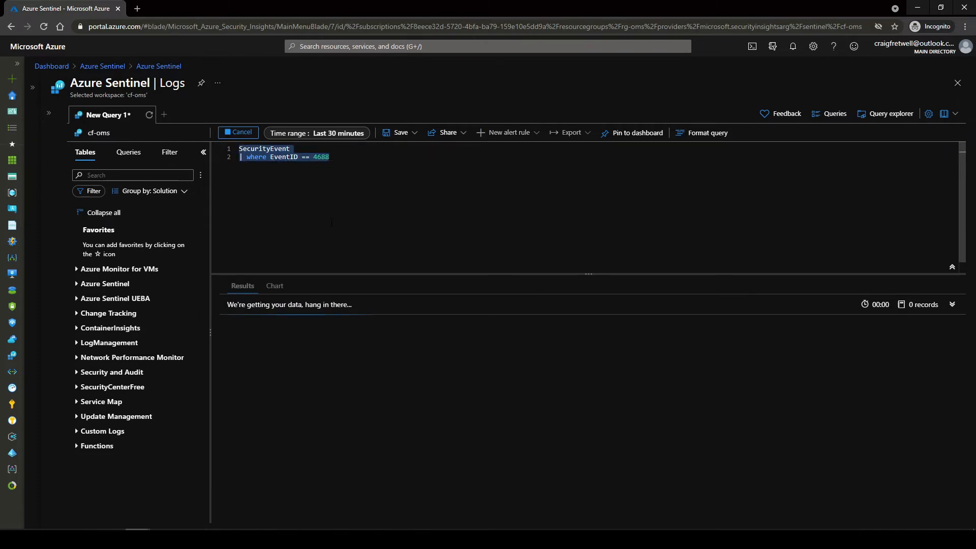
{"action": "left_click", "coordinate": [238, 133]}
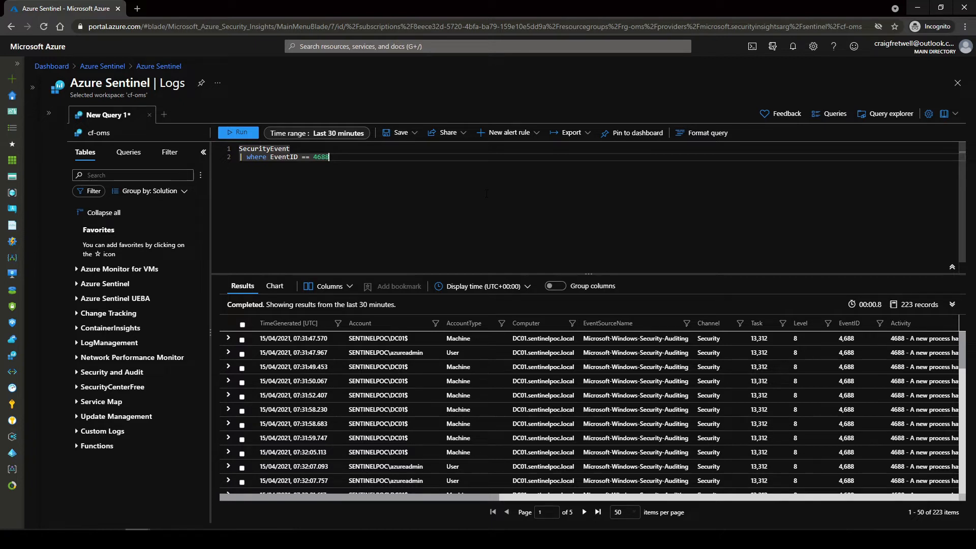
{"action": "key", "text": "Enter"}
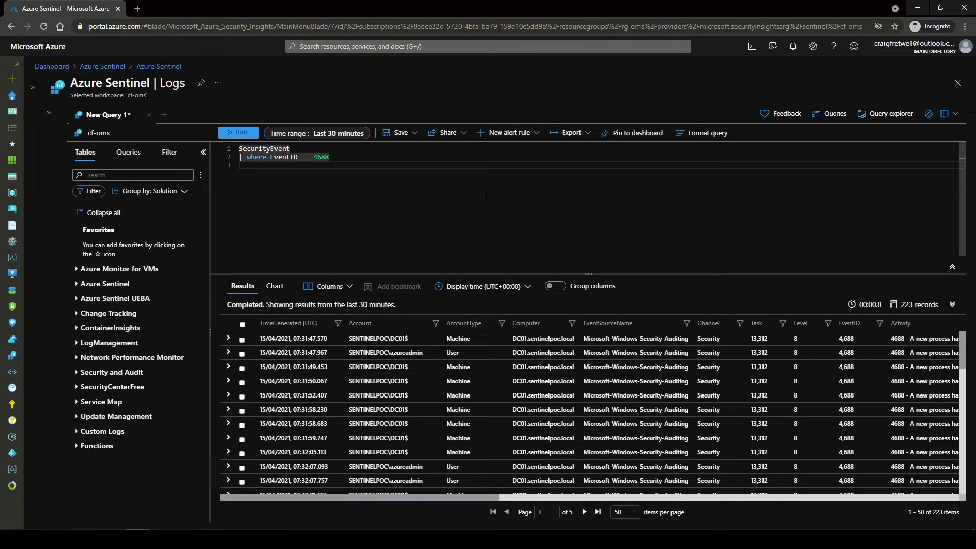
Step: Filter CommandLine containing "/service", run it, then expand and collapse the single DC01 record
{"action": "type", "text": "where CommandLine contains \""}
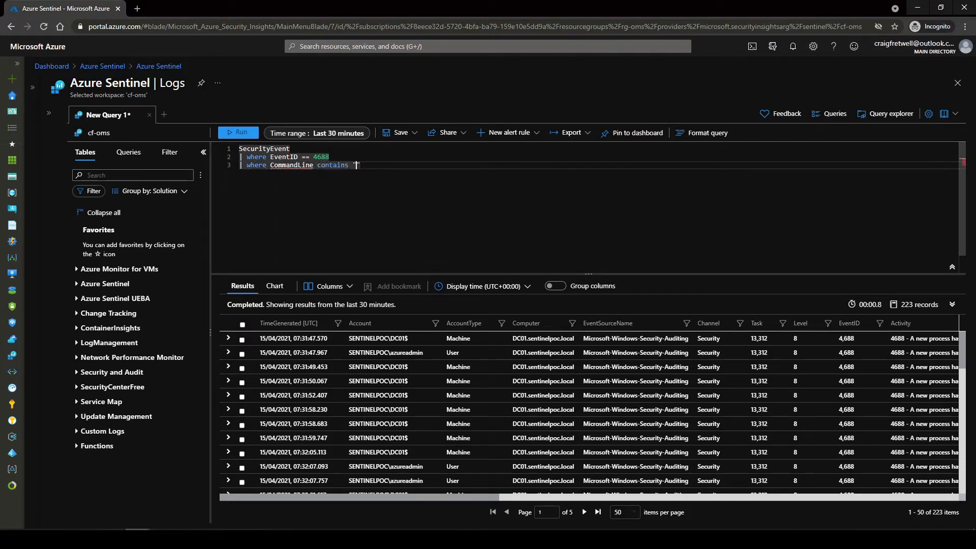
{"action": "type", "text": "/serv"}
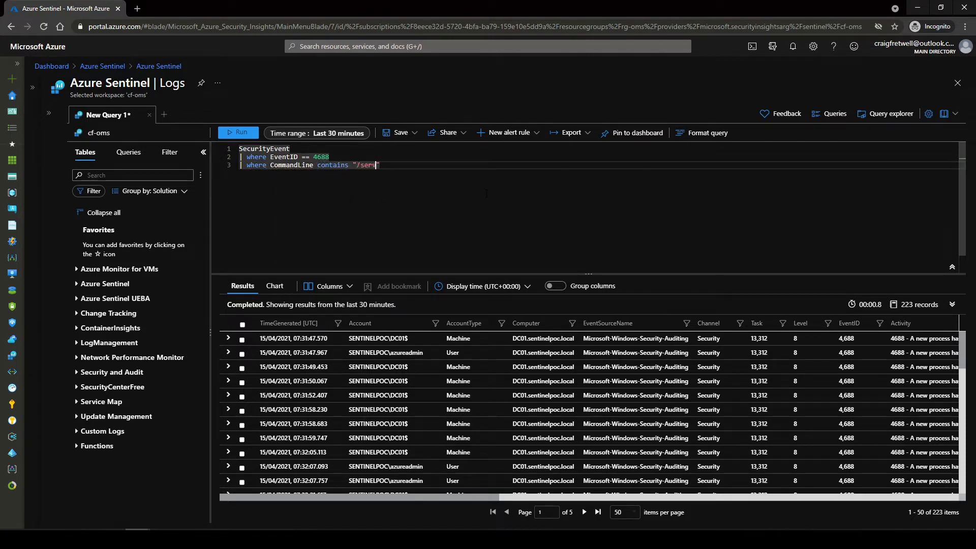
{"action": "left_click", "coordinate": [238, 132]}
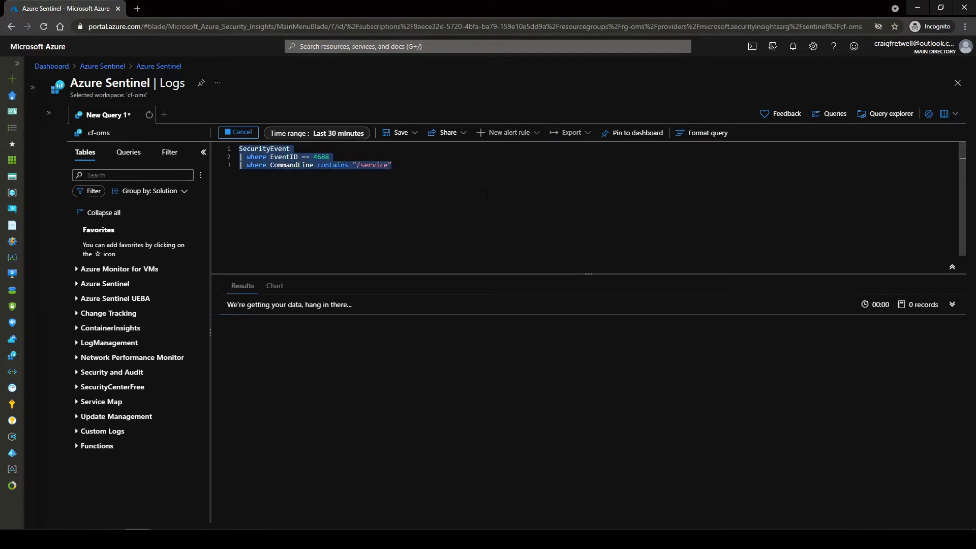
{"action": "left_click", "coordinate": [238, 132]}
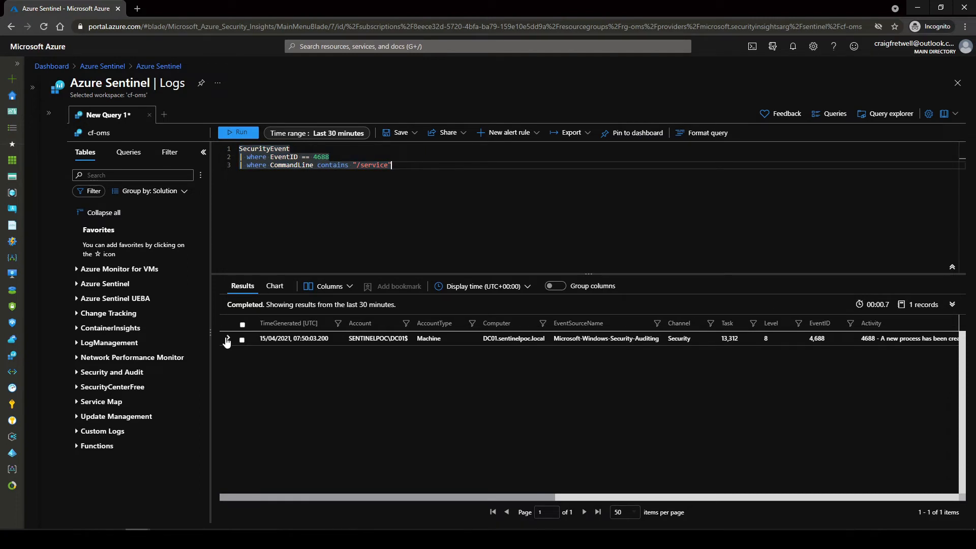
{"action": "left_click", "coordinate": [226, 339]}
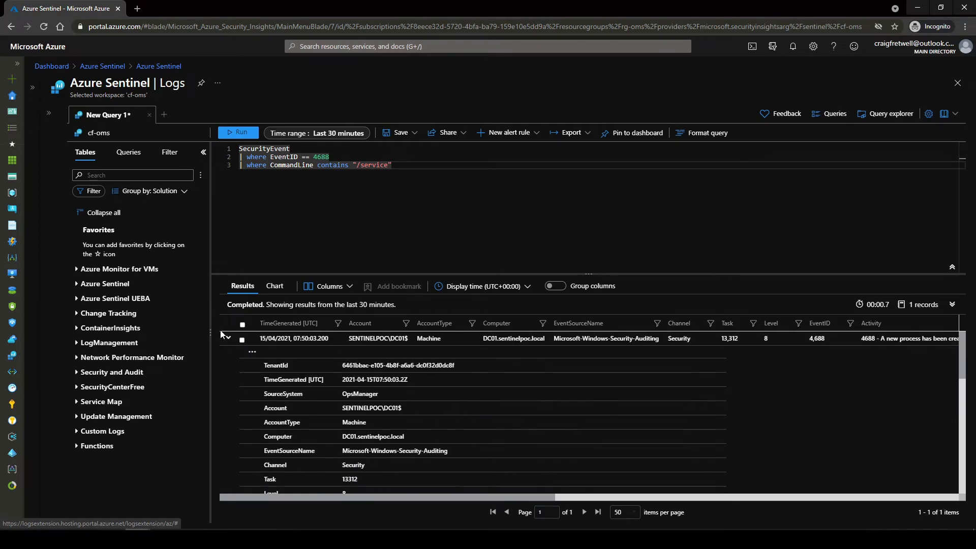
{"action": "left_click", "coordinate": [228, 338]}
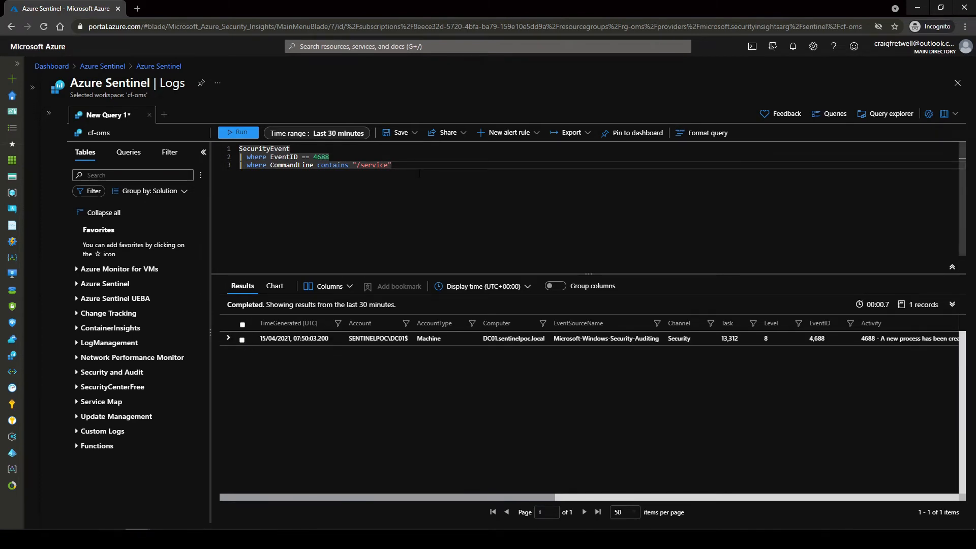
Step: Add a ParentProcessName contains "cmd.exe" filter line and run the query
{"action": "type", "text": "wh"}
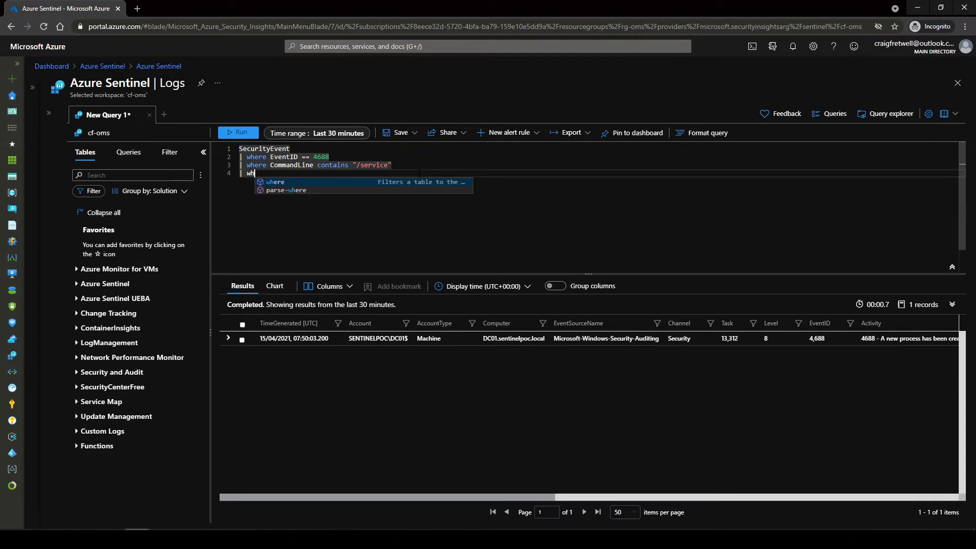
{"action": "type", "text": "here"}
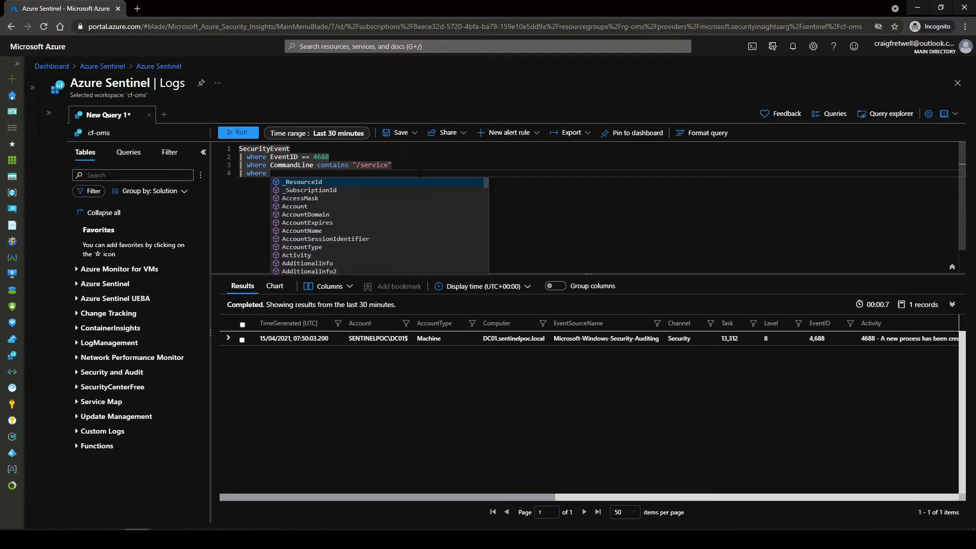
{"action": "type", "text": "PackageName ==="}
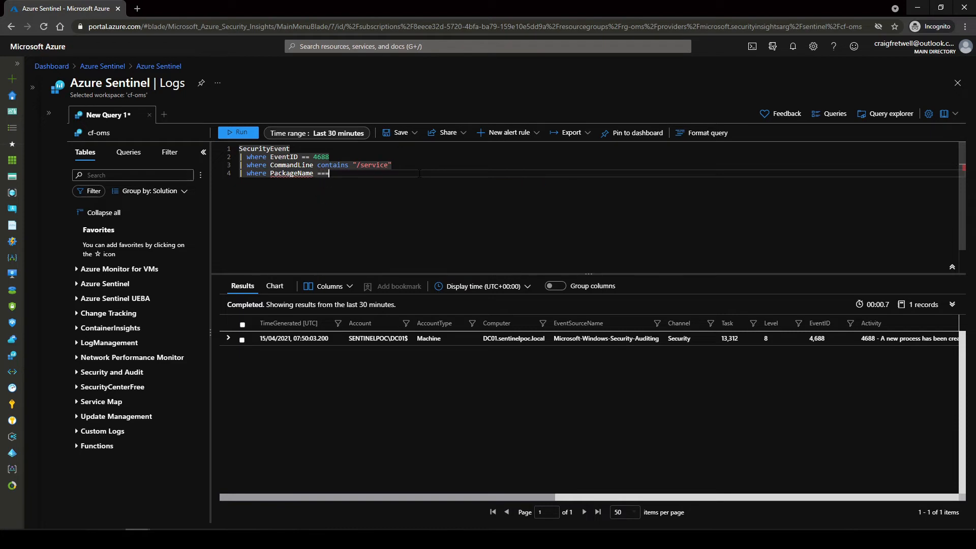
{"action": "type", "text": "ParentProcess"}
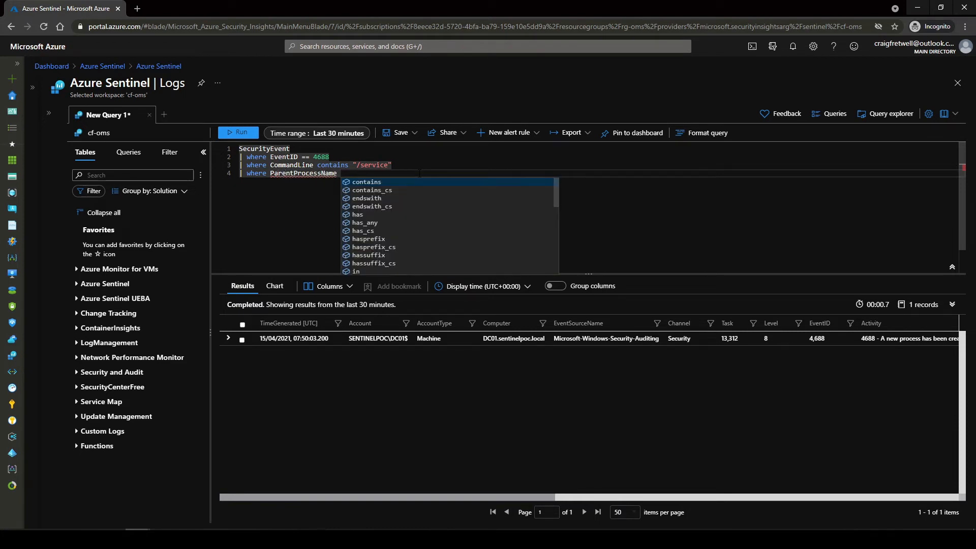
{"action": "type", "text": "contains \"cmd.e\""}
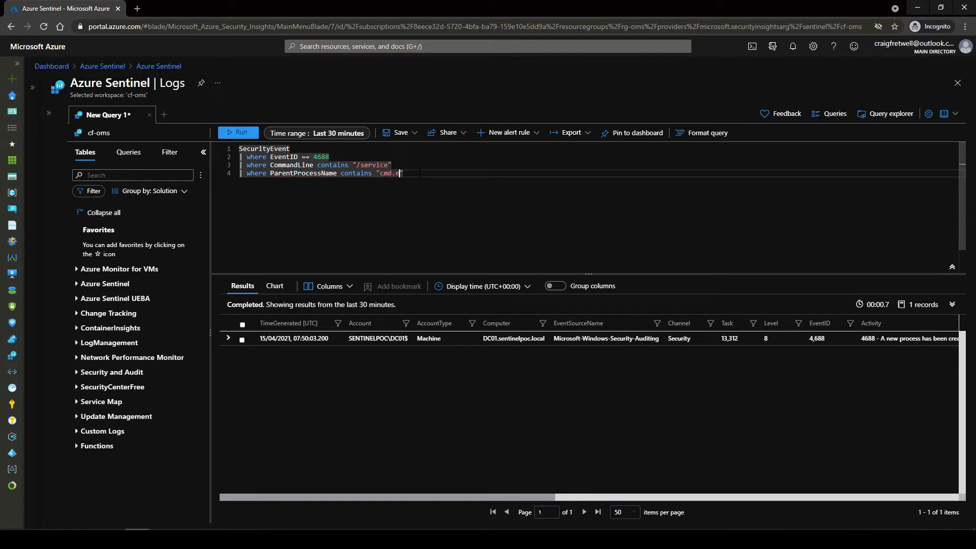
{"action": "left_click", "coordinate": [239, 132]}
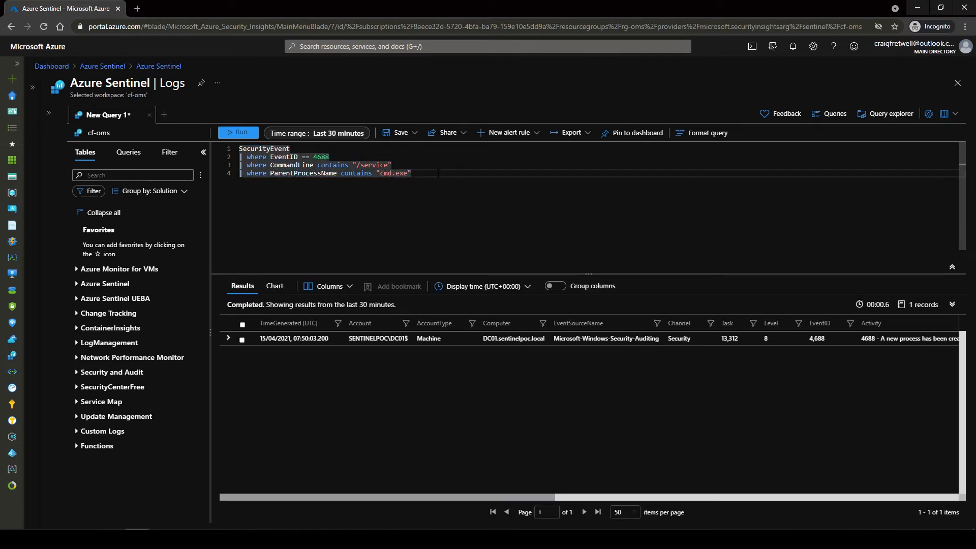
Step: Change the parent filter value to "Windows\\System32"
{"action": "key", "text": "Enter"}
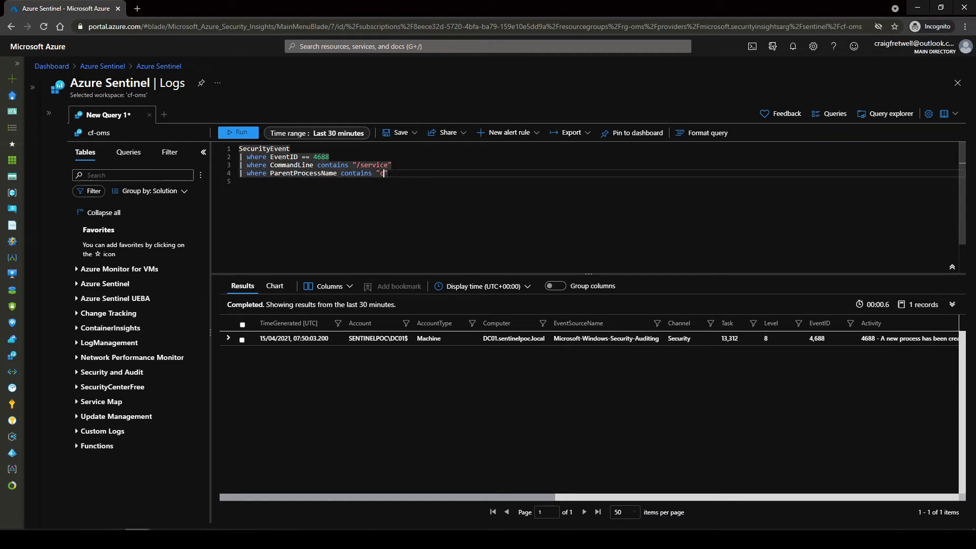
{"action": "type", "text": "Windows\\\\"}
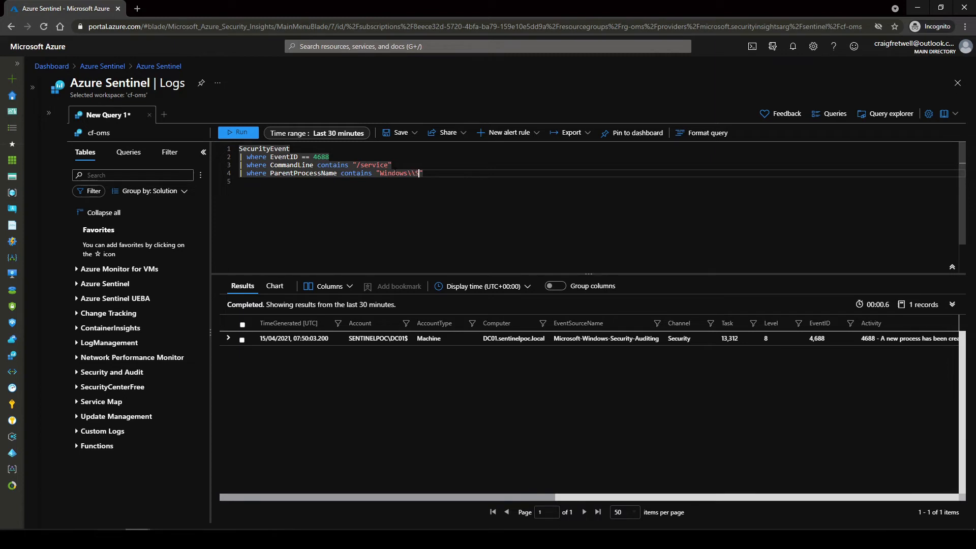
{"action": "type", "text": "System32"}
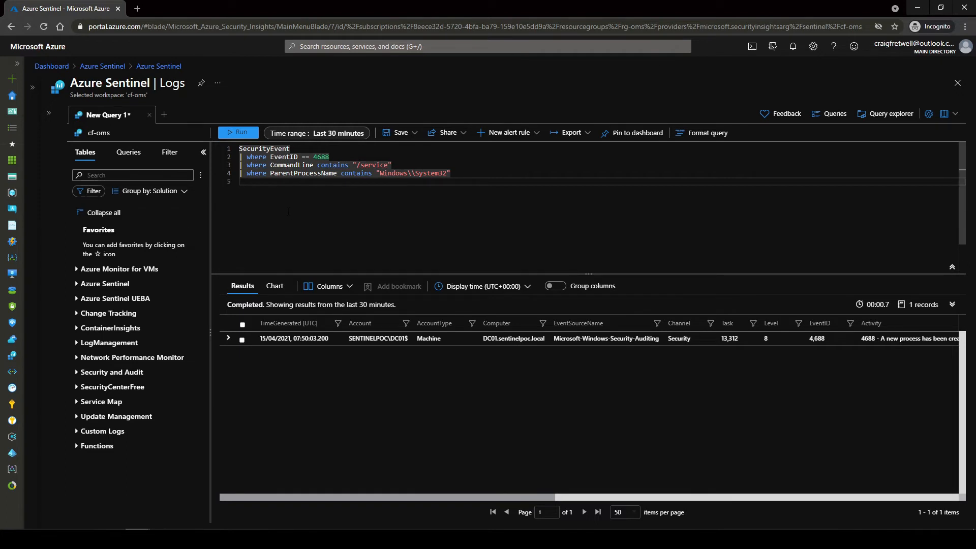
{"action": "mouse_move", "coordinate": [406, 320]}
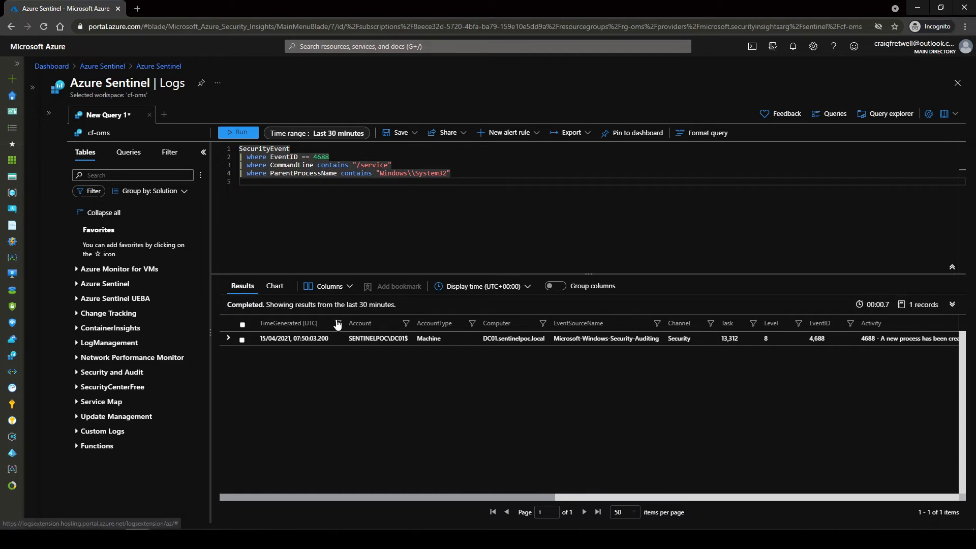
{"action": "mouse_move", "coordinate": [321, 223]}
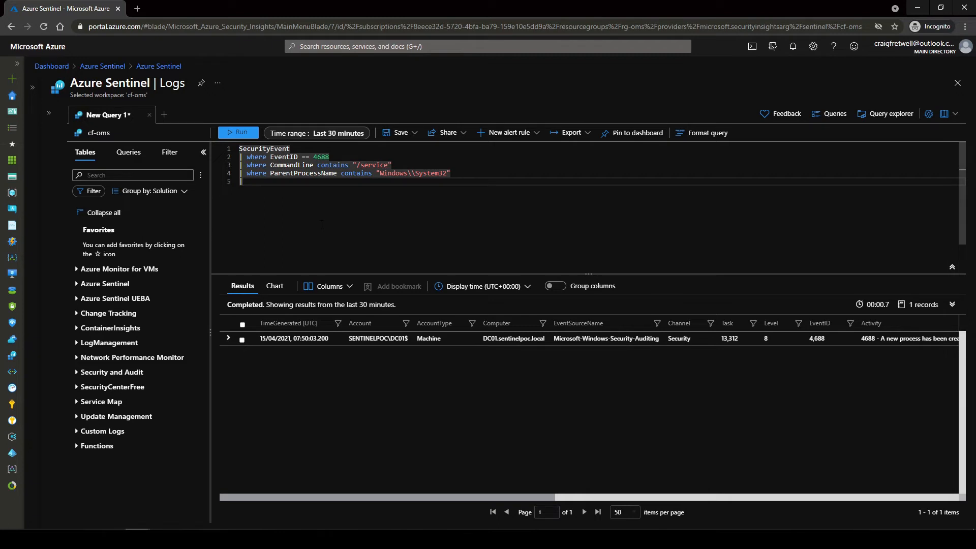
Step: Add extend RunningService = split(CommandLine, " ") and run, listing GetMeServicePassword.exe, /service, SecretService
{"action": "left_click", "coordinate": [246, 181]}
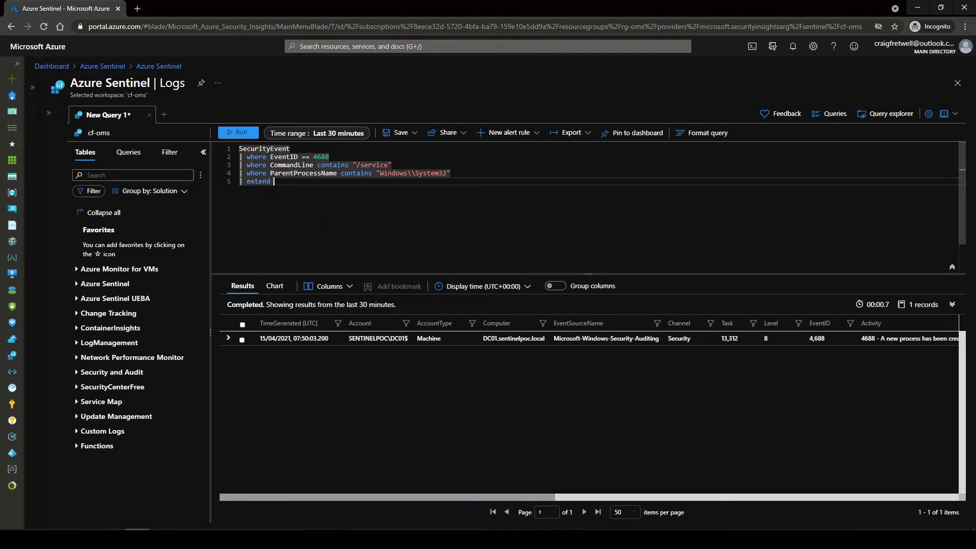
{"action": "type", "text": "RunningService"}
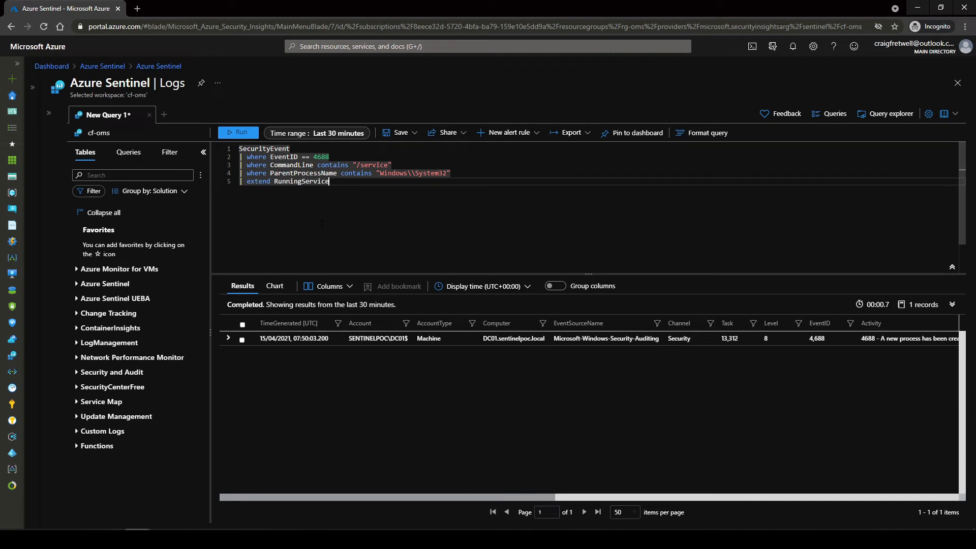
{"action": "type", "text": "="}
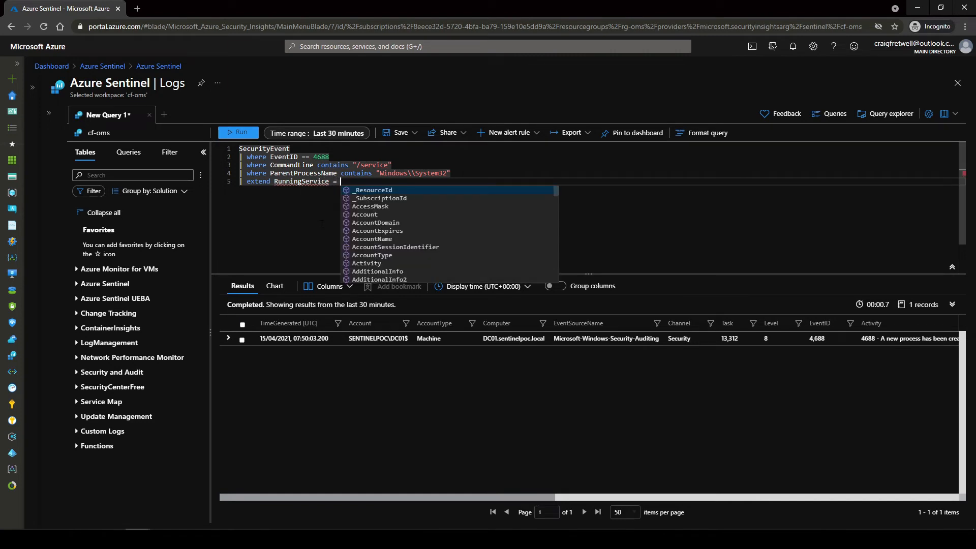
{"action": "type", "text": "split()"}
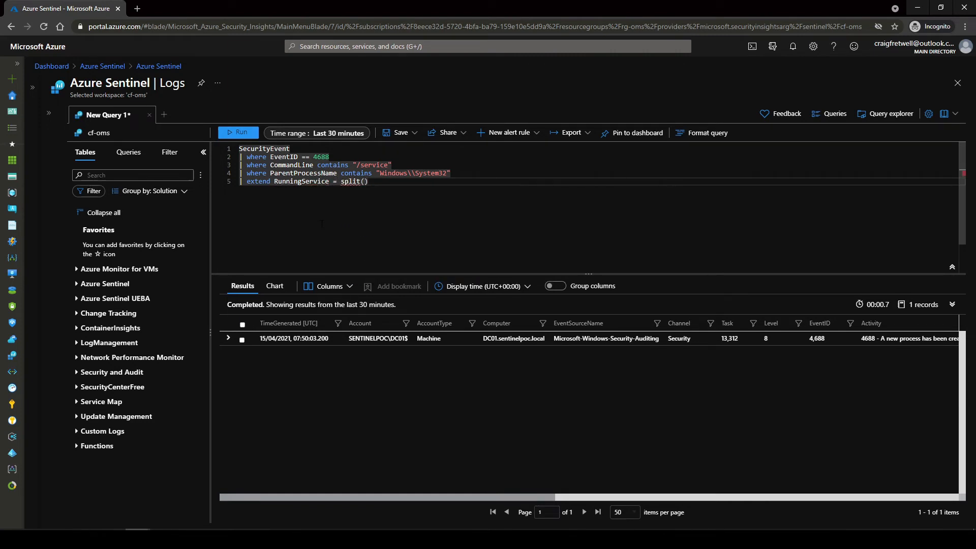
{"action": "type", "text": "Command"}
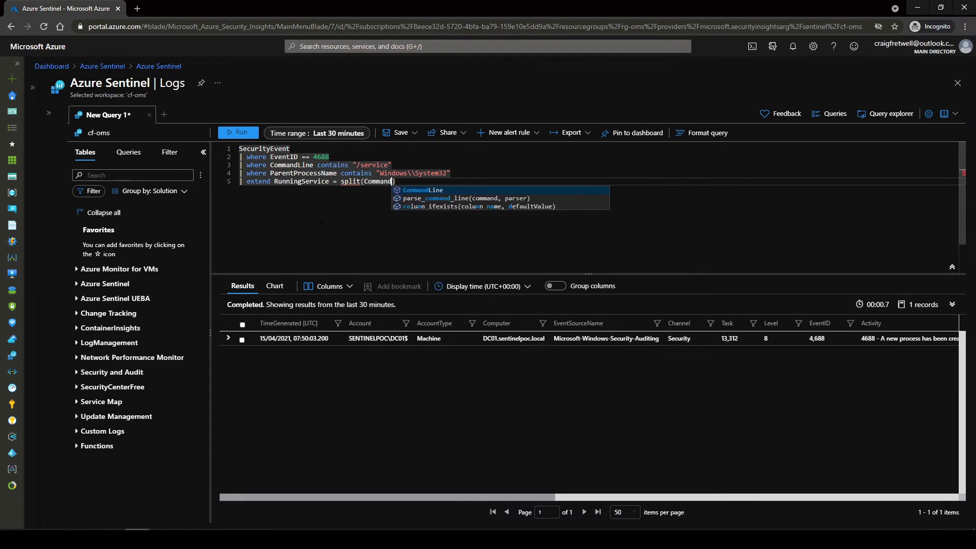
{"action": "key", "text": "Tab"}
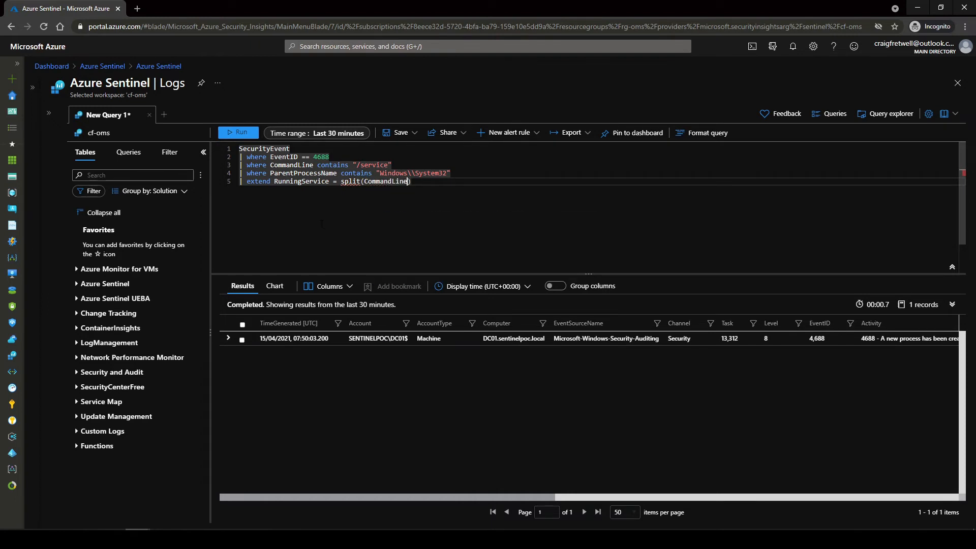
{"action": "type", "text": ", \"\""}
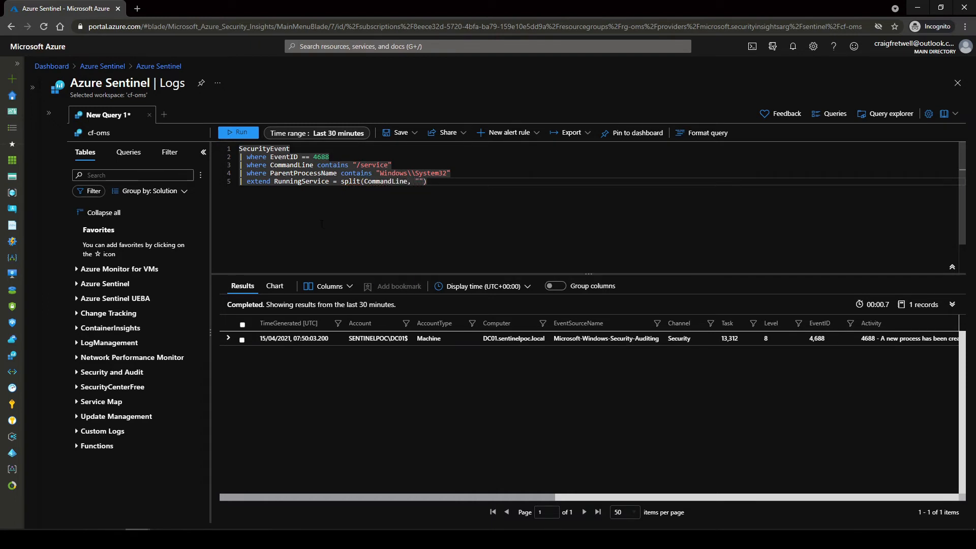
{"action": "type", "text": "\" \""}
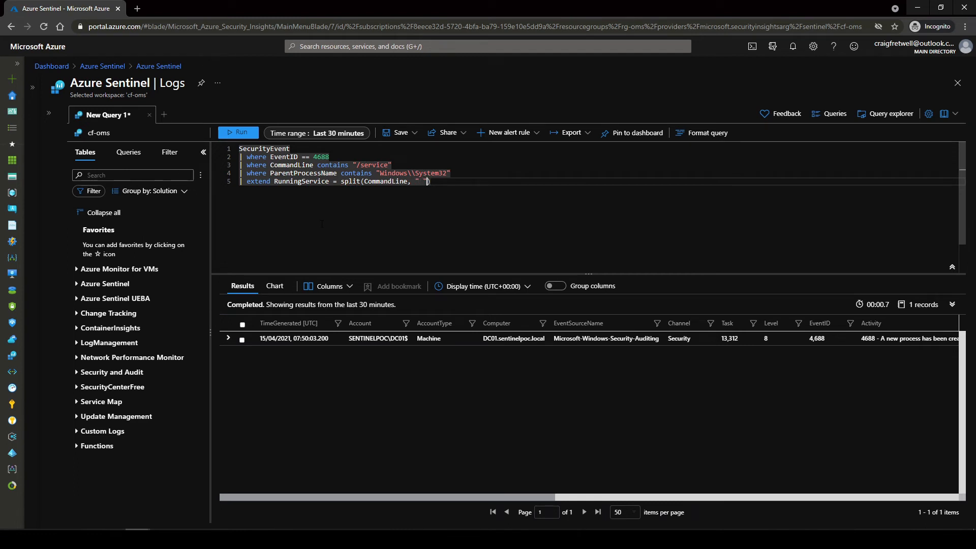
{"action": "left_click", "coordinate": [238, 132]}
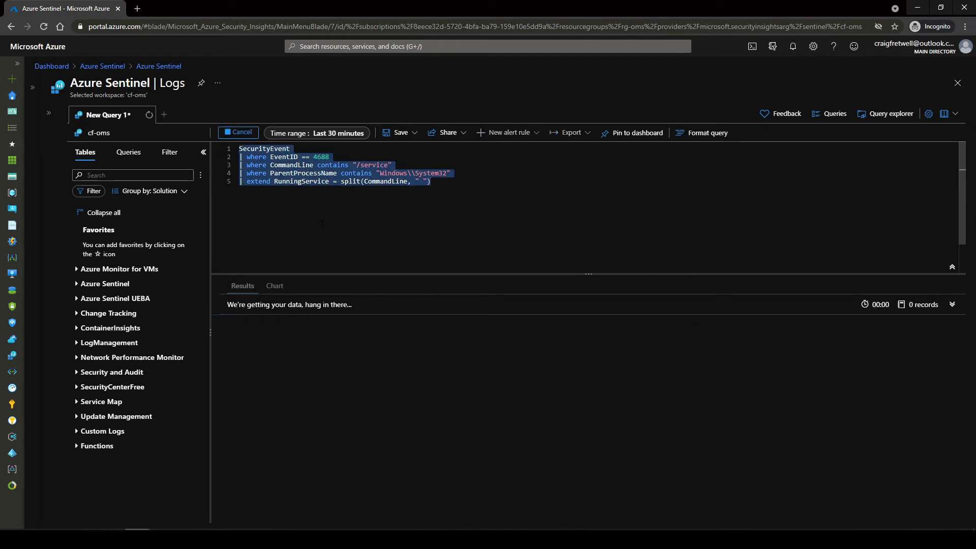
{"action": "left_click", "coordinate": [238, 132]}
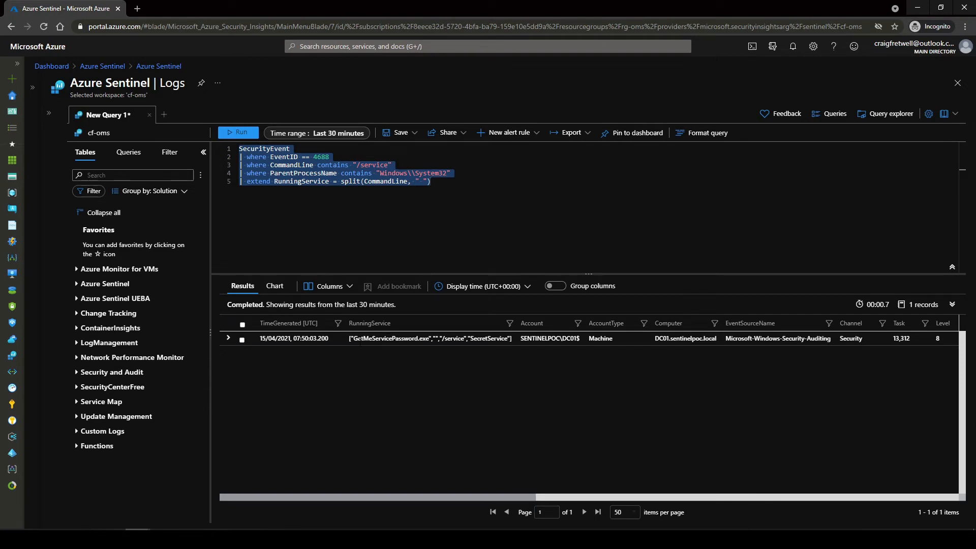
{"action": "mouse_move", "coordinate": [357, 346]}
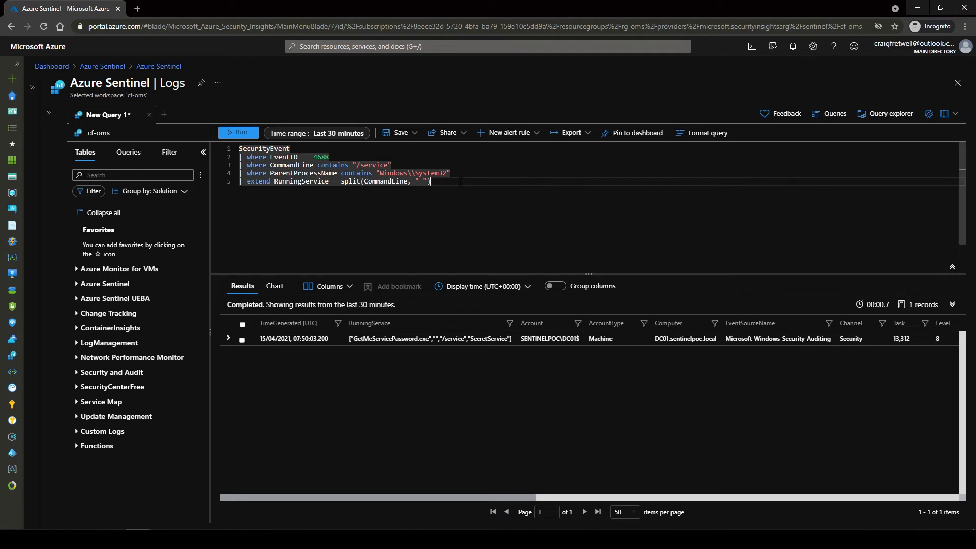
{"action": "key", "text": "Enter"}
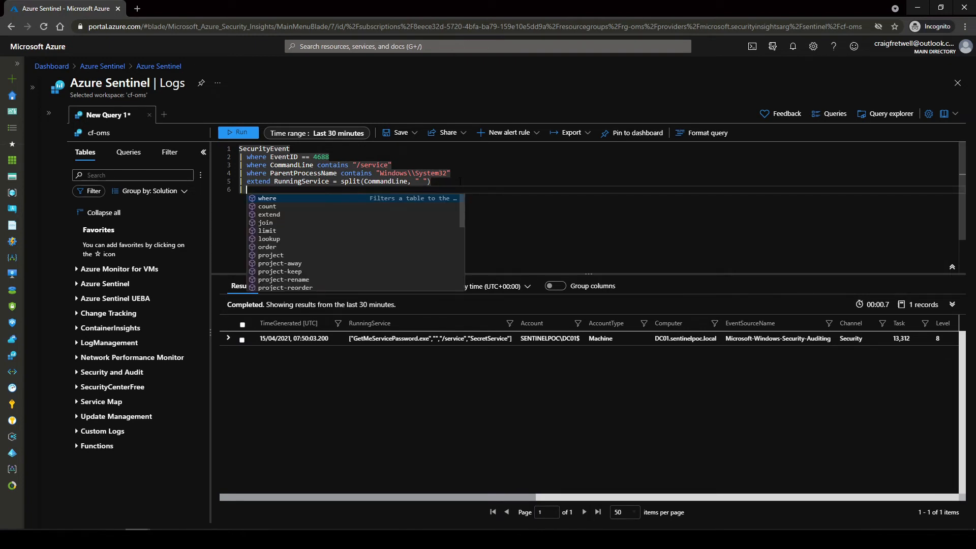
Step: Add mv-expand RunningService and run, producing four result records
{"action": "type", "text": "mv-expand"}
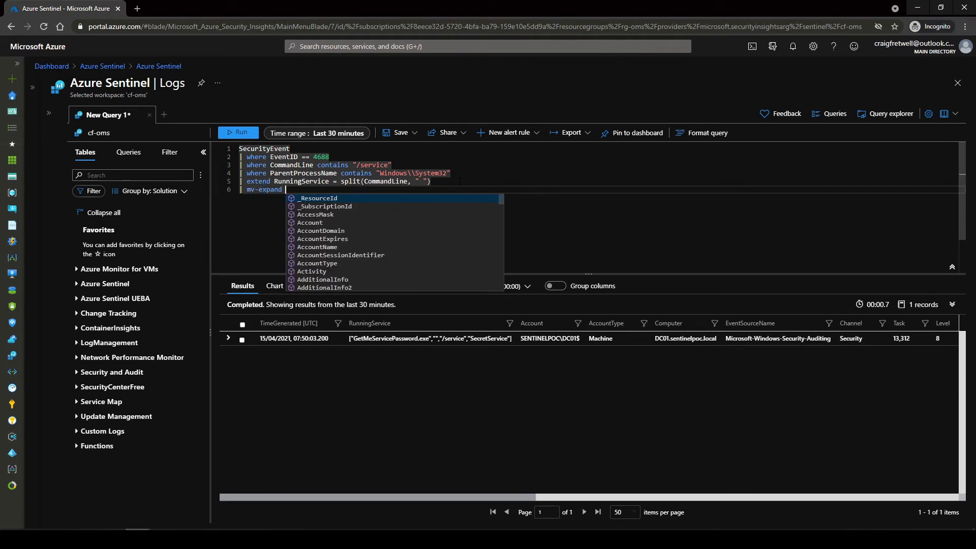
{"action": "type", "text": "RunningService"}
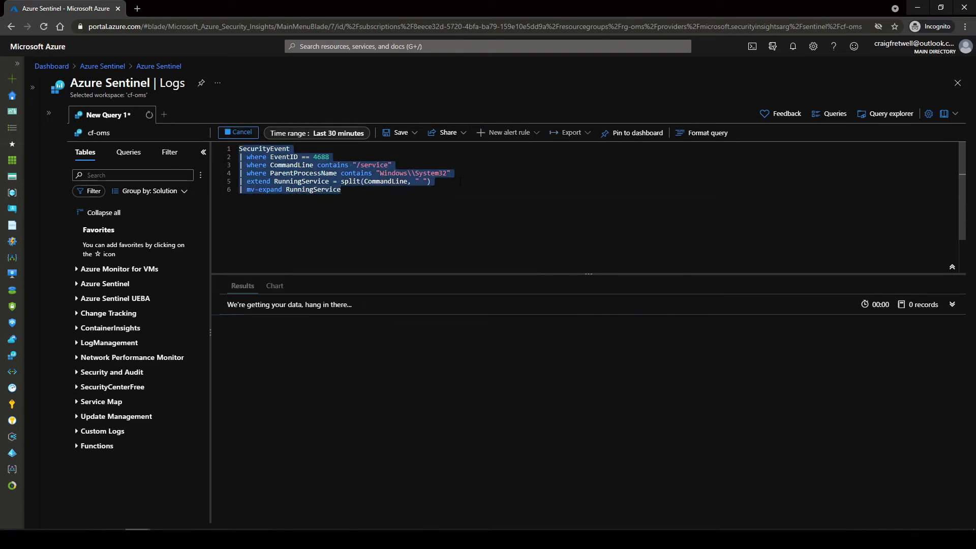
{"action": "left_click", "coordinate": [238, 132]}
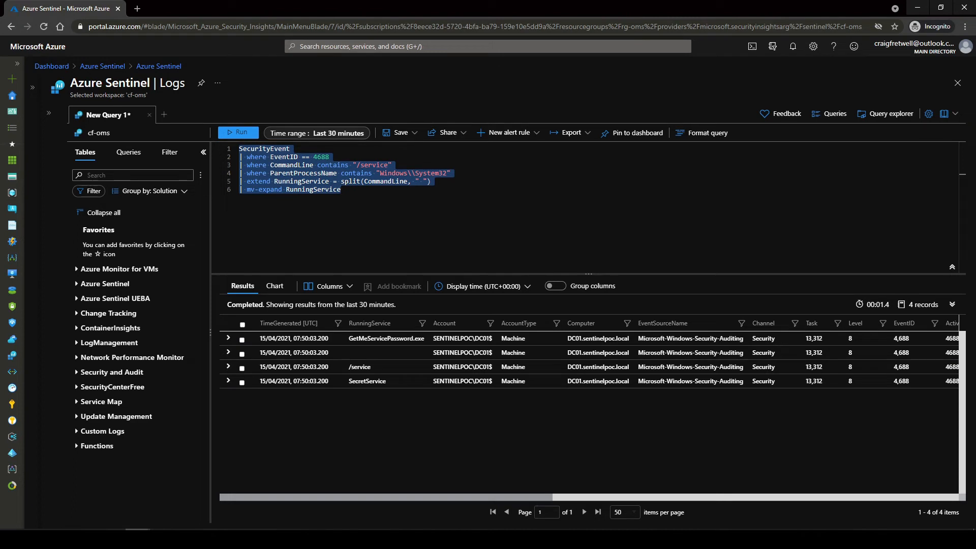
{"action": "mouse_move", "coordinate": [435, 326]}
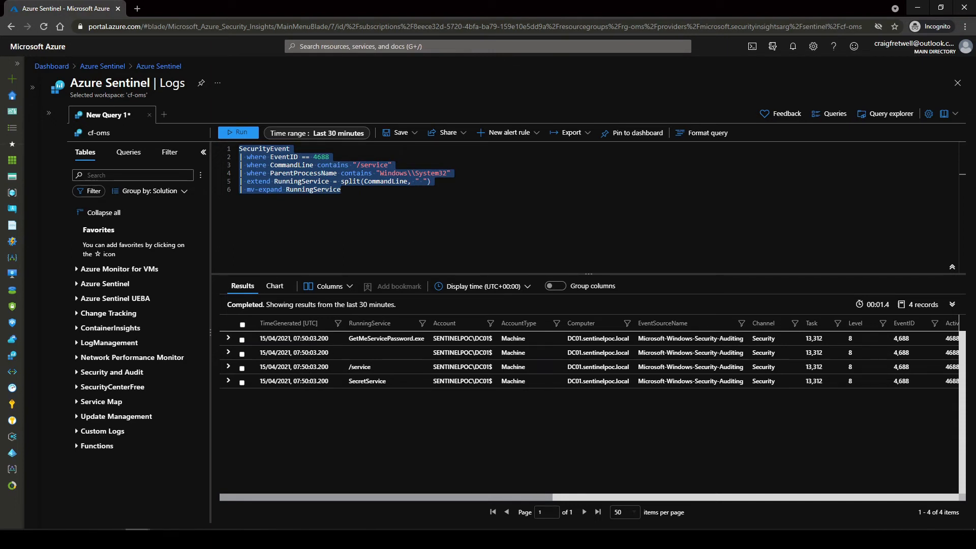
{"action": "mouse_move", "coordinate": [273, 347]}
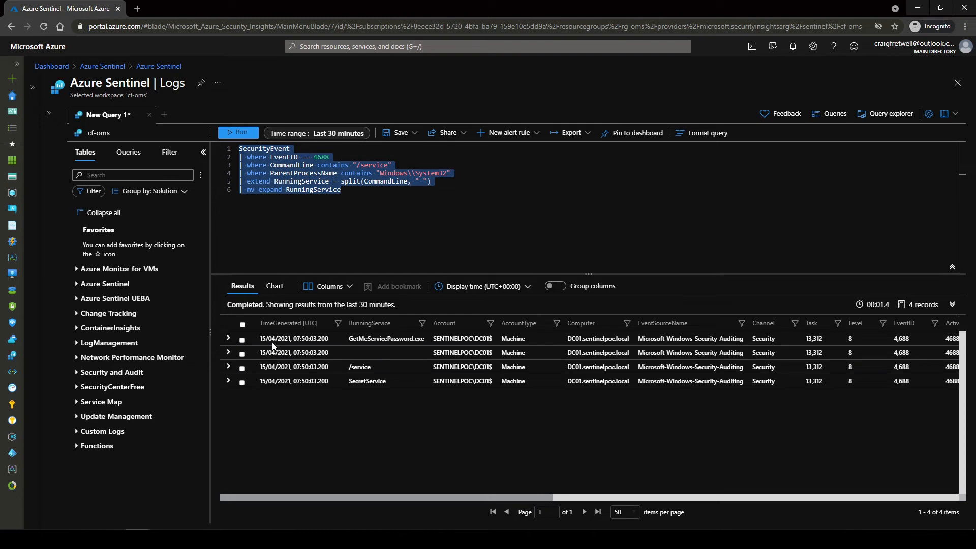
{"action": "mouse_move", "coordinate": [431, 322]}
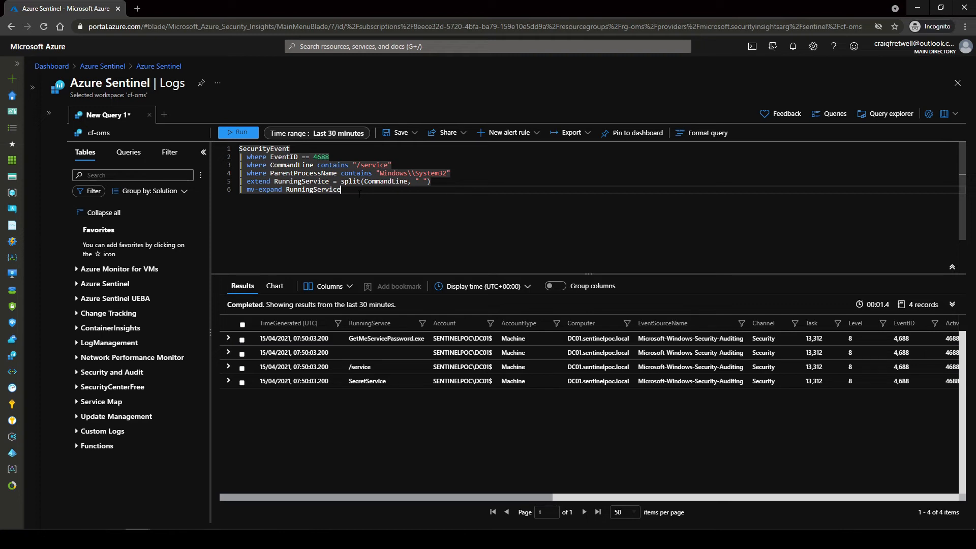
Step: Add where RunningService !contains "exe", run for 3 records, and duplicate that line
{"action": "key", "text": "Enter"}
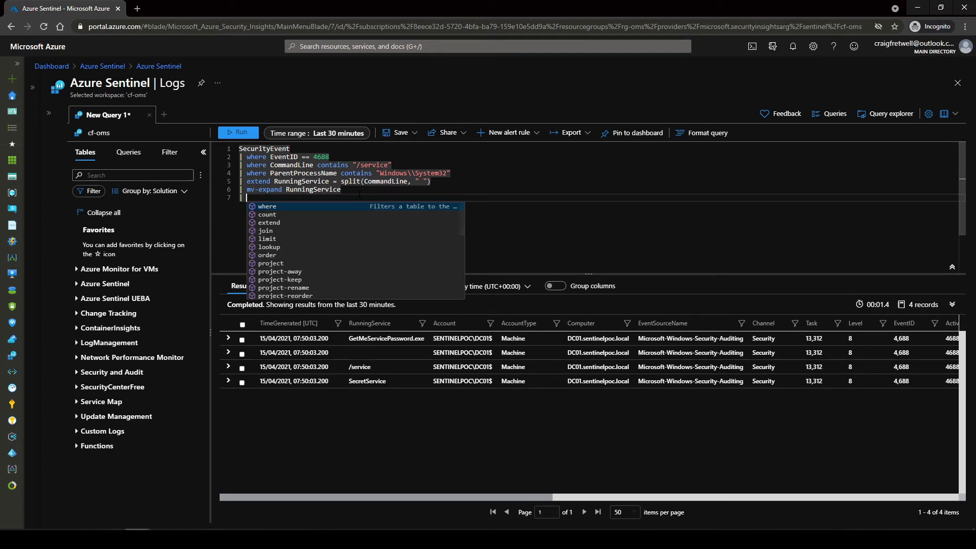
{"action": "type", "text": "where R"}
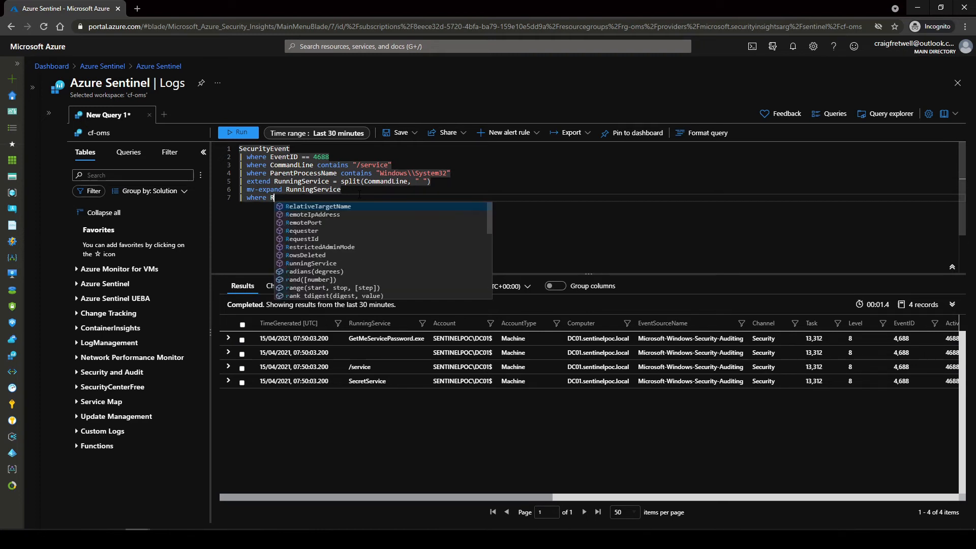
{"action": "type", "text": "unningService"}
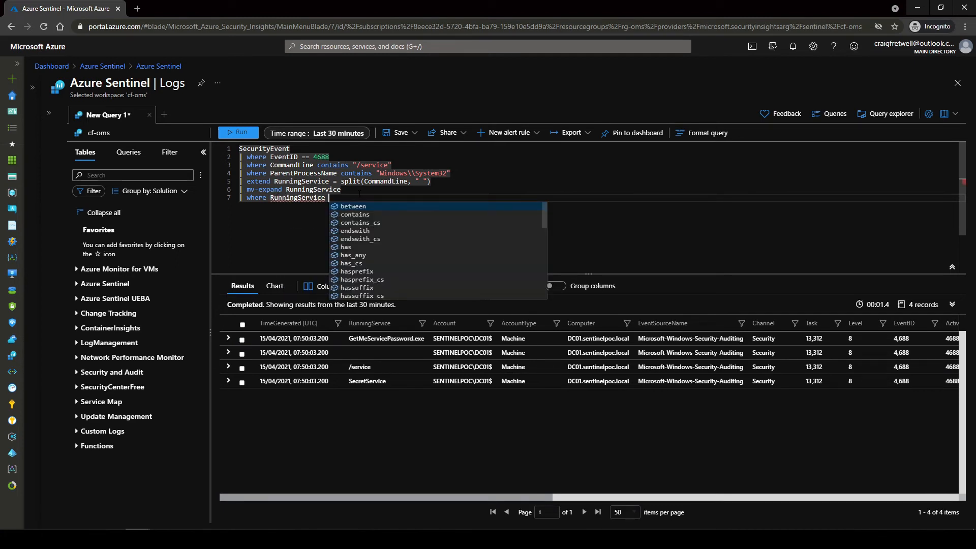
{"action": "type", "text": "!"}
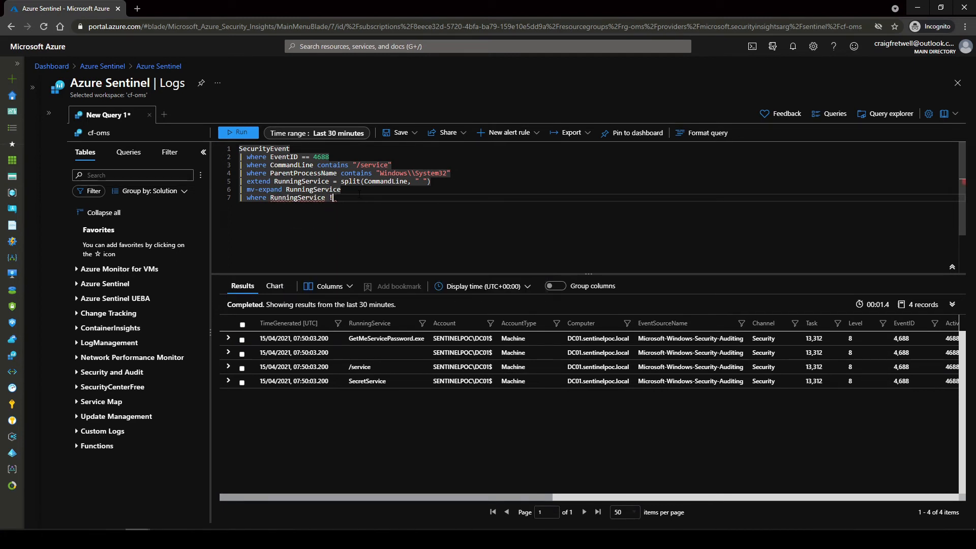
{"action": "type", "text": "contains"}
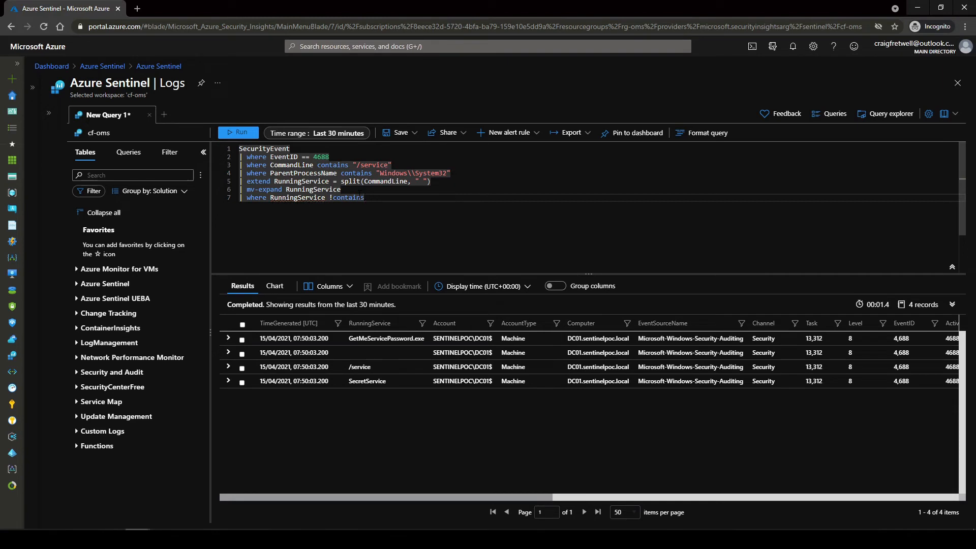
{"action": "type", "text": "\"ee"}
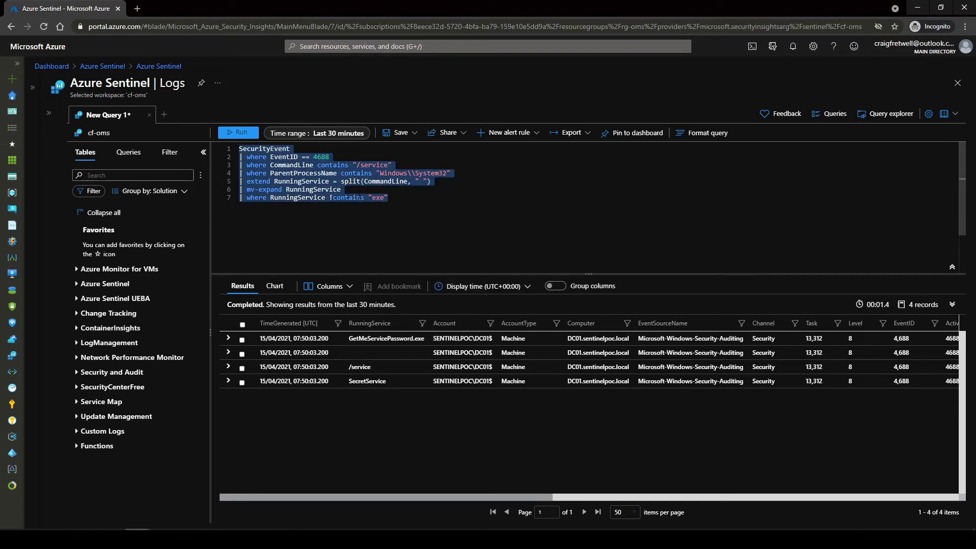
{"action": "left_click", "coordinate": [238, 132]}
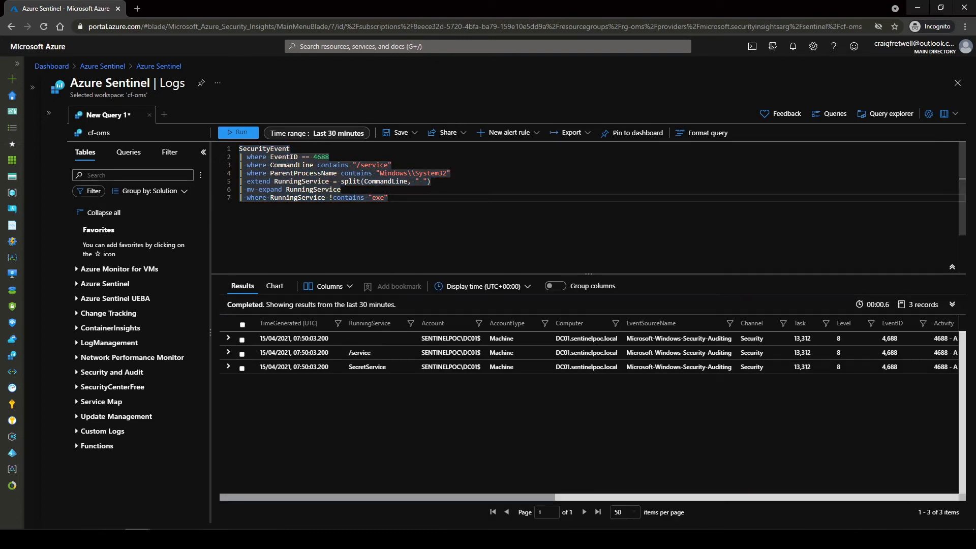
{"action": "triple_click", "coordinate": [313, 197]}
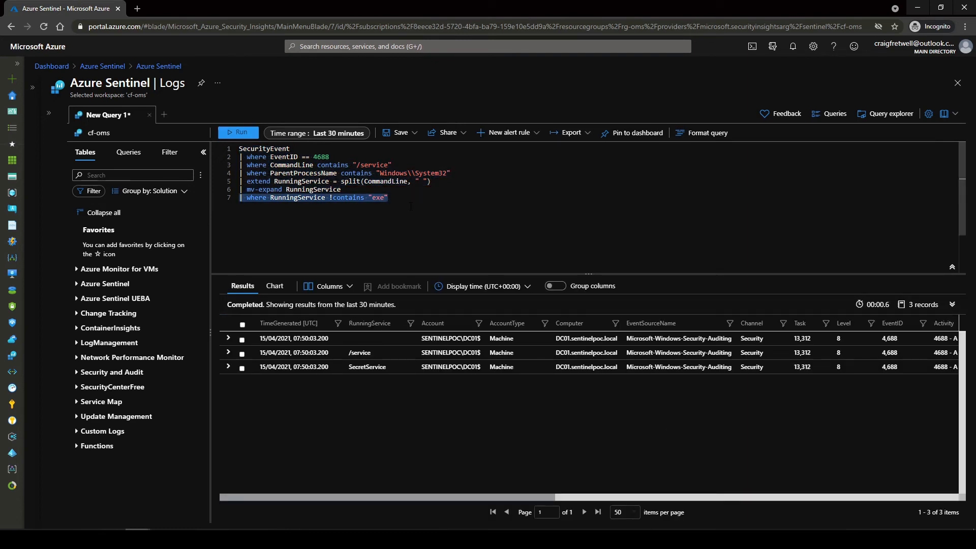
{"action": "key", "text": "Enter"}
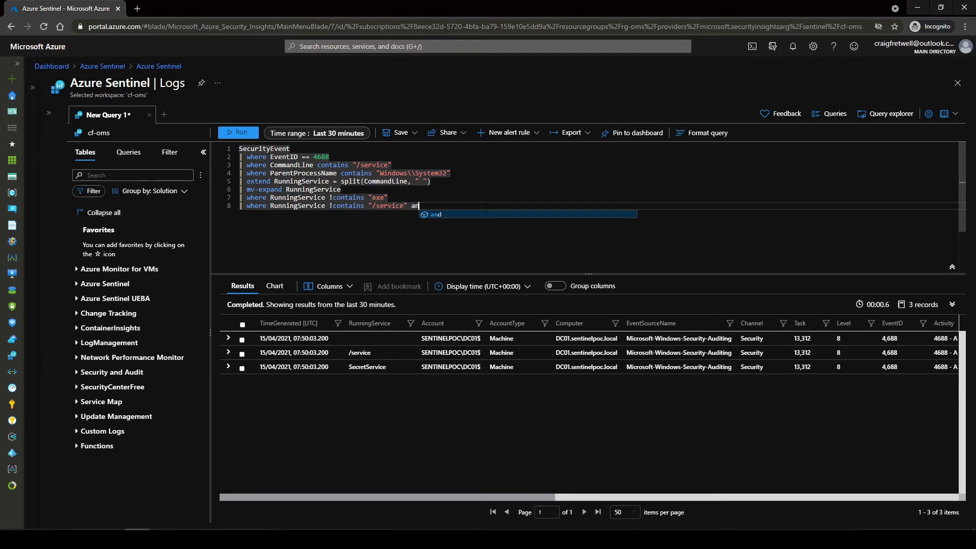
Step: Add !contains "/service" and != "" filters and rerun until only SecretService remains
{"action": "type", "text": "d RunningService"}
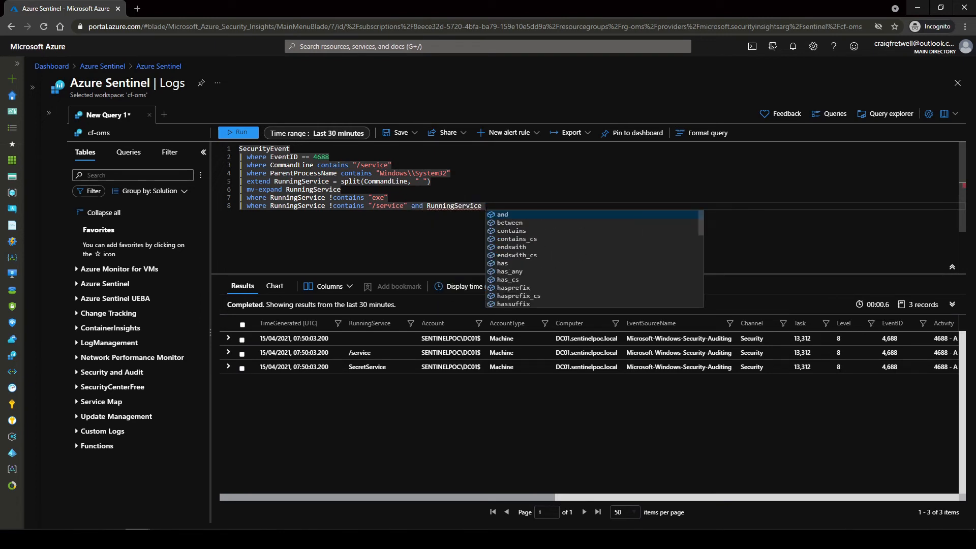
{"action": "type", "text": "icp"}
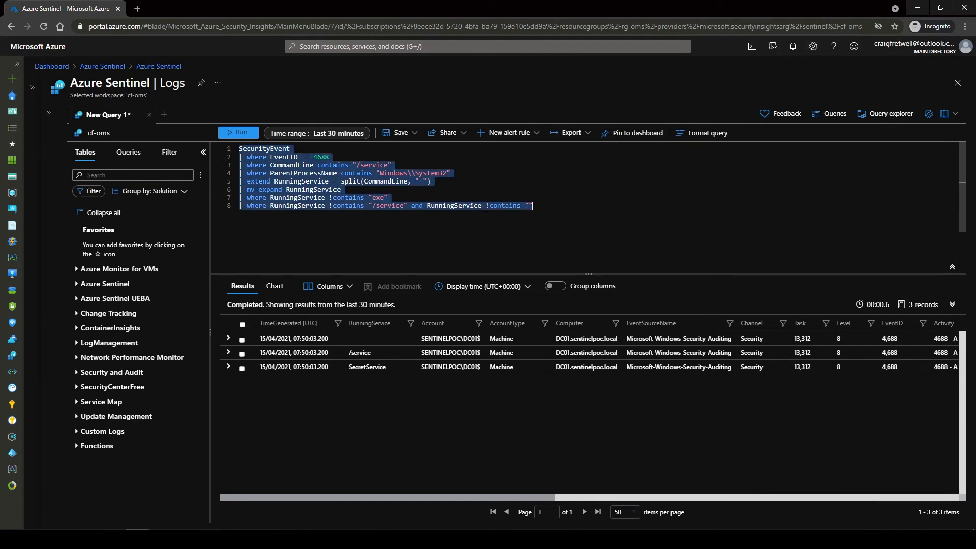
{"action": "left_click", "coordinate": [238, 132]}
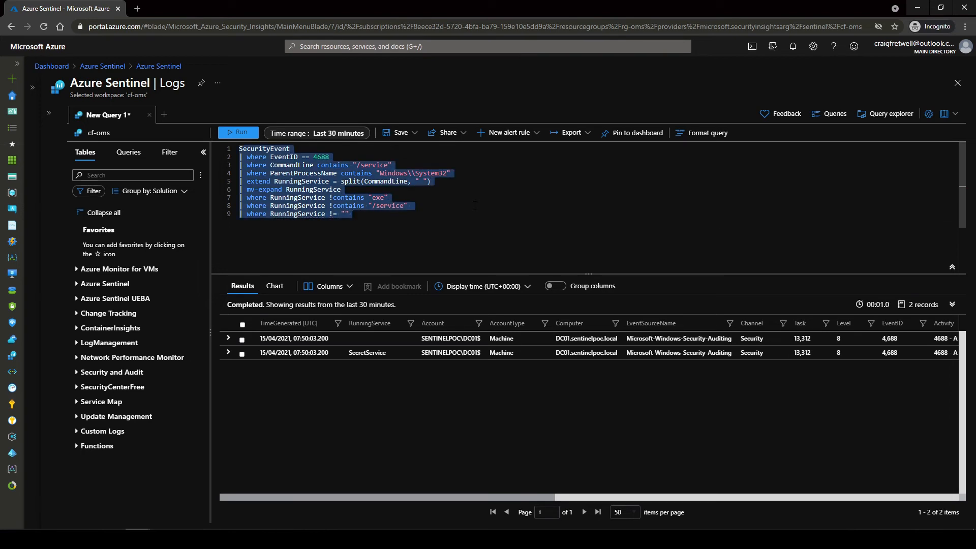
{"action": "left_click", "coordinate": [238, 132]}
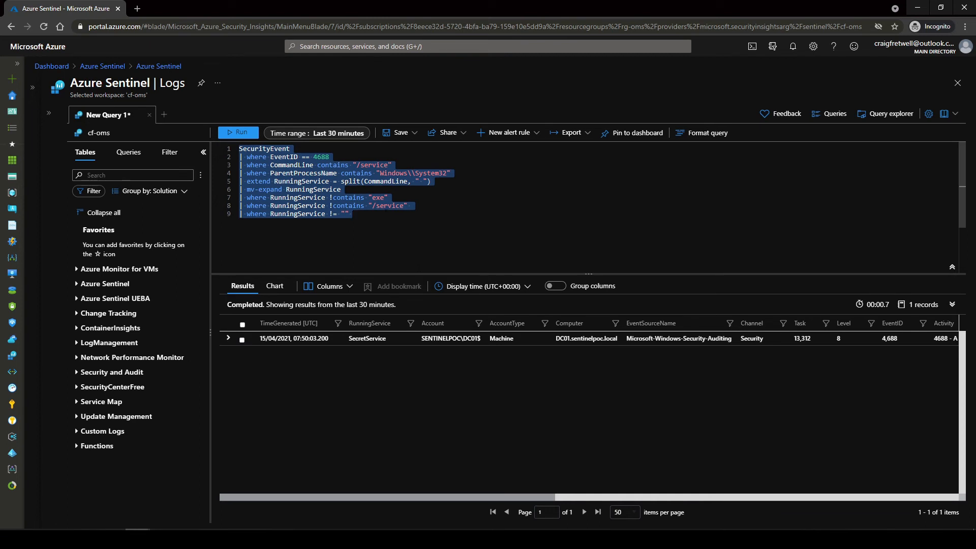
{"action": "left_click", "coordinate": [338, 189]}
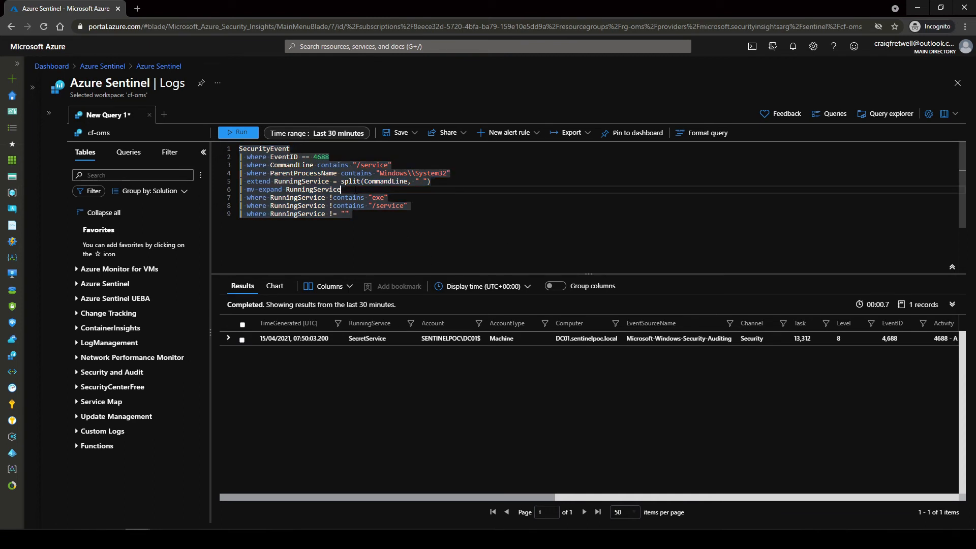
{"action": "left_click", "coordinate": [238, 133]}
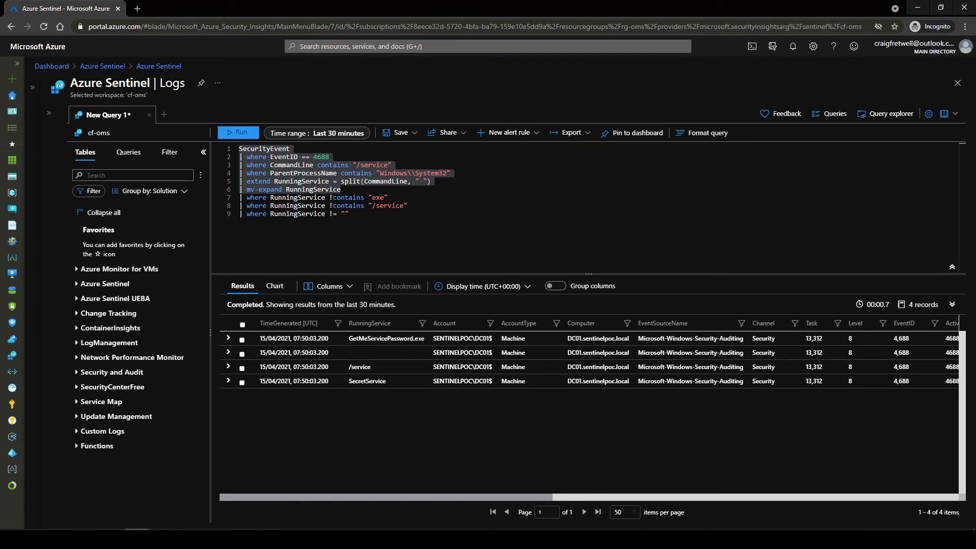
{"action": "mouse_move", "coordinate": [370, 357]}
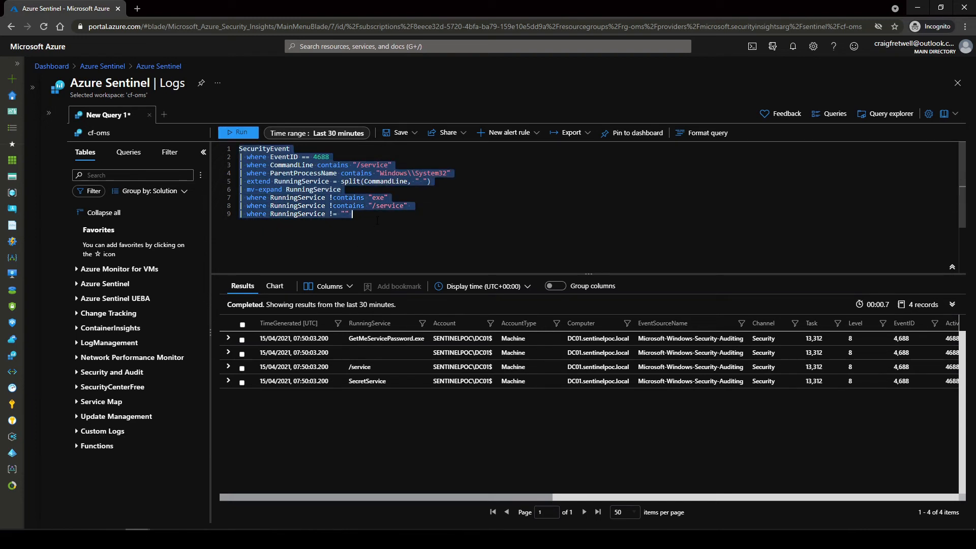
{"action": "left_click", "coordinate": [238, 132]}
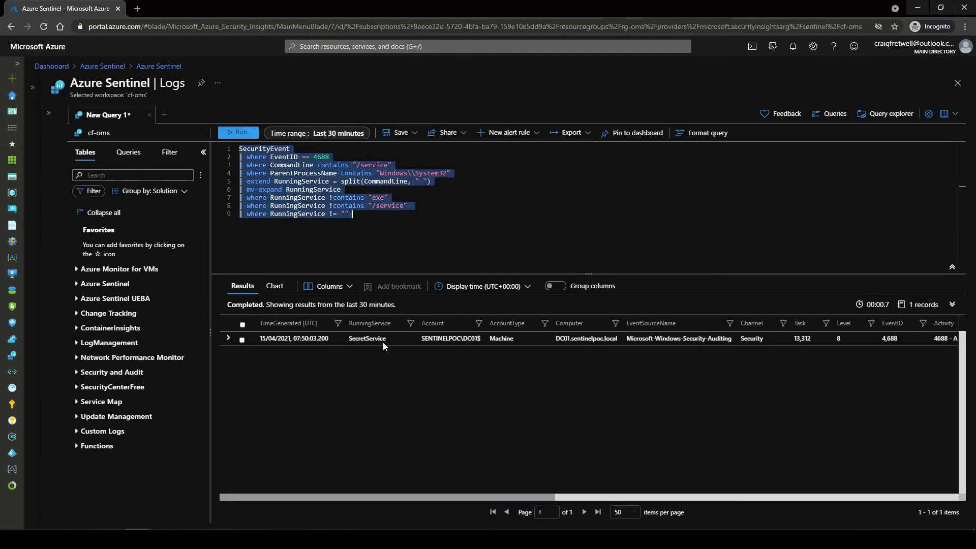
{"action": "mouse_move", "coordinate": [255, 338]}
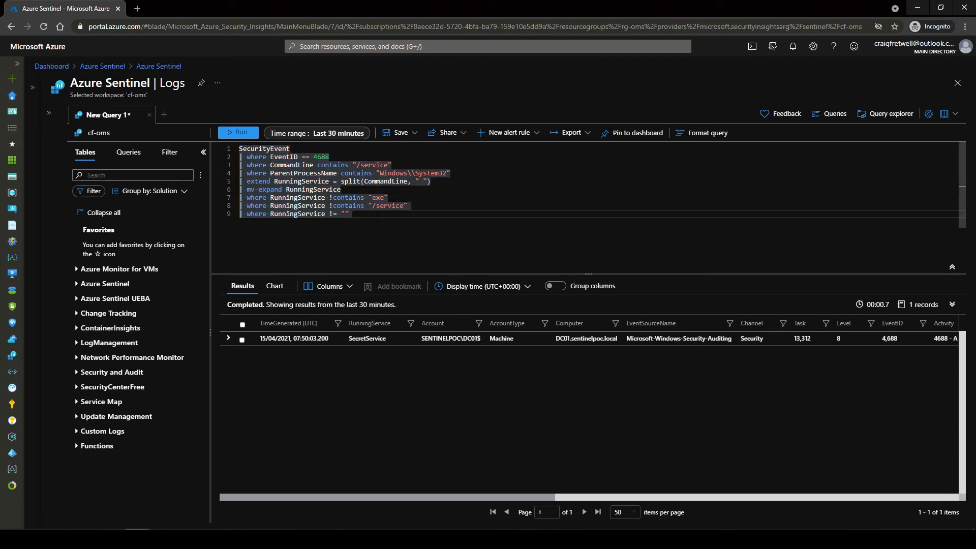
Step: Project TimeGenerated, Computer, CommandLine, NewProcessName, ParentProcessName, RunningService and run the query
{"action": "key", "text": "Enter"}
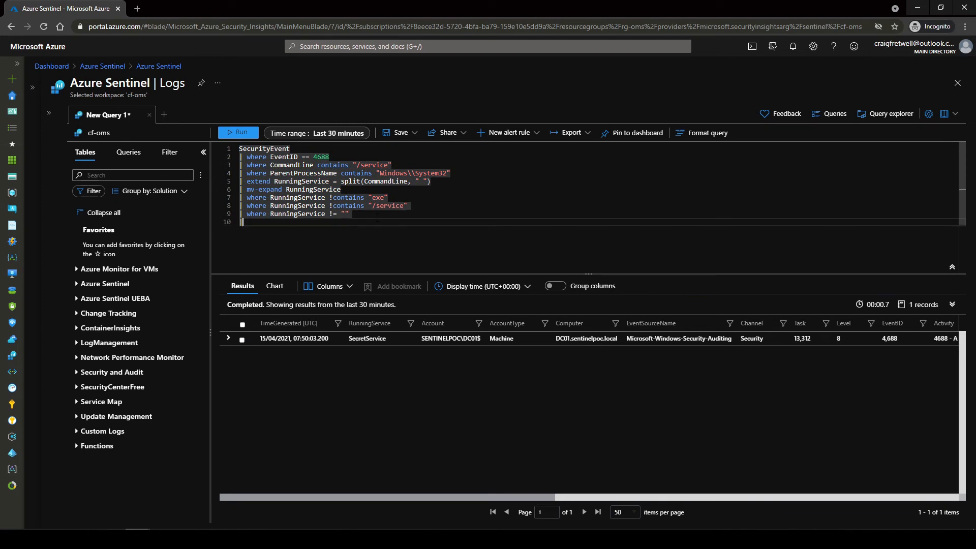
{"action": "type", "text": "project"}
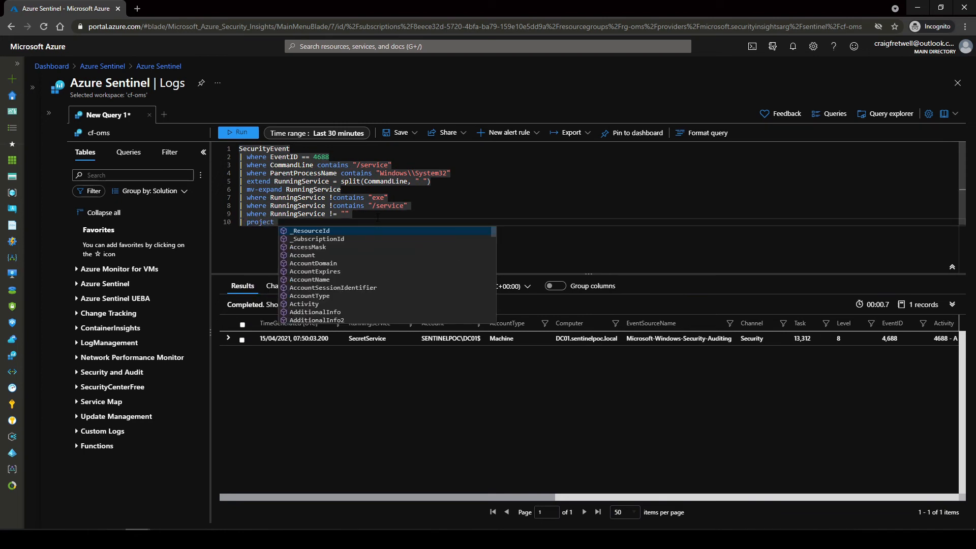
{"action": "type", "text": "TimeGenerated"}
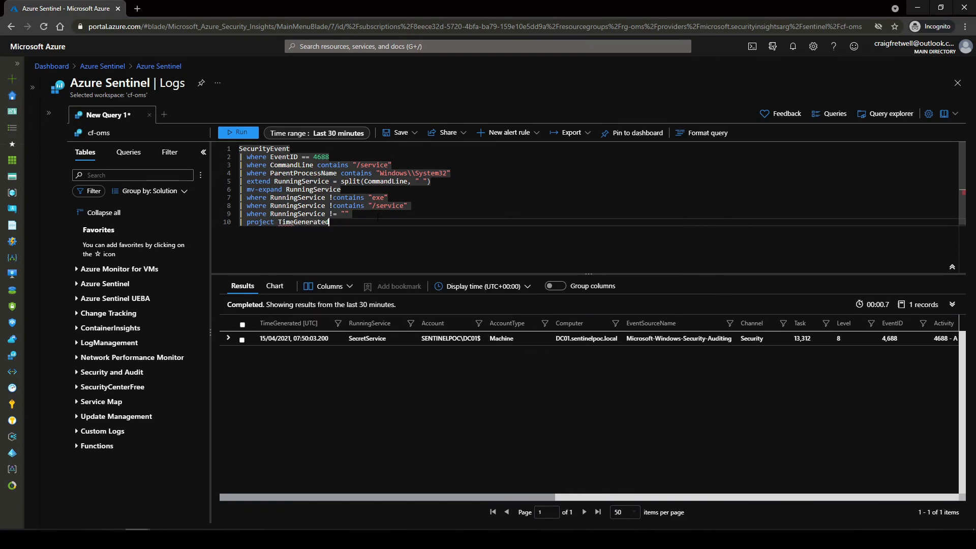
{"action": "type", "text": ", COmputer, CommandLine, Ne"}
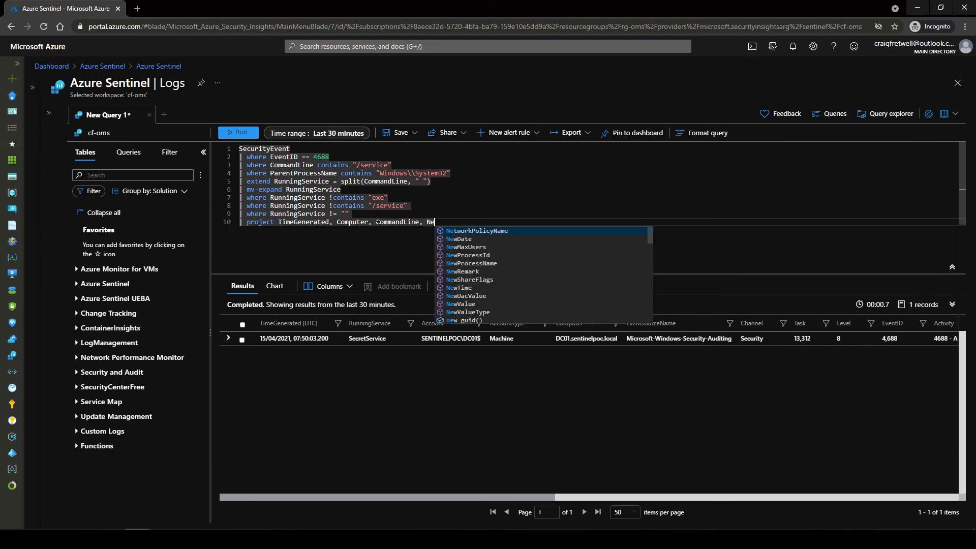
{"action": "type", "text": "p"}
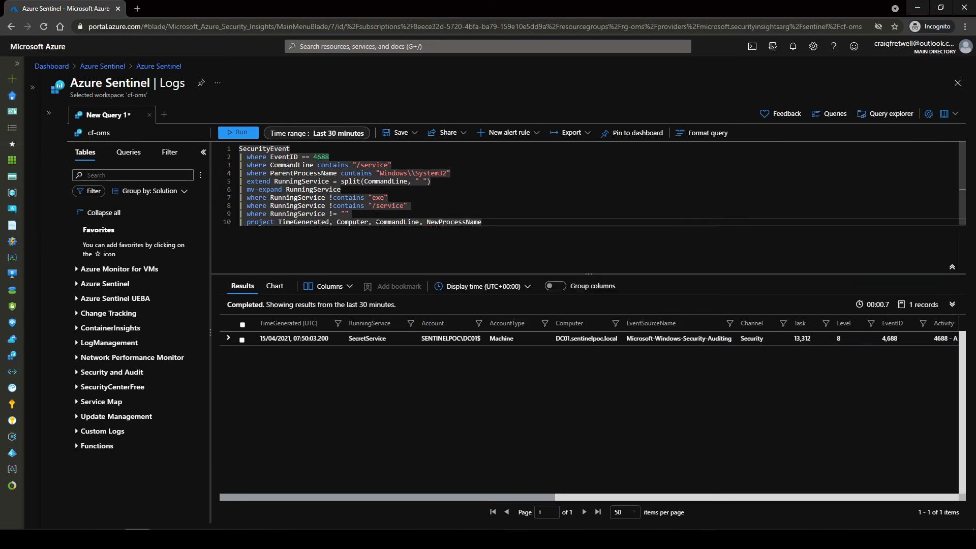
{"action": "type", "text": "ParentProcessName"}
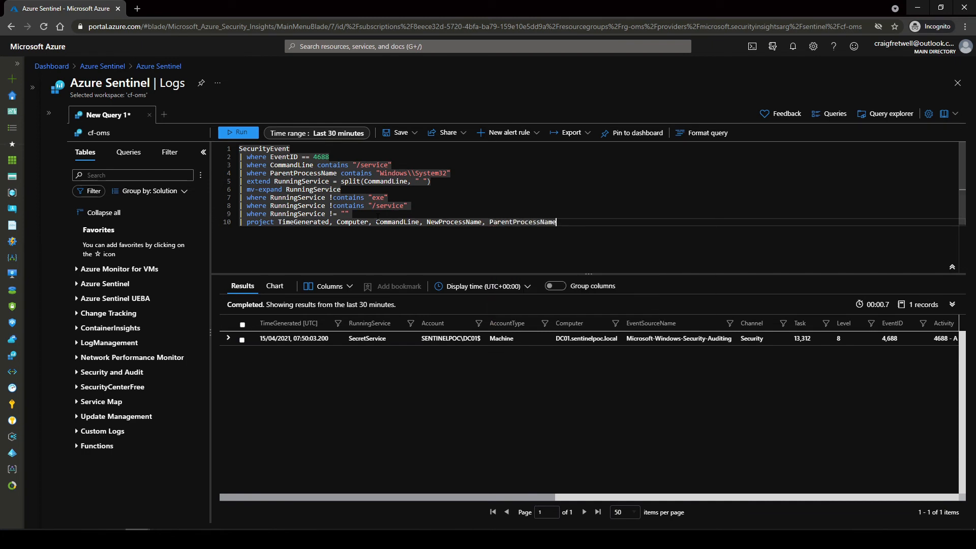
{"action": "type", "text": ", RunningService"}
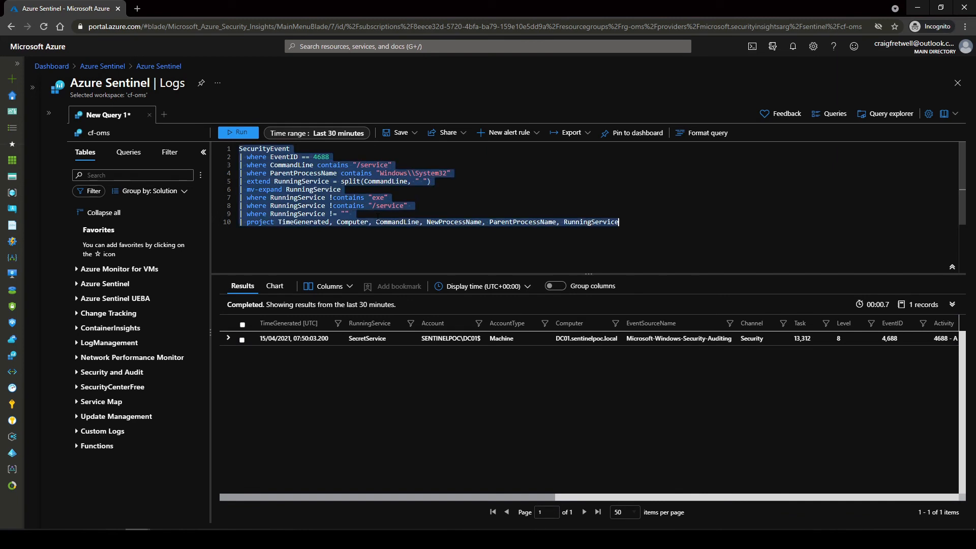
{"action": "left_click", "coordinate": [238, 132]}
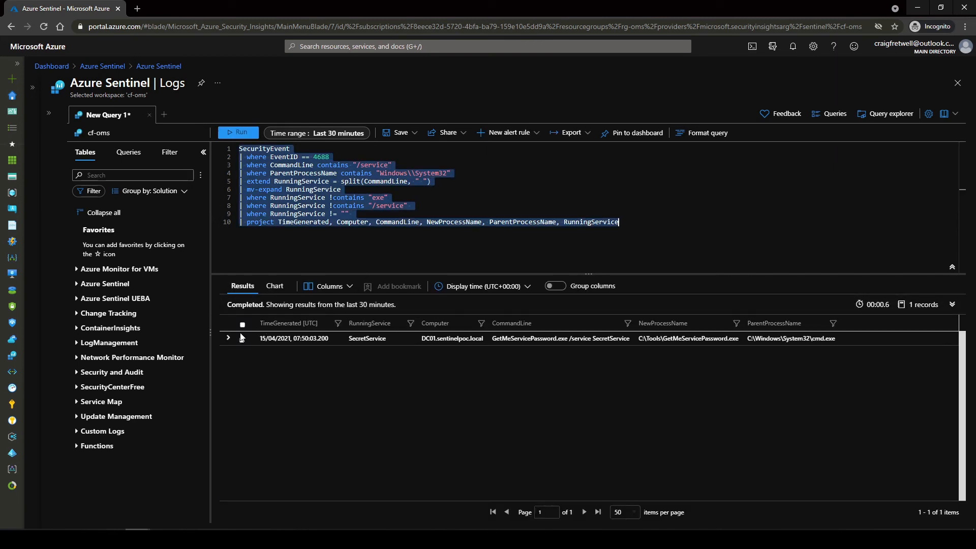
Step: Expand the SecretService row and highlight its Computer (DC01), CommandLine, NewProcessName and ParentProcessName values
{"action": "left_click", "coordinate": [228, 338]}
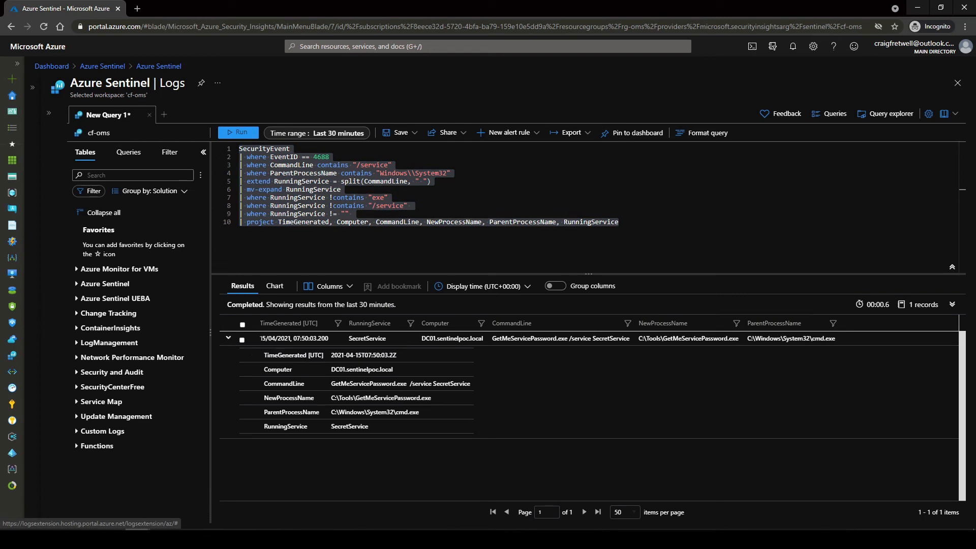
{"action": "double_click", "coordinate": [287, 338]}
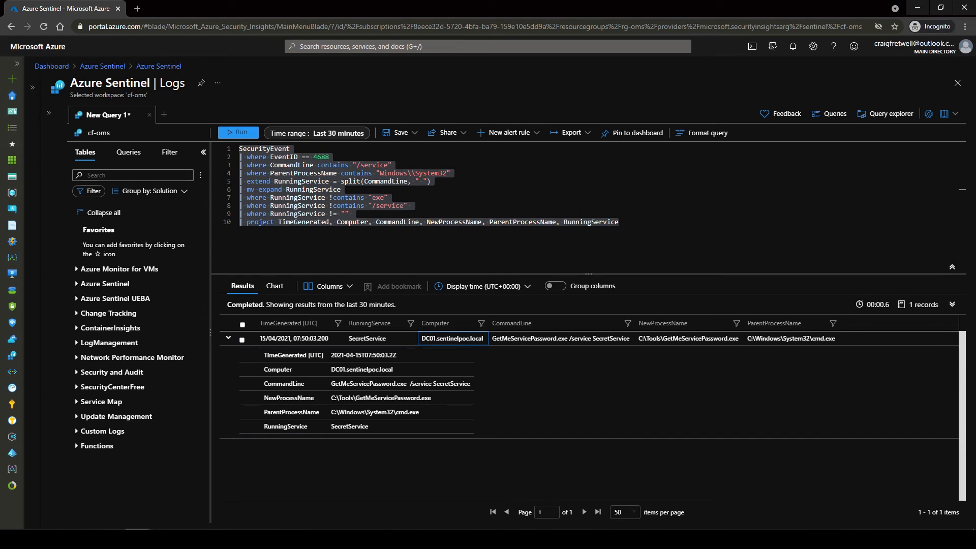
{"action": "double_click", "coordinate": [533, 338]}
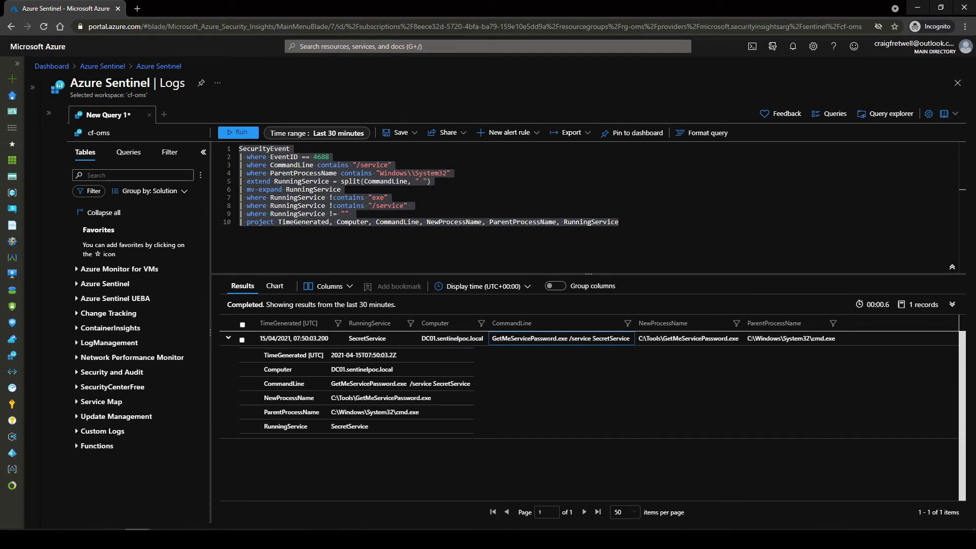
{"action": "left_click", "coordinate": [688, 338]}
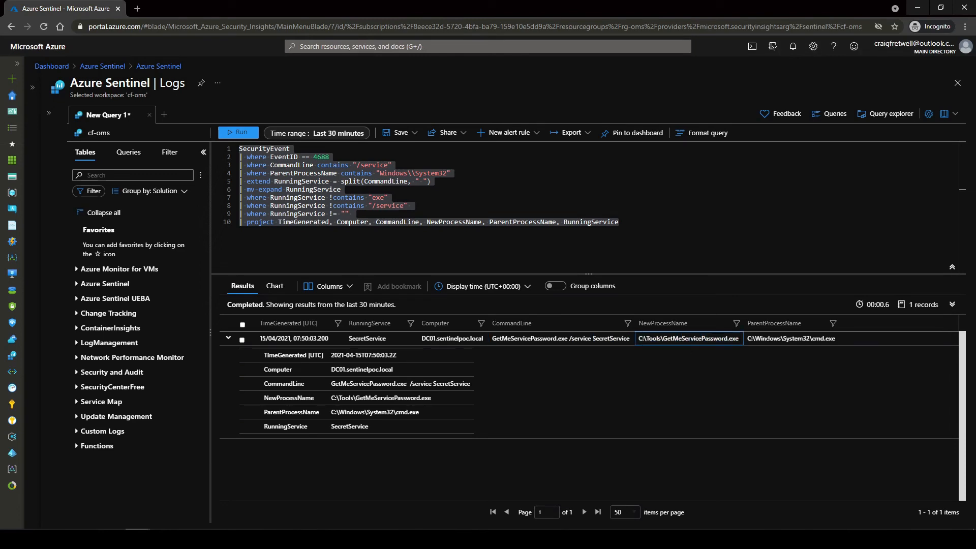
{"action": "left_click", "coordinate": [791, 338]}
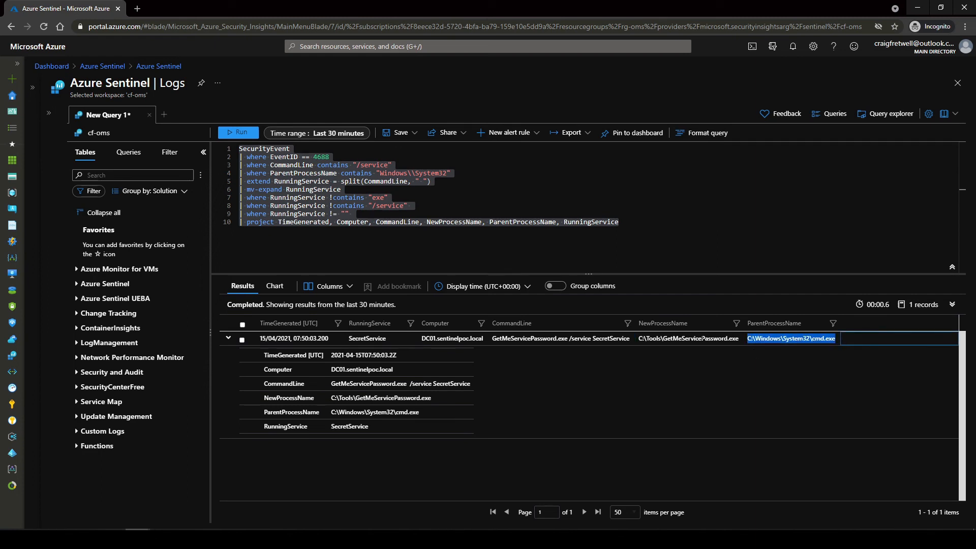